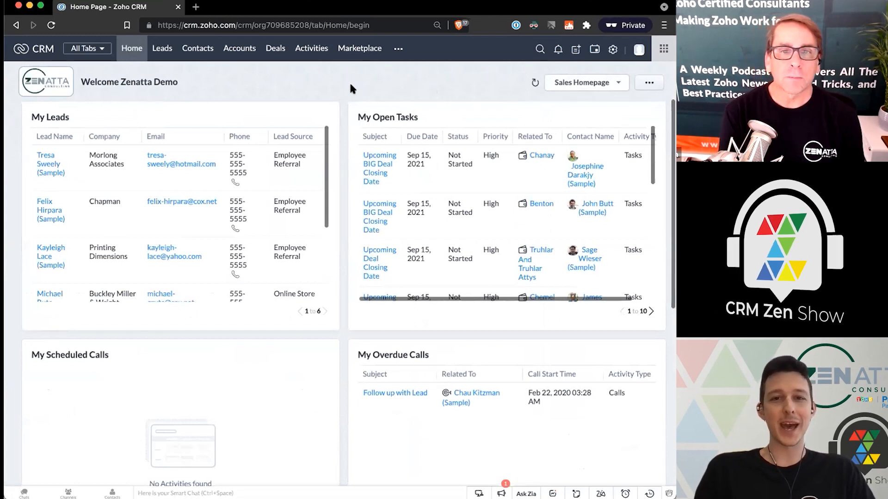
mouse_move(342, 84)
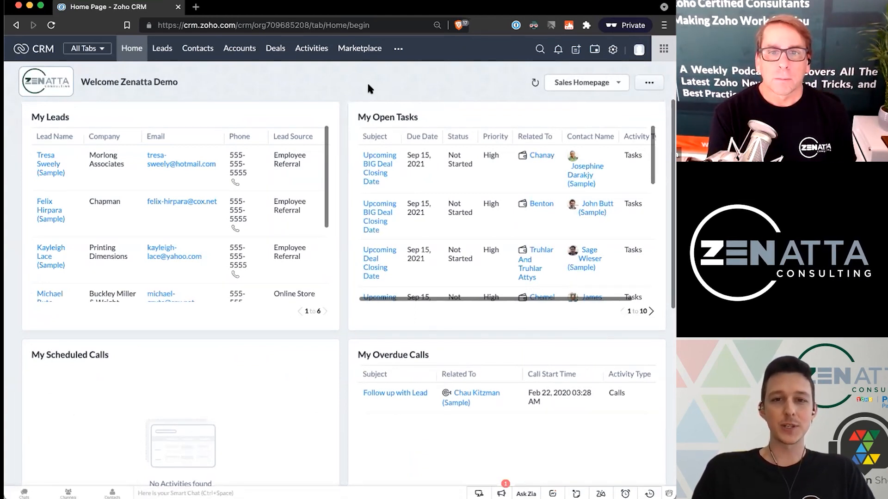
mouse_move(444, 83)
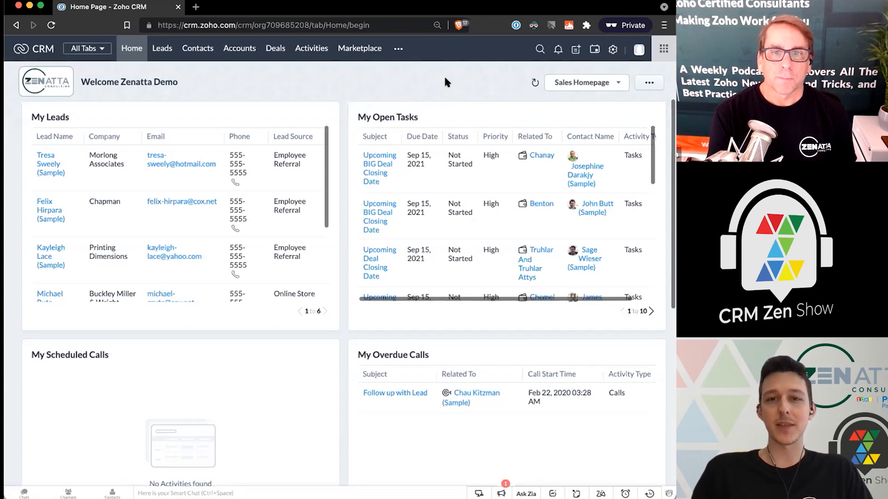
mouse_move(392, 82)
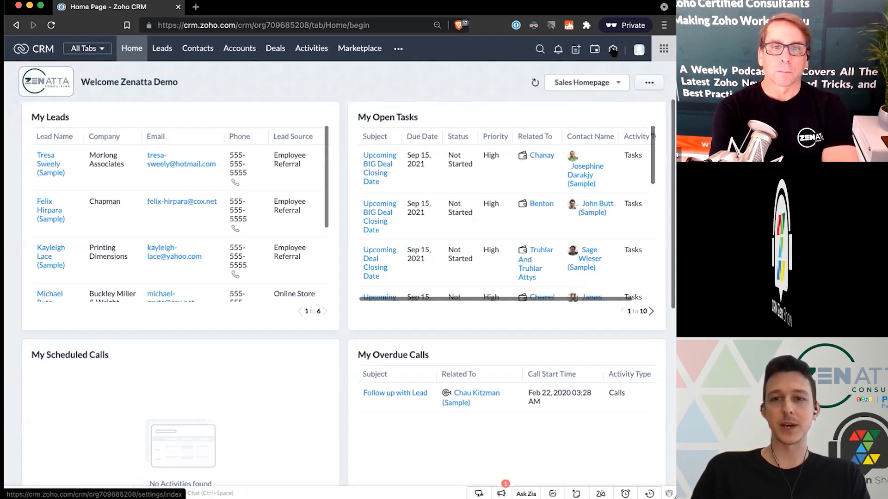
Go from the Setup gear to the Blueprint settings under Process Management
left_click(614, 49)
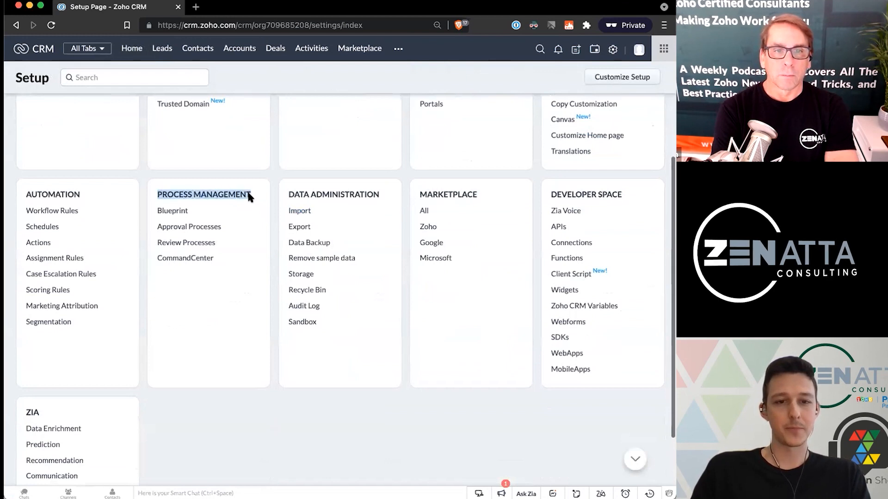
left_click(172, 211)
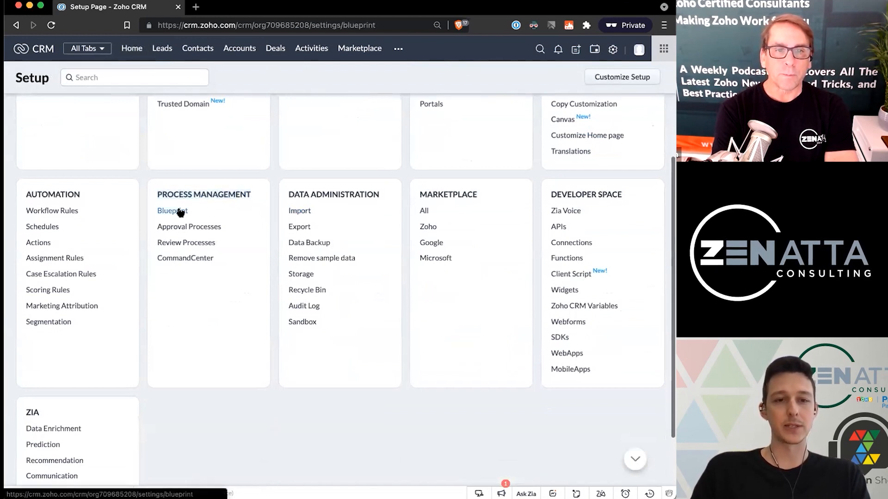
left_click(172, 211)
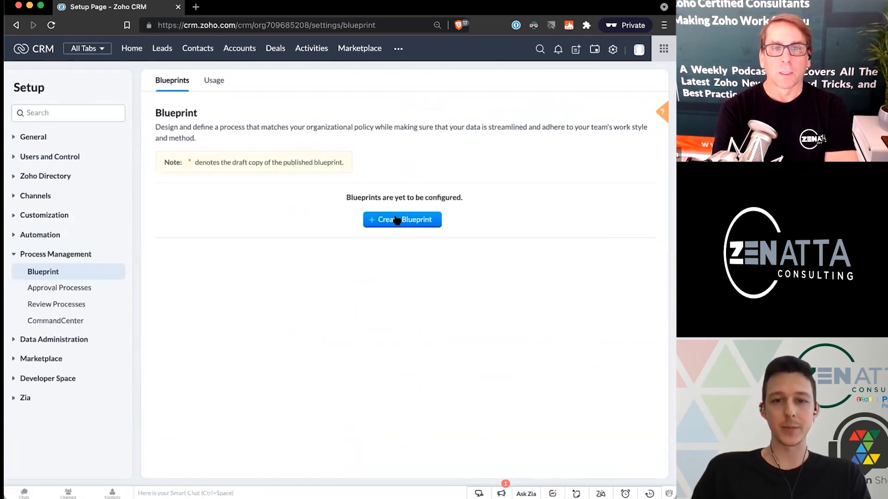
Start a new blueprint named Standard Sales Process on the Deals module
left_click(401, 220)
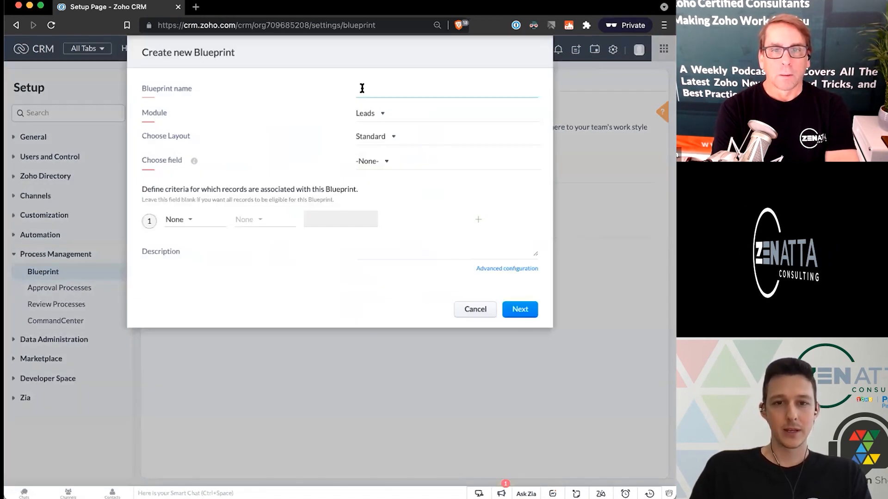
type("Standard Sales Process")
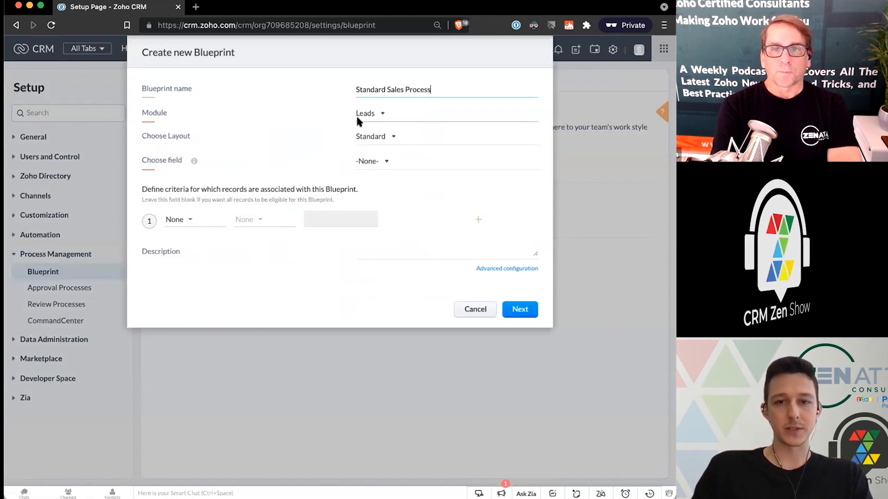
left_click(365, 112)
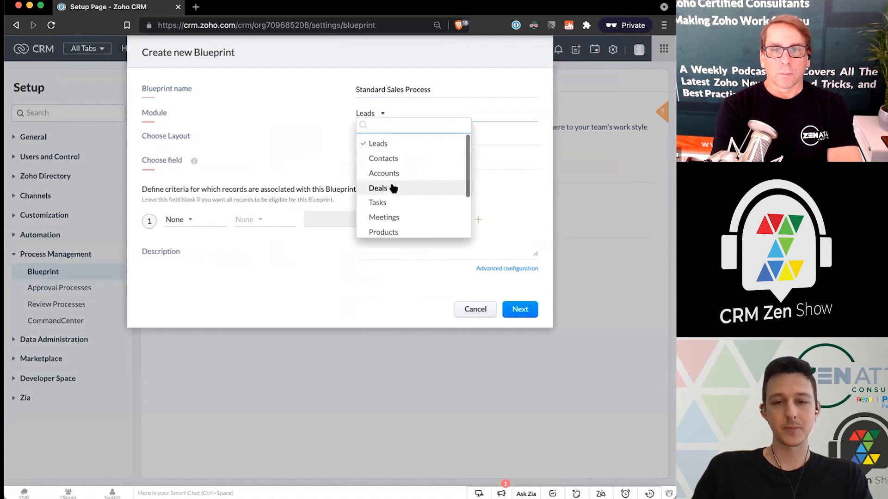
scroll("down", 3)
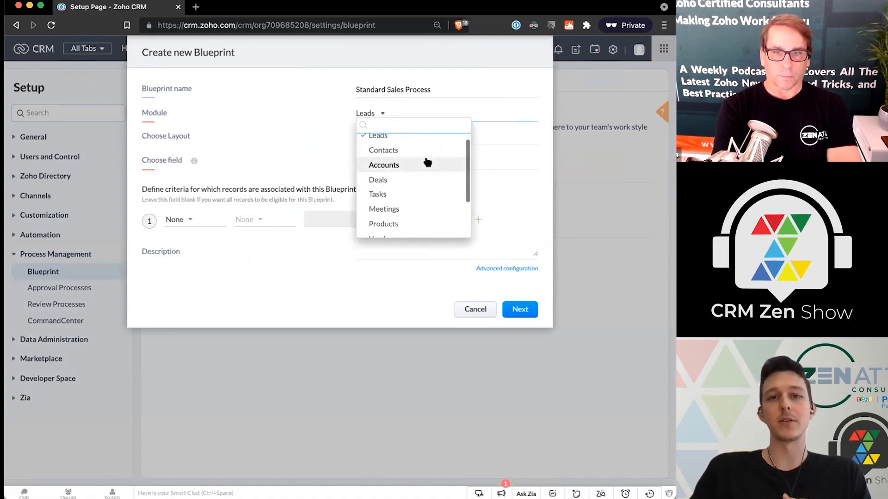
mouse_move(409, 181)
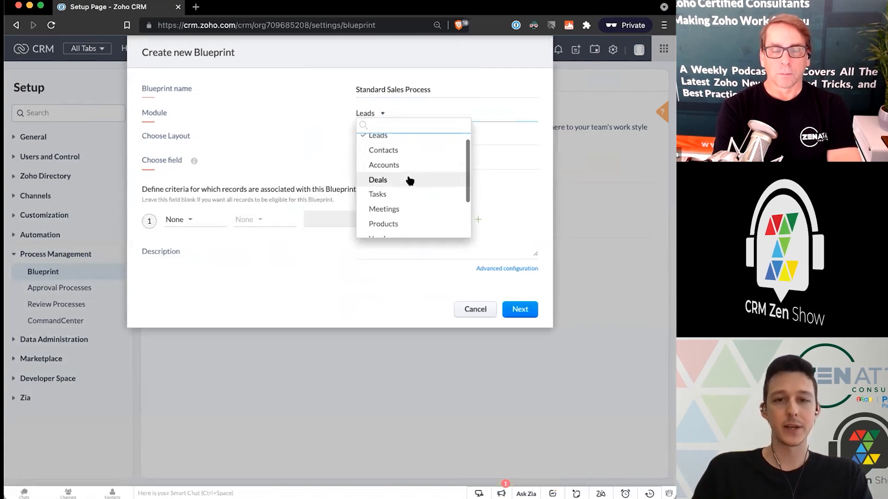
left_click(378, 180)
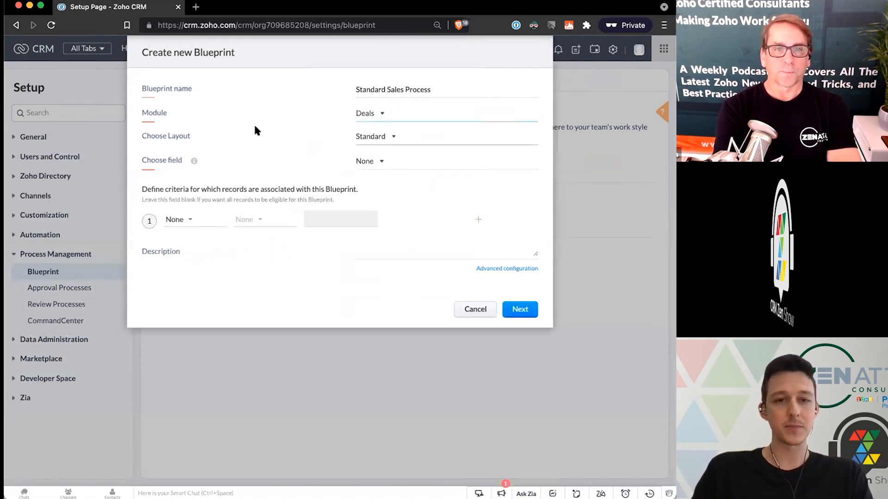
Keep the Standard layout, base the blueprint on the Stage field, and browse entry-criteria fields
left_click(377, 137)
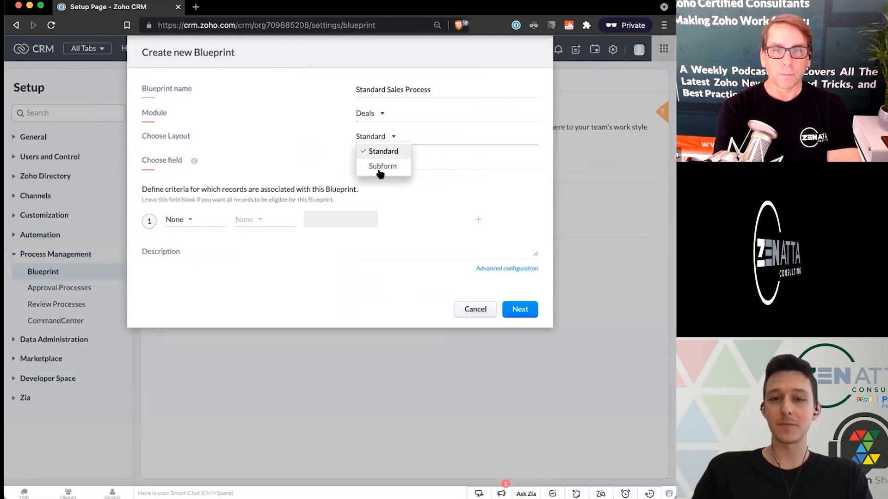
left_click(384, 152)
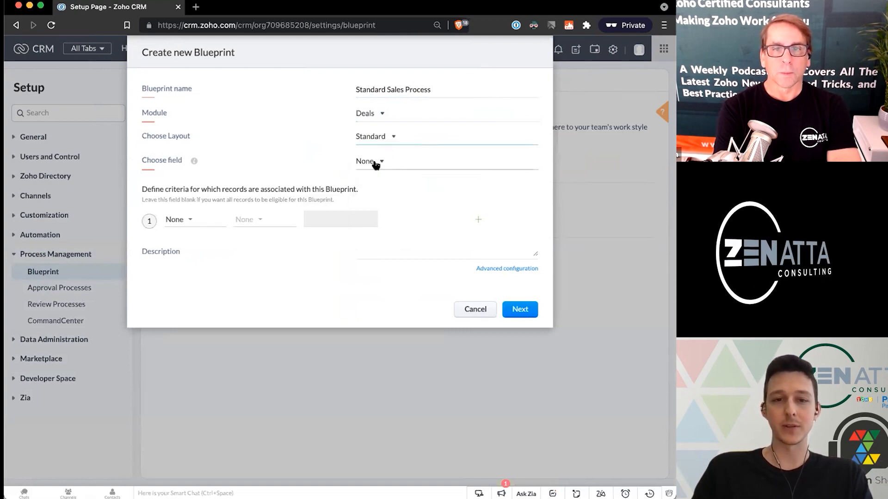
left_click(377, 160)
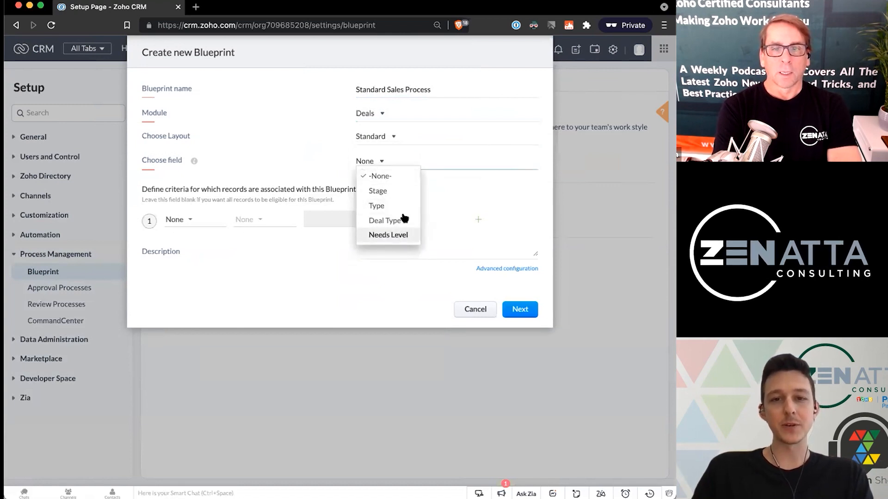
mouse_move(403, 194)
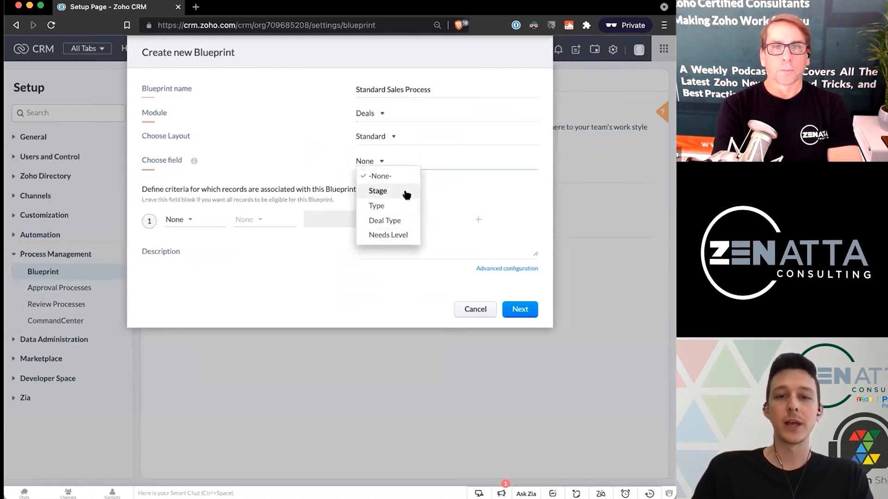
mouse_move(378, 220)
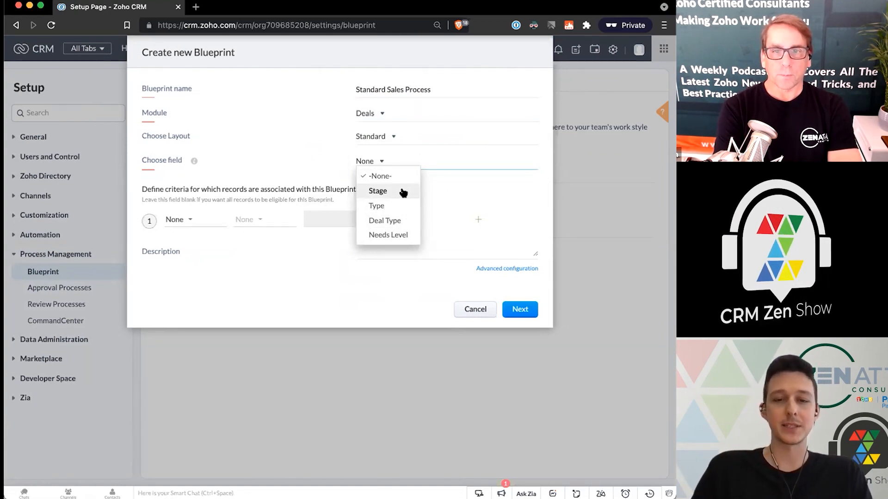
left_click(378, 190)
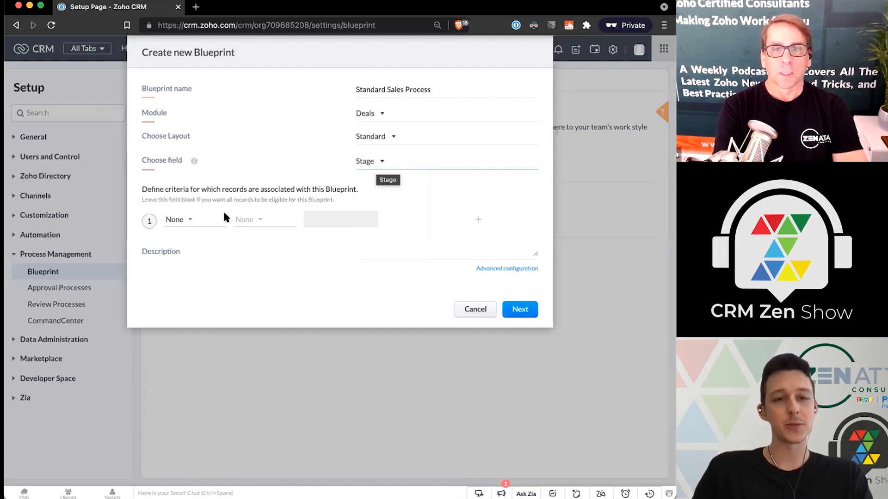
left_click(178, 220)
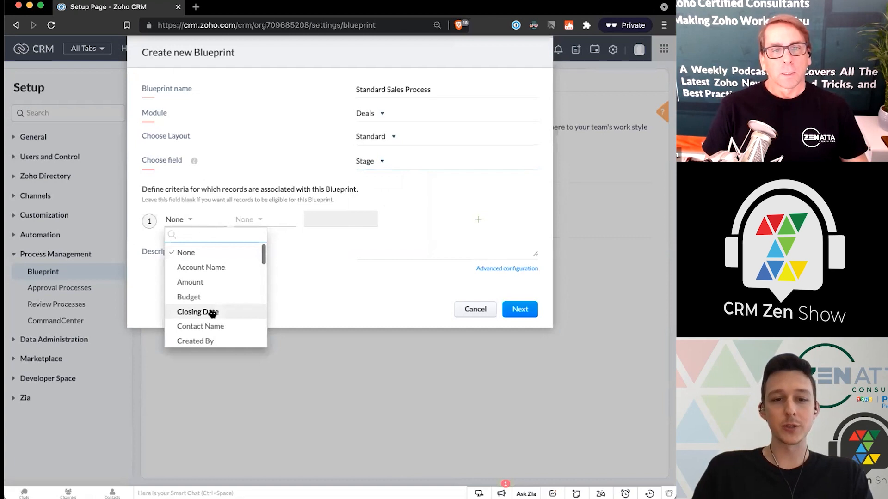
scroll("down", 3)
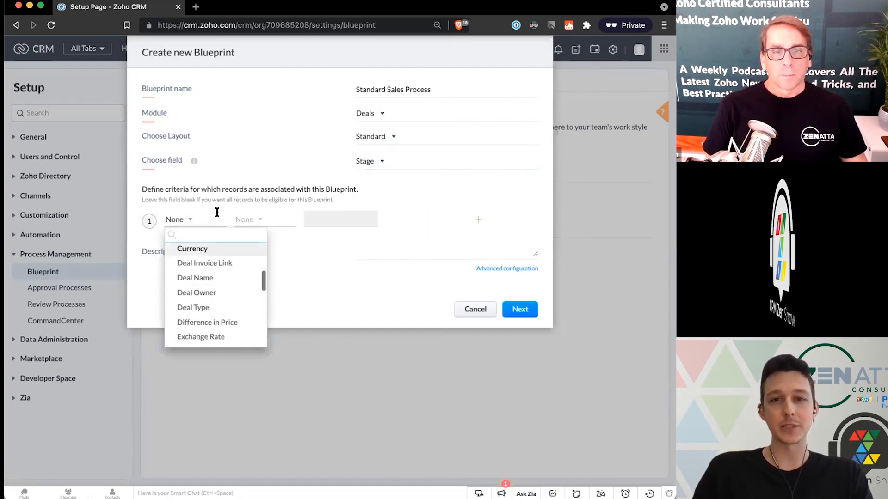
mouse_move(244, 198)
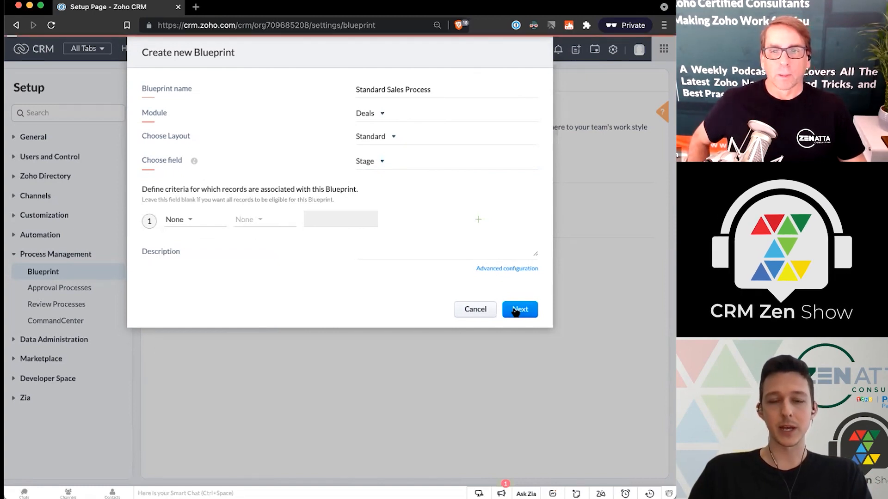
Continue to the blueprint designer for Standard Sales Process
left_click(520, 309)
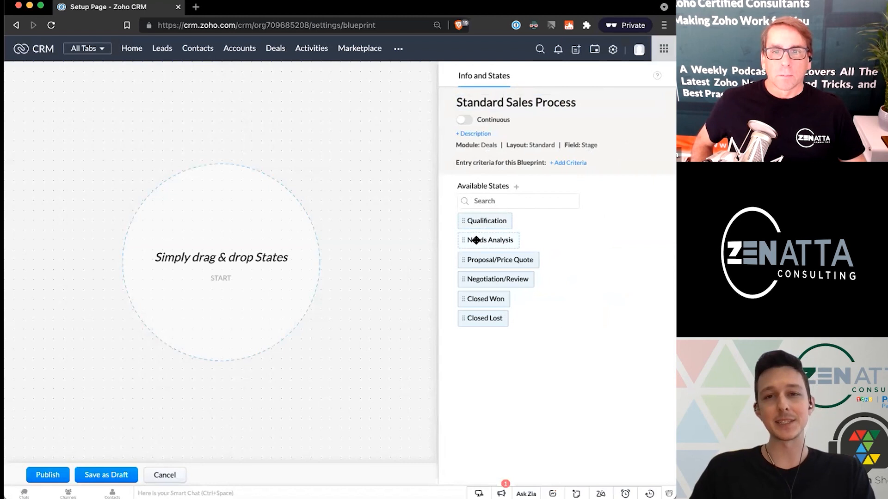
mouse_move(476, 240)
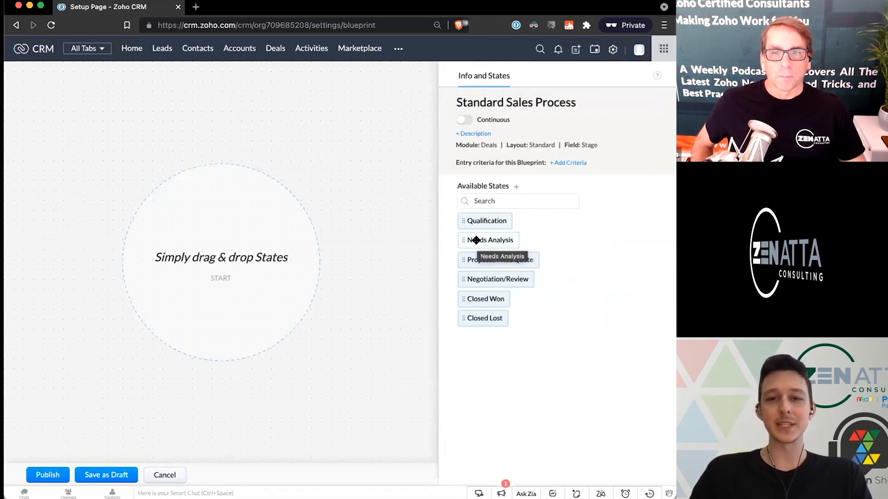
mouse_move(494, 222)
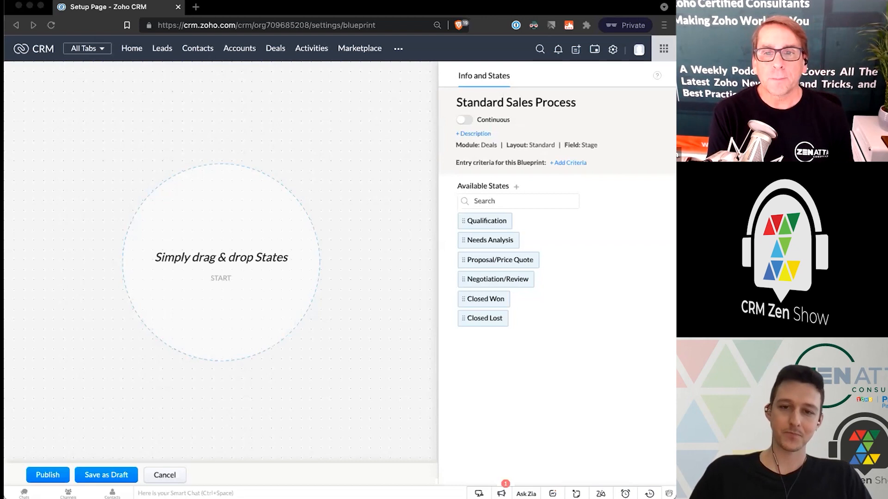
mouse_move(611, 210)
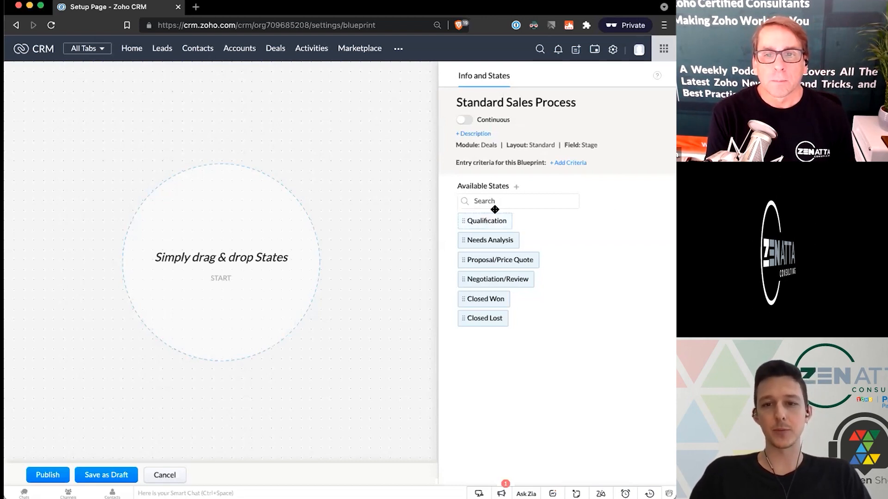
mouse_move(490, 220)
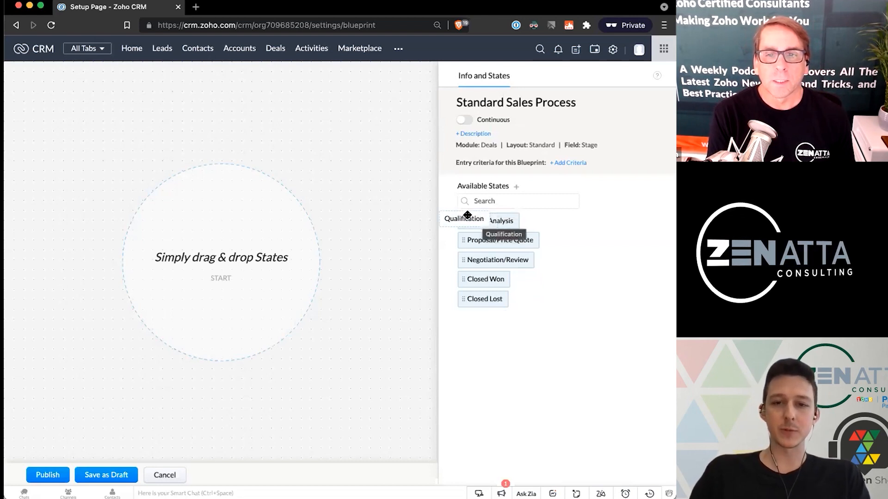
Place Qualification at the top of the canvas with Needs Analysis linked below it
left_click_drag(464, 218, 285, 200)
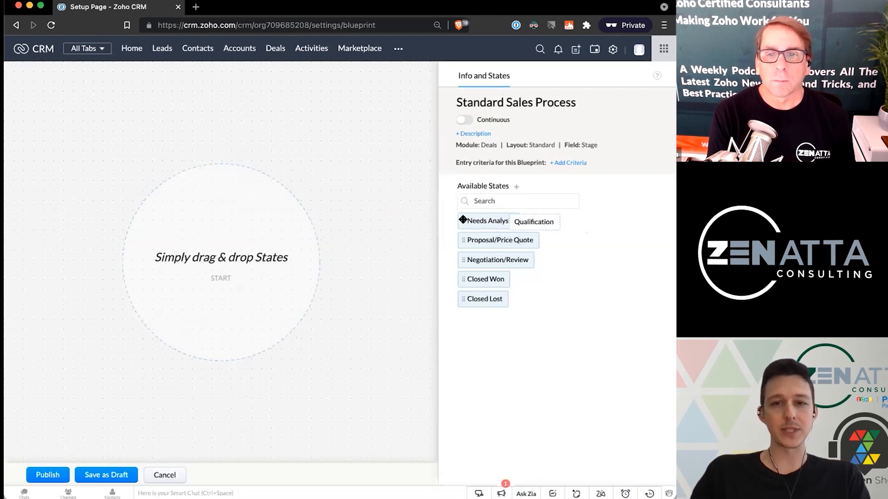
left_click_drag(533, 221, 220, 180)
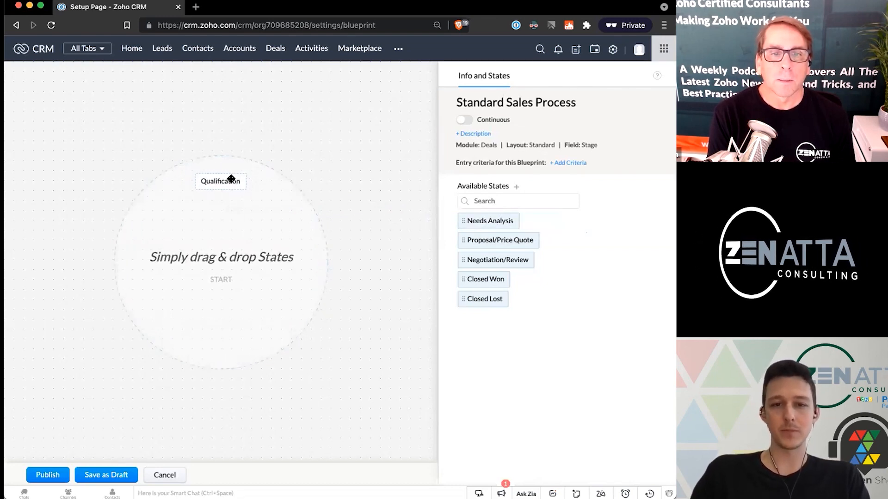
left_click_drag(221, 181, 216, 82)
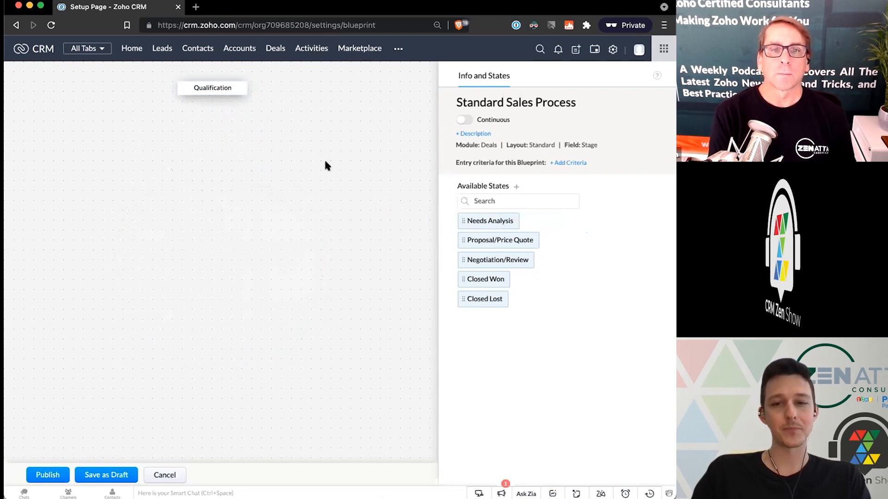
left_click_drag(488, 220, 251, 184)
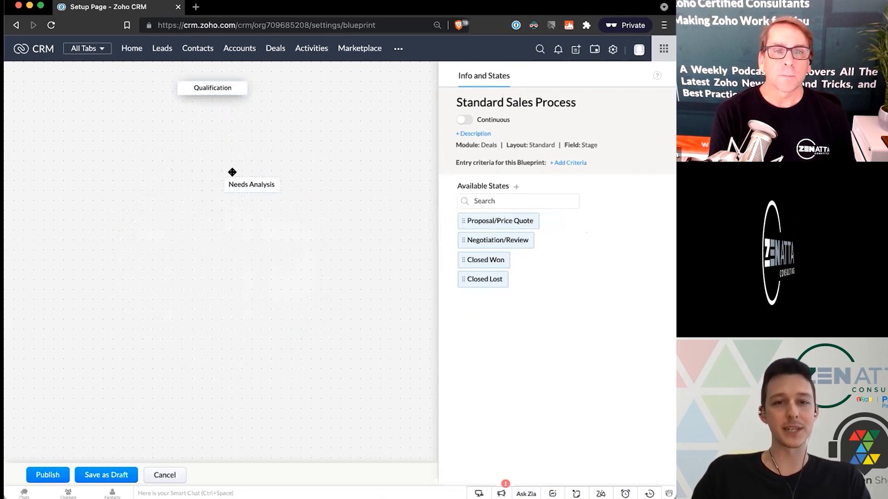
left_click_drag(252, 184, 218, 161)
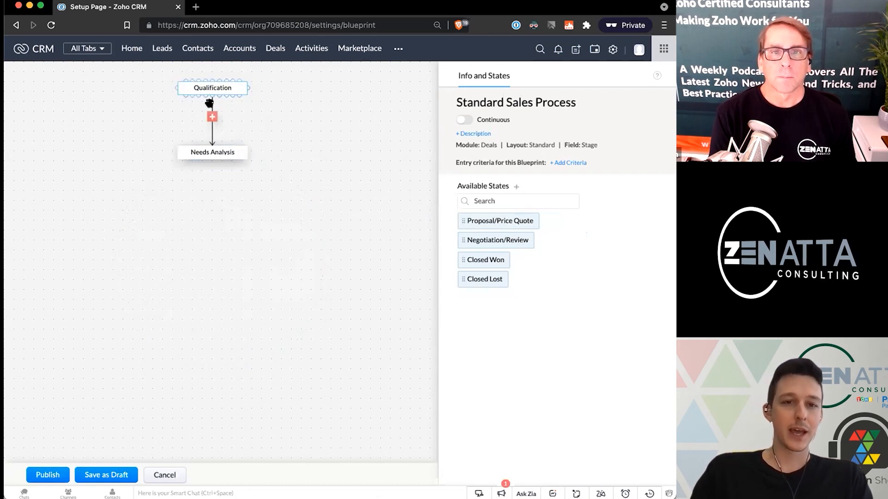
Review the Qualification and Needs Analysis states, then return to the blueprint overview
left_click(212, 88)
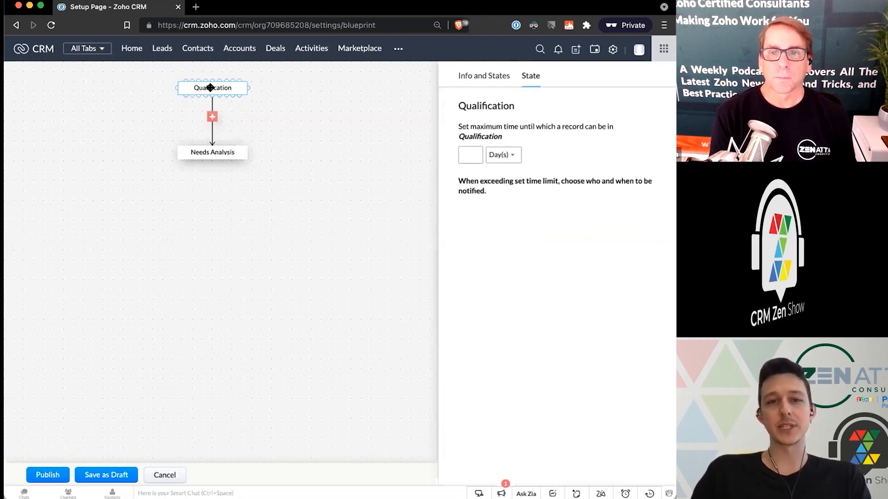
left_click(212, 153)
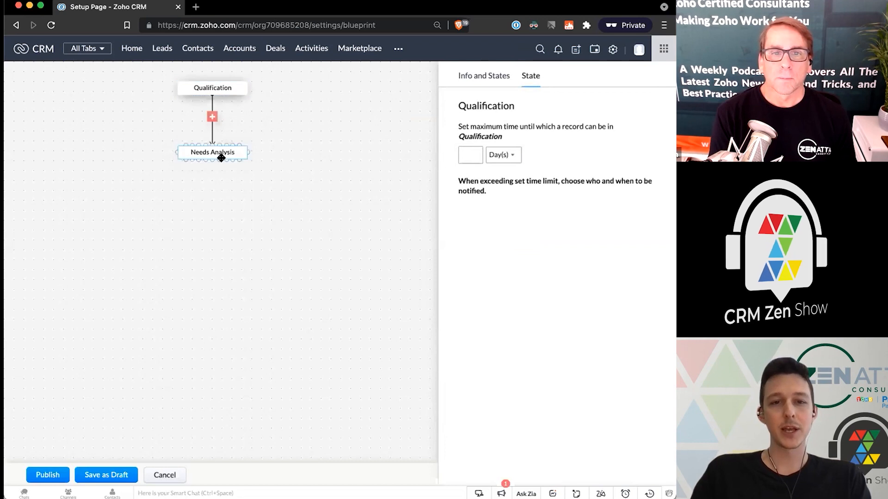
left_click(483, 75)
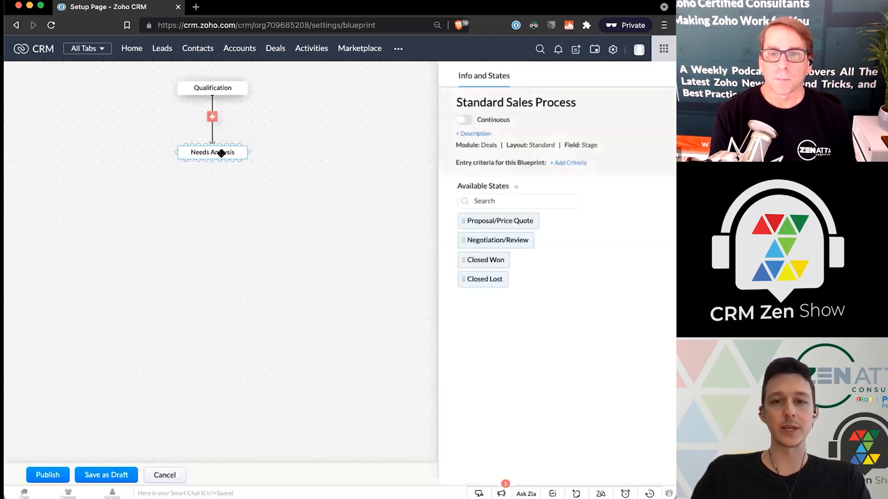
mouse_move(192, 151)
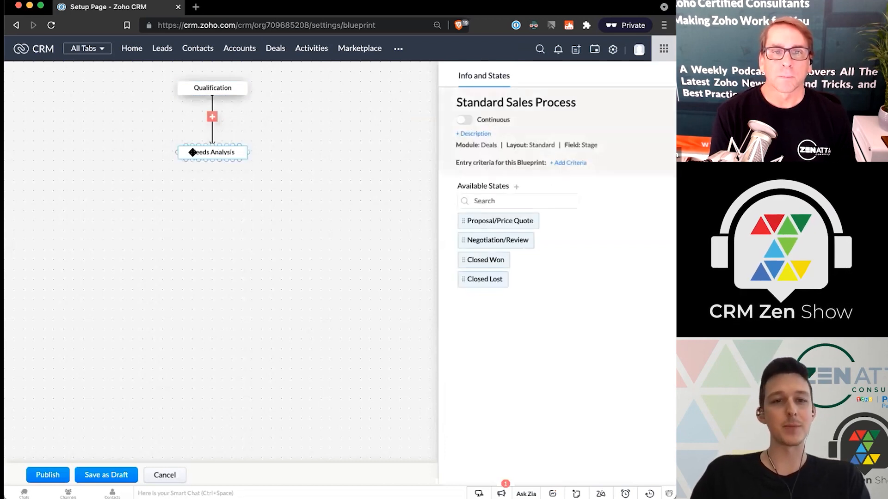
mouse_move(212, 153)
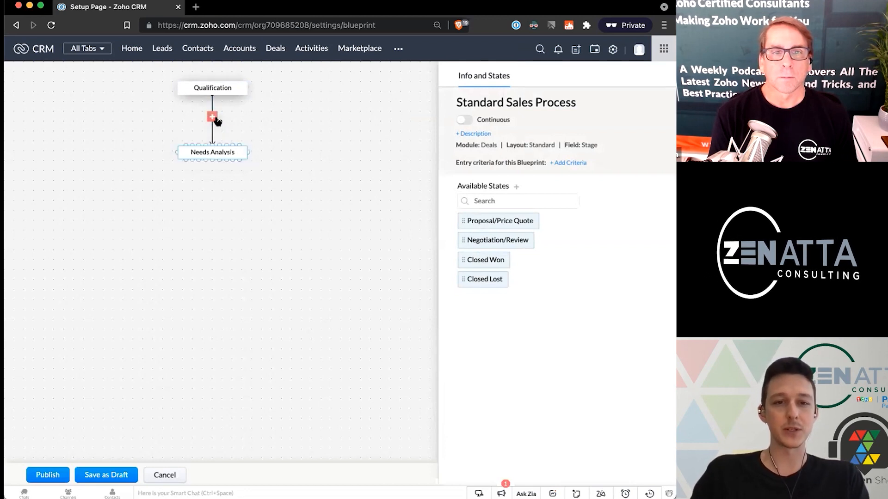
Add a non-automatic Qualify Deal transition between Qualification and Needs Analysis and save it
left_click(212, 118)
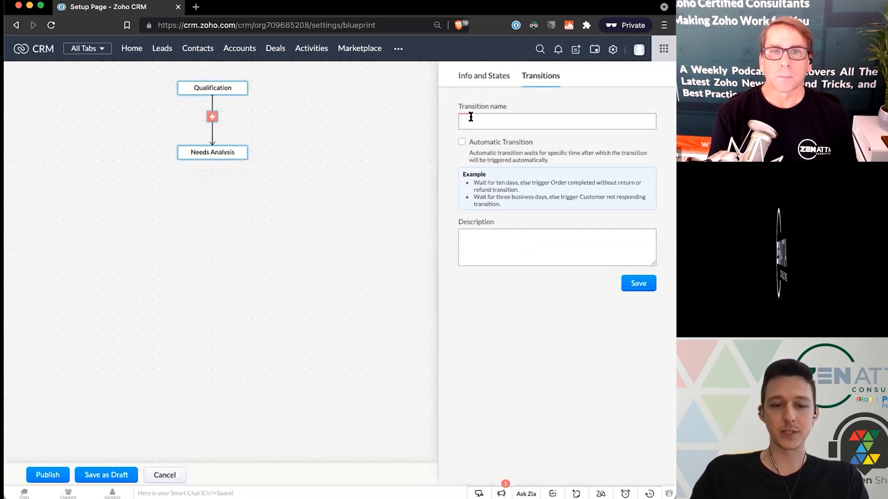
type("Qualify Deal")
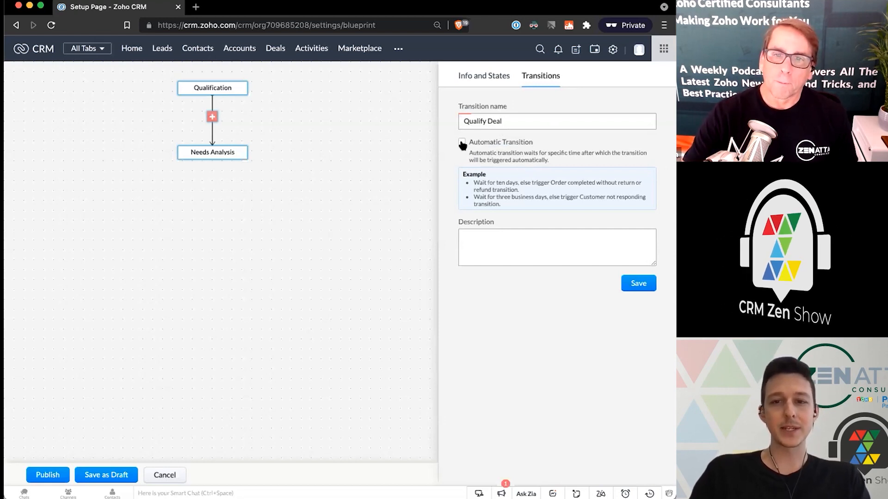
left_click(462, 142)
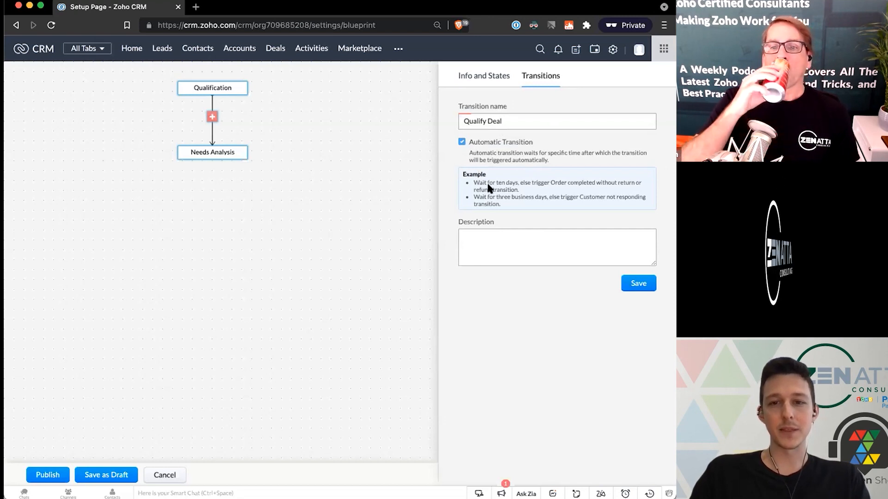
mouse_move(493, 191)
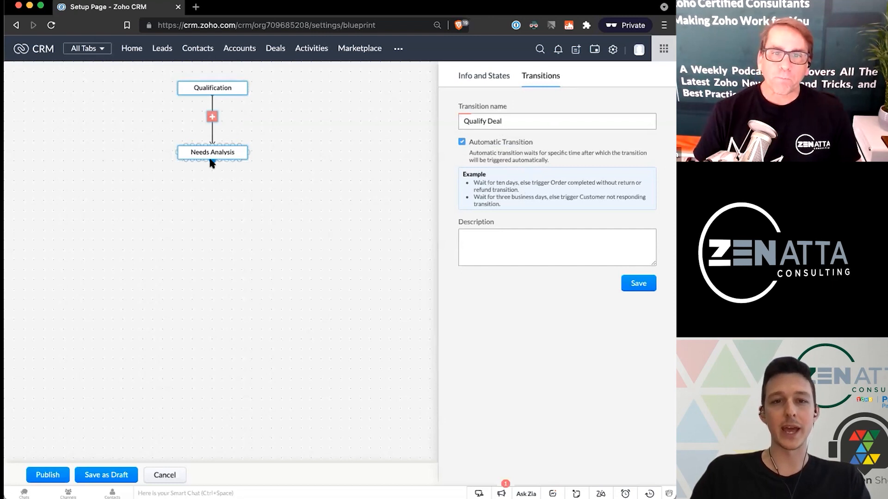
left_click(462, 142)
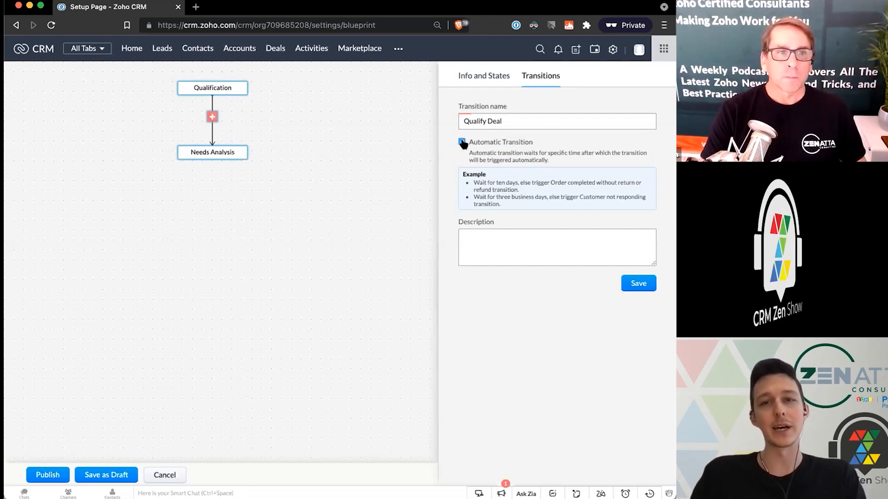
left_click(462, 143)
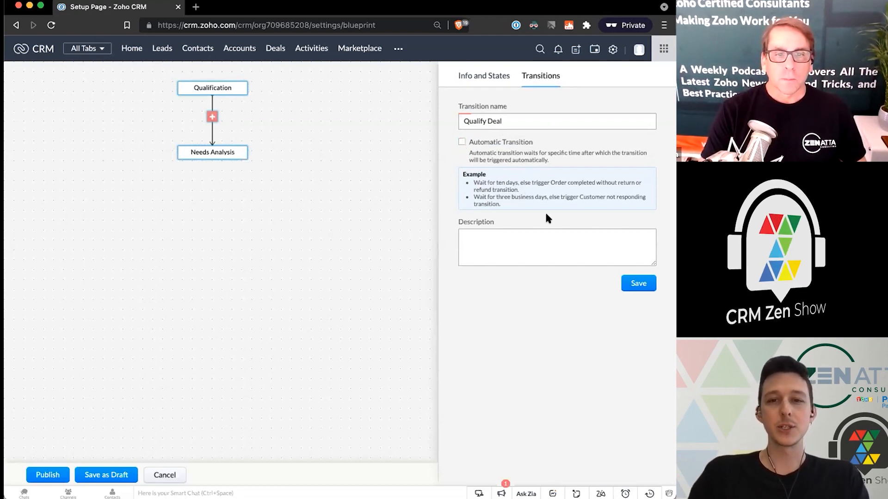
mouse_move(489, 187)
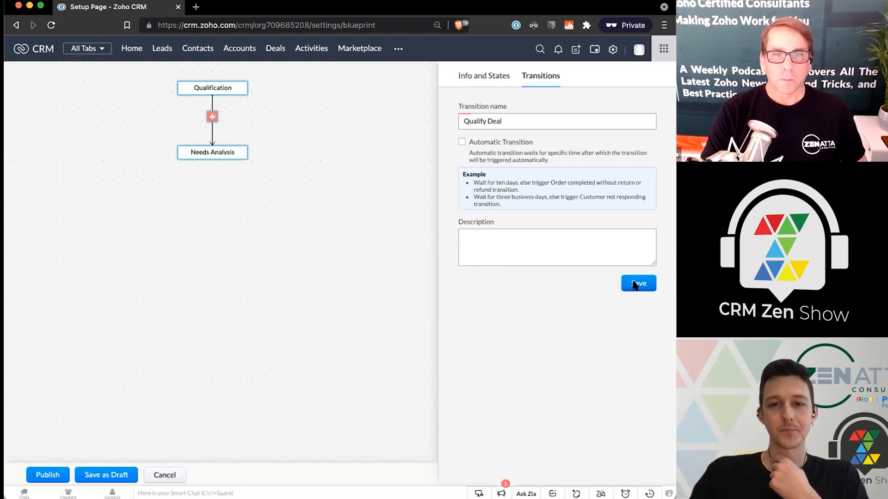
left_click(638, 284)
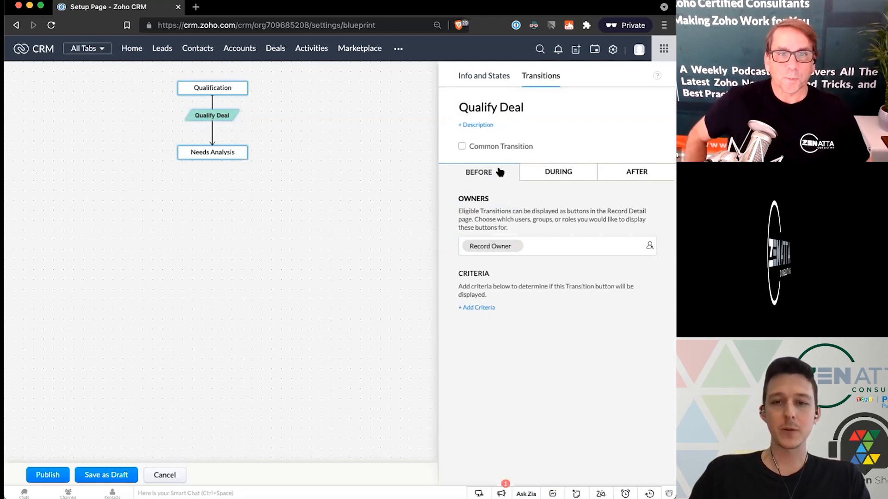
mouse_move(450, 217)
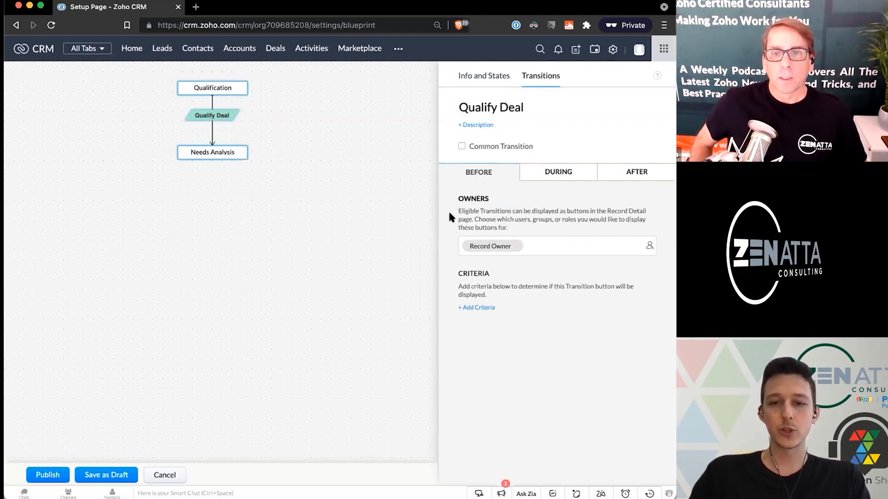
mouse_move(489, 211)
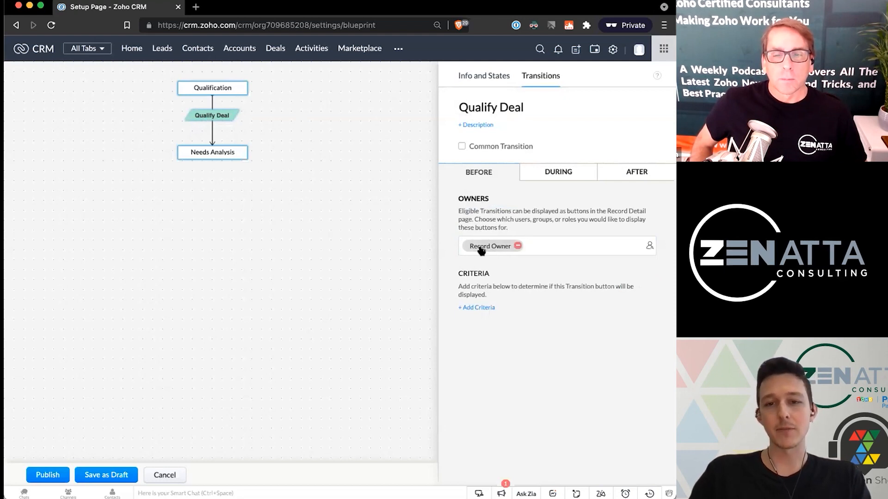
mouse_move(483, 250)
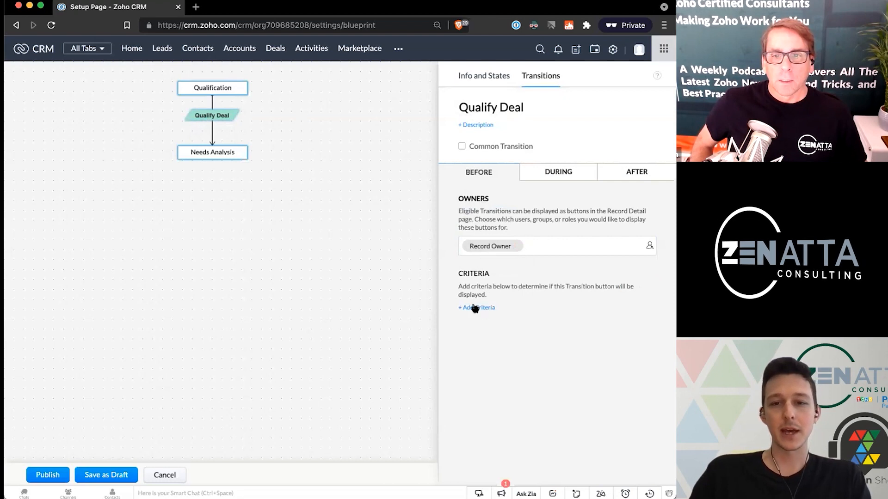
left_click(476, 308)
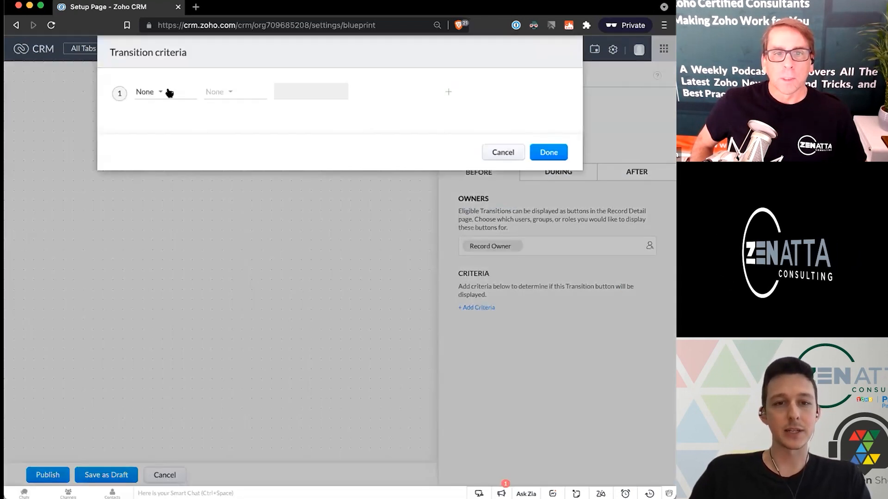
left_click(149, 91)
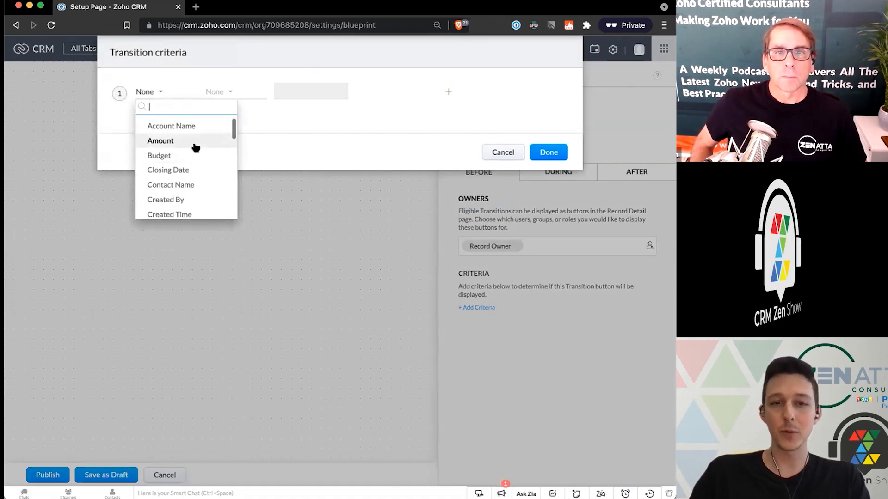
mouse_move(249, 172)
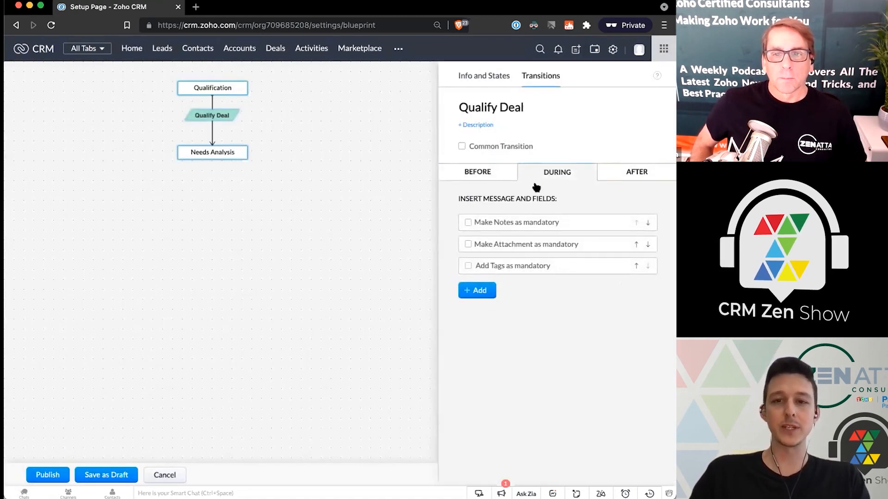
mouse_move(544, 174)
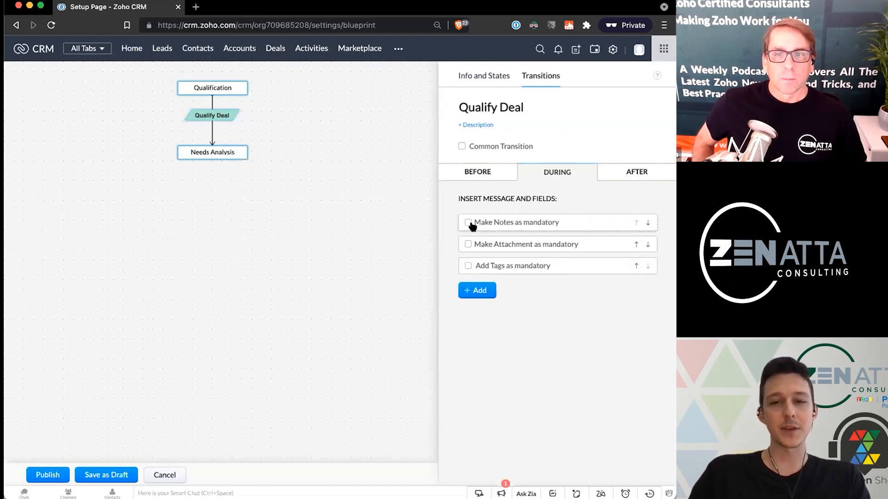
mouse_move(488, 232)
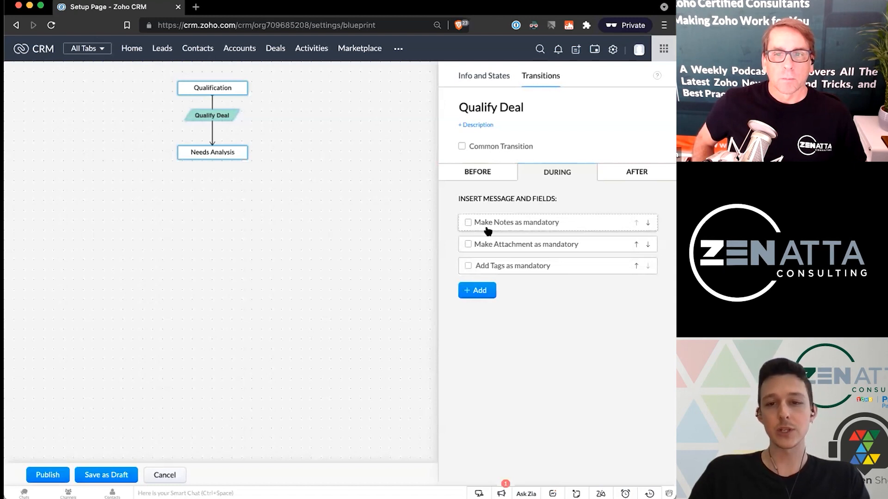
mouse_move(483, 271)
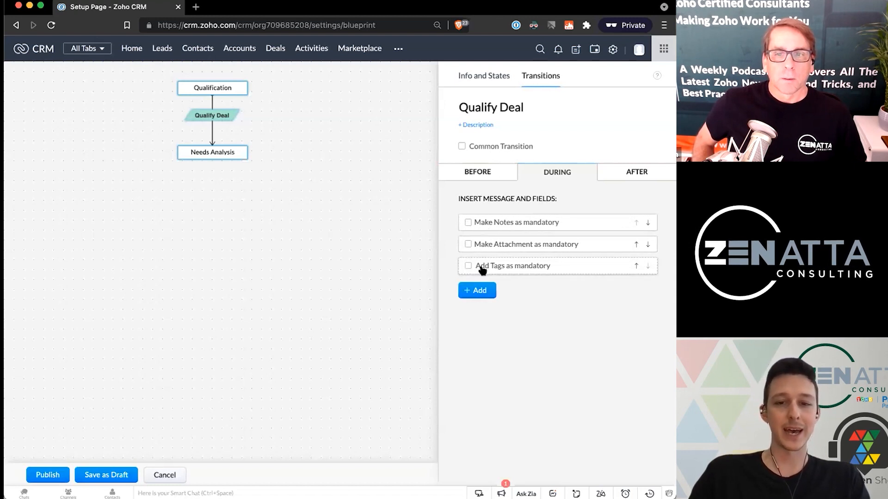
left_click(477, 291)
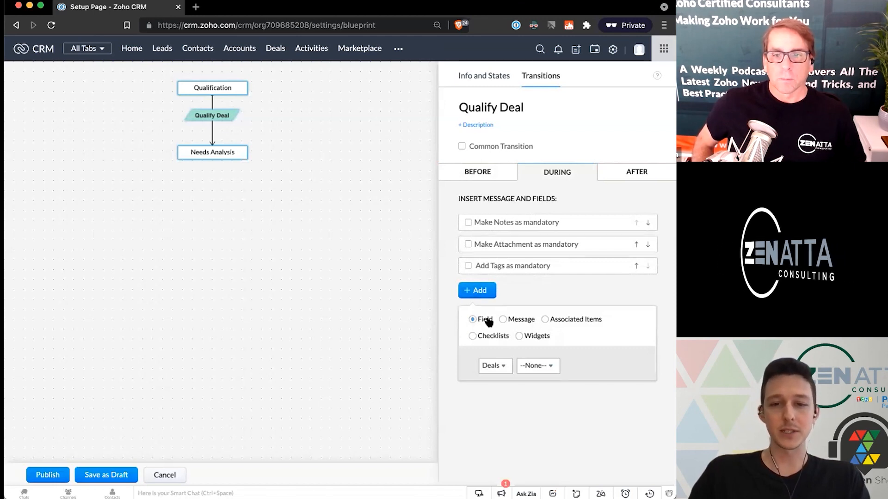
left_click(503, 319)
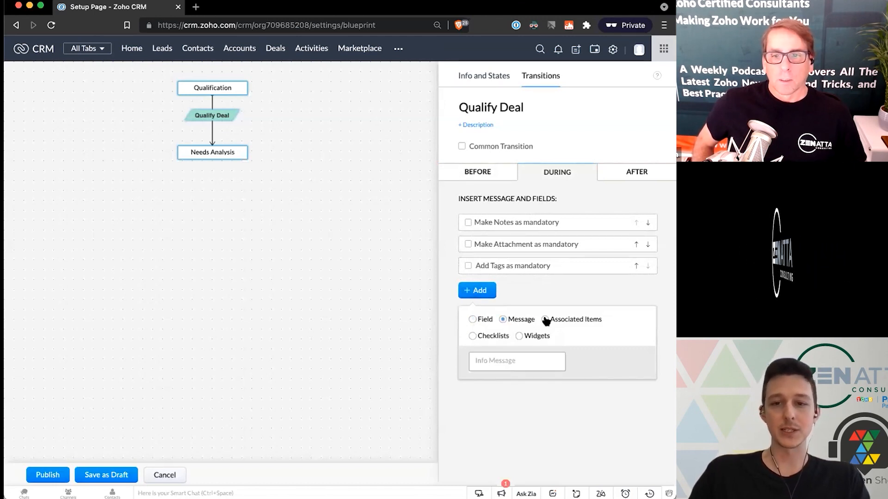
left_click(545, 319)
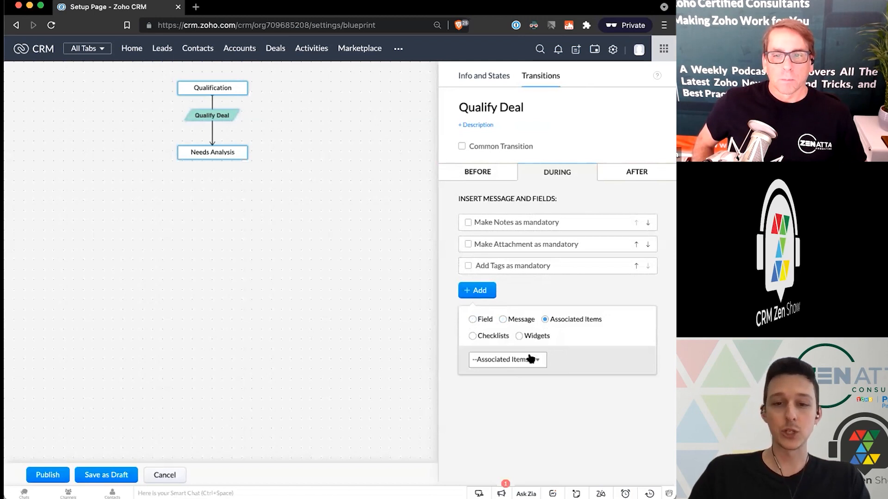
left_click(506, 360)
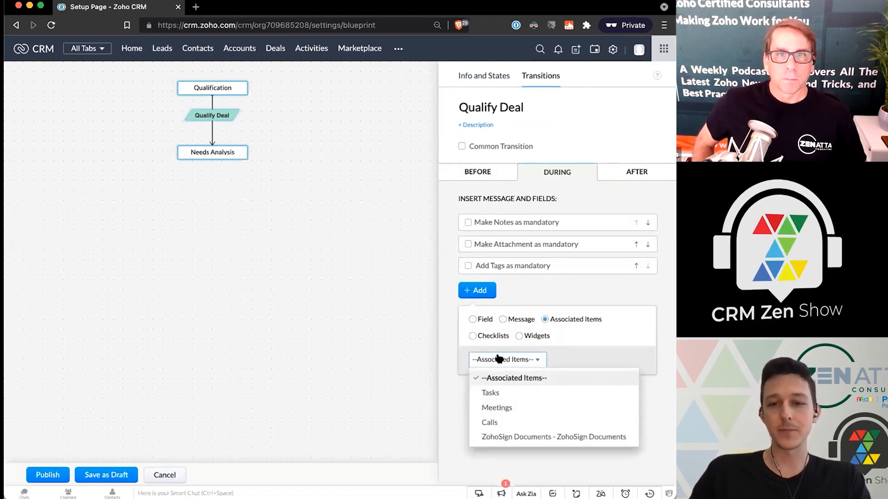
left_click(471, 335)
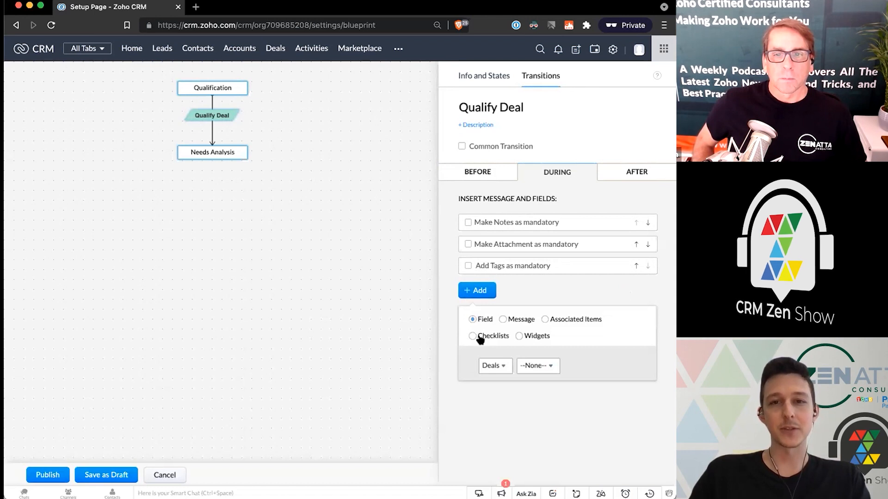
mouse_move(507, 340)
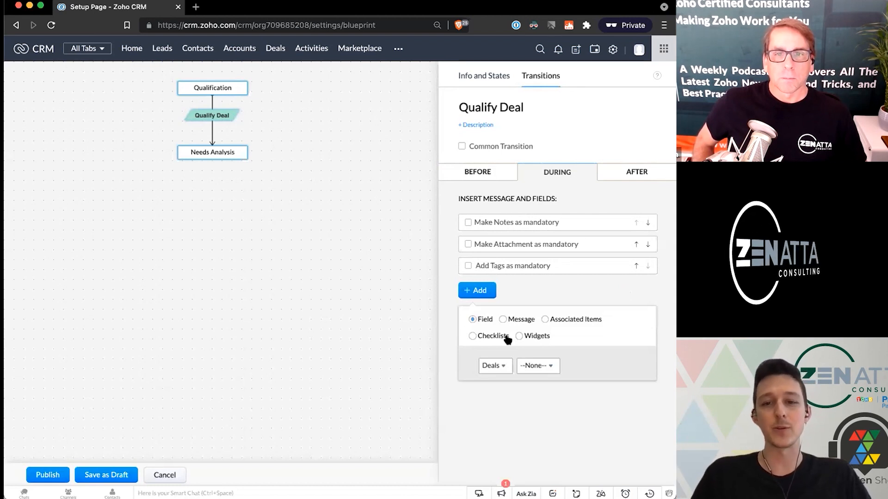
left_click(517, 337)
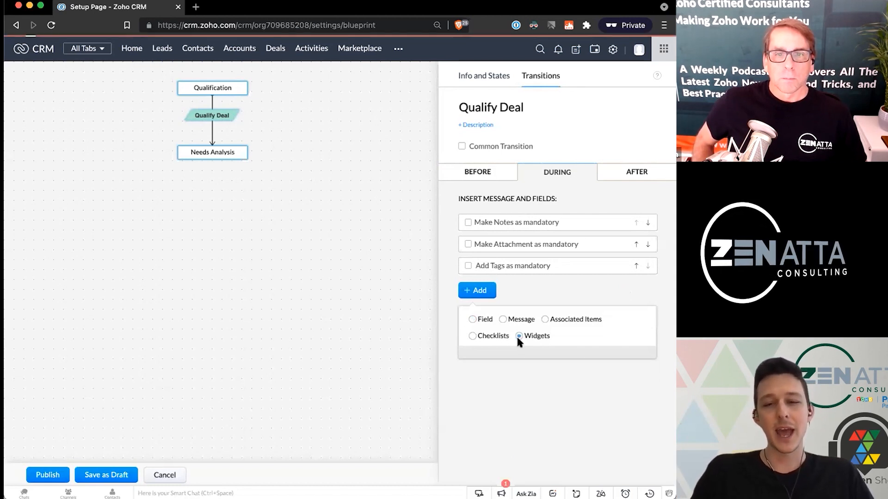
left_click(519, 337)
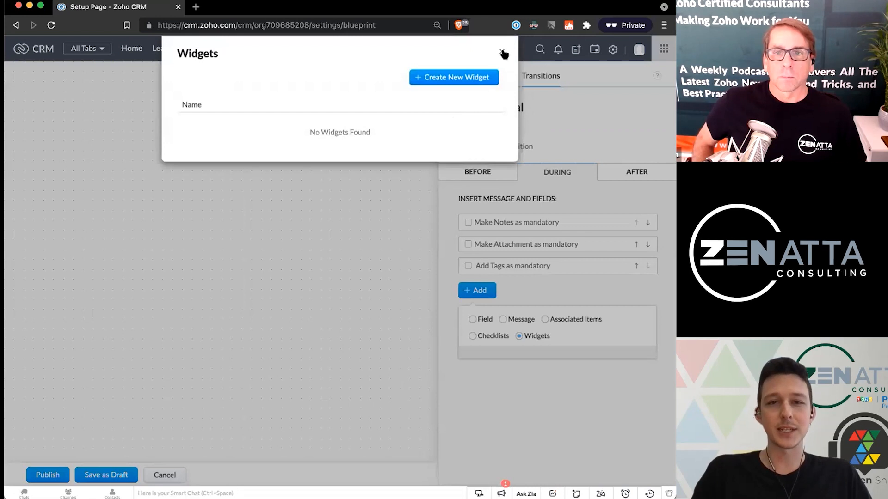
left_click(501, 53)
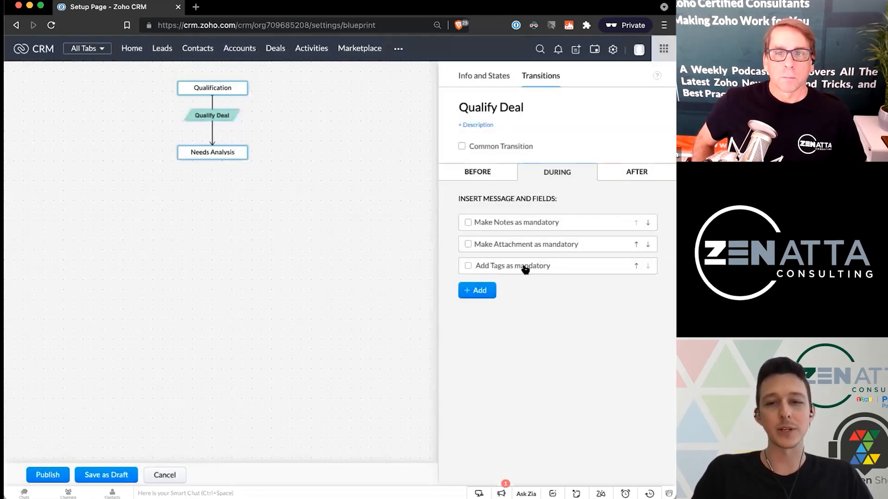
Require Budget and Timeframe to Complete during Qualify Deal, then start adding Deal Type
left_click(477, 291)
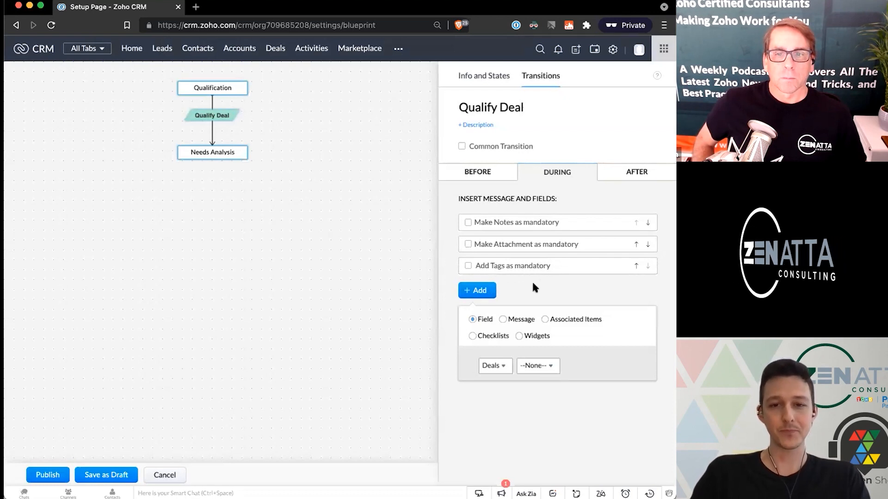
mouse_move(501, 288)
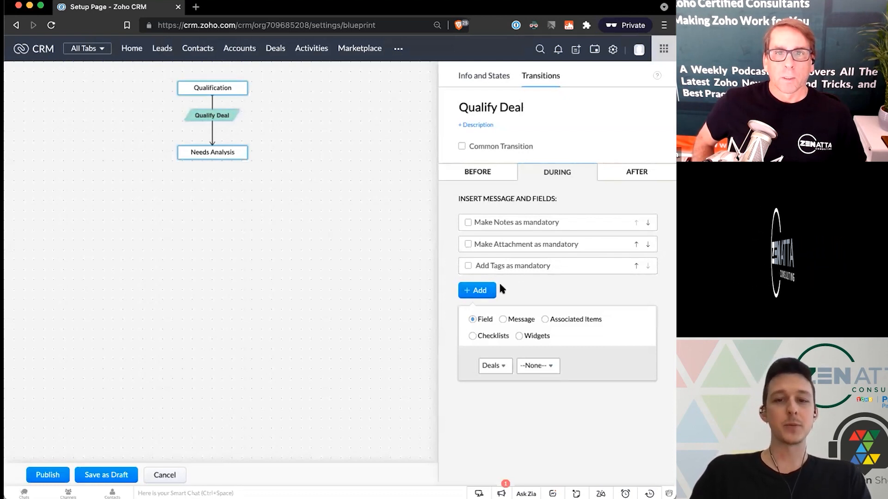
mouse_move(505, 383)
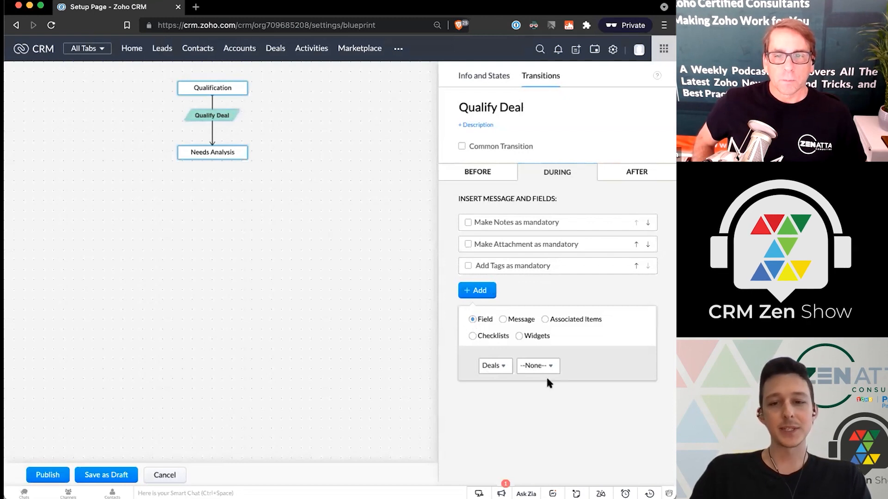
left_click(538, 366)
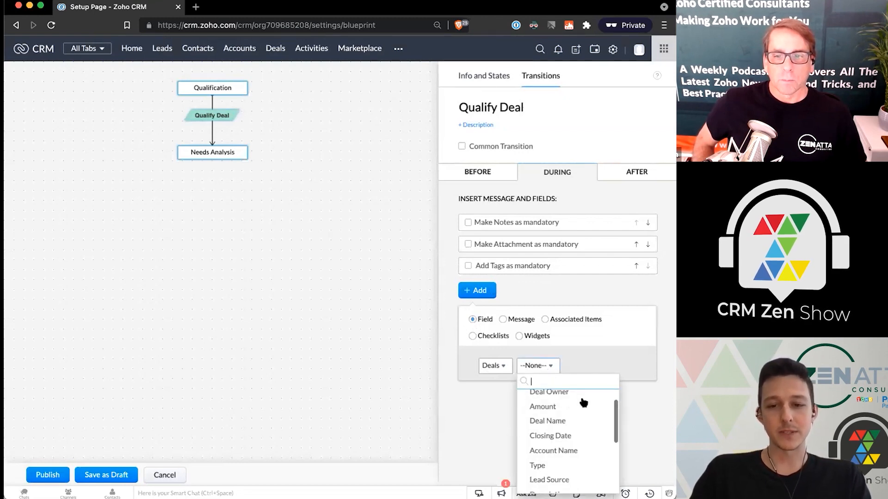
scroll("down", 3)
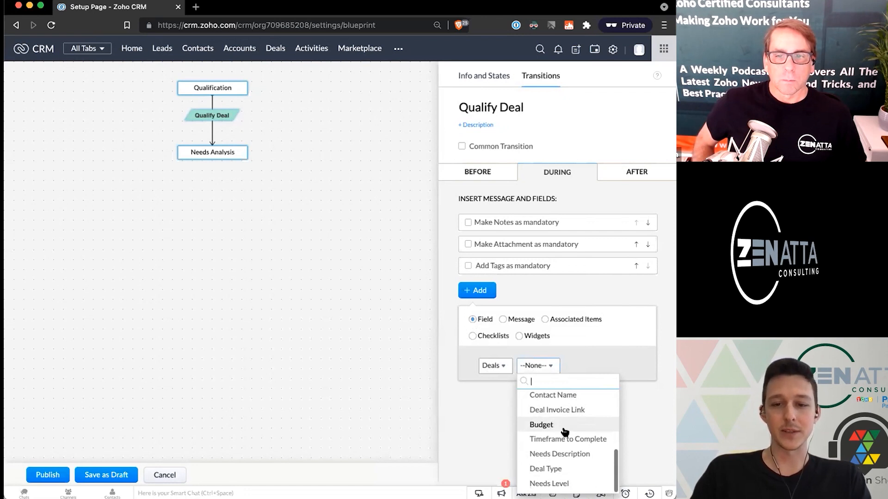
left_click(541, 425)
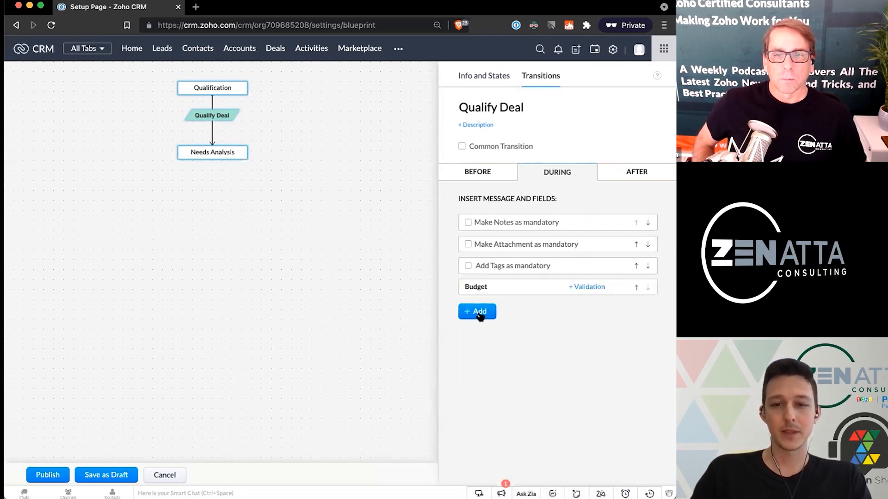
left_click(477, 312)
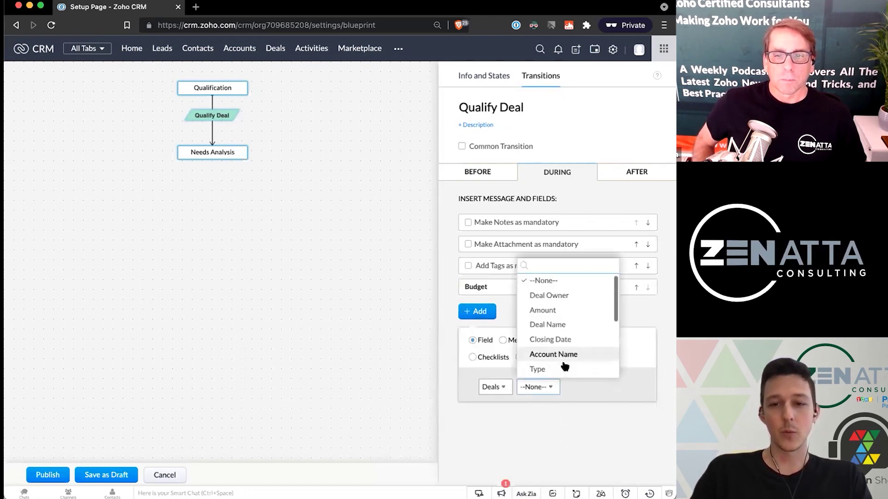
scroll("down", 3)
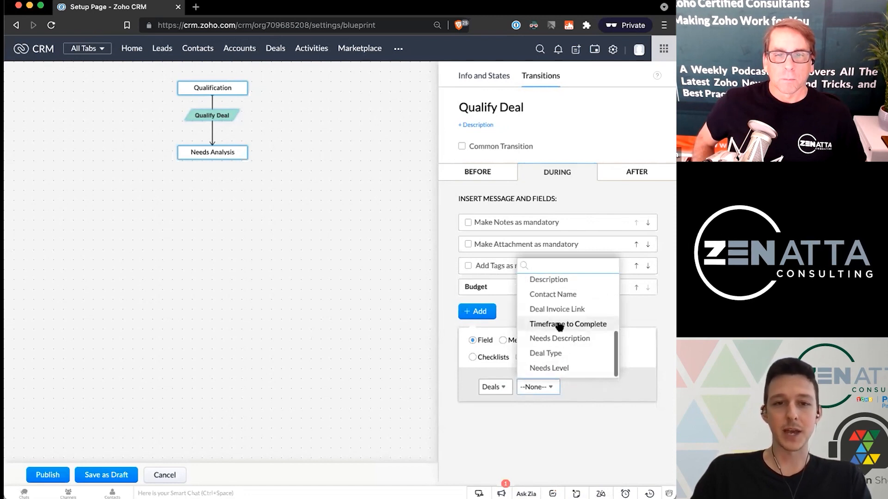
left_click(568, 324)
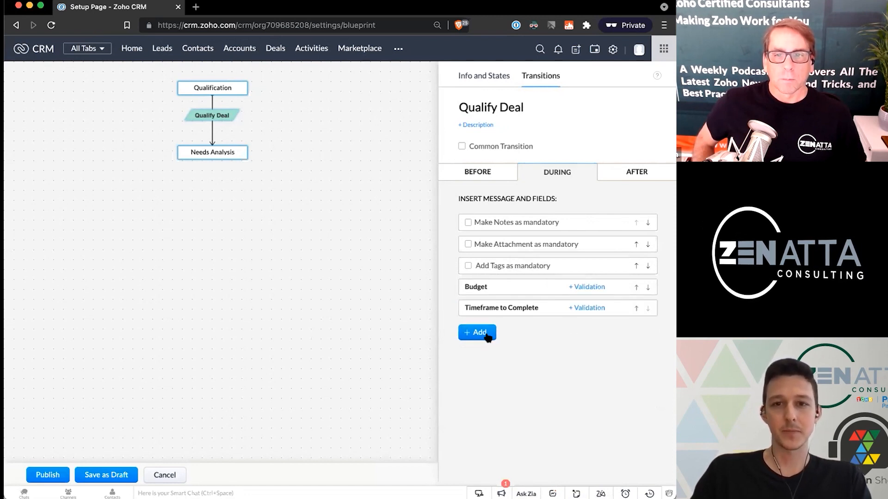
left_click(477, 332)
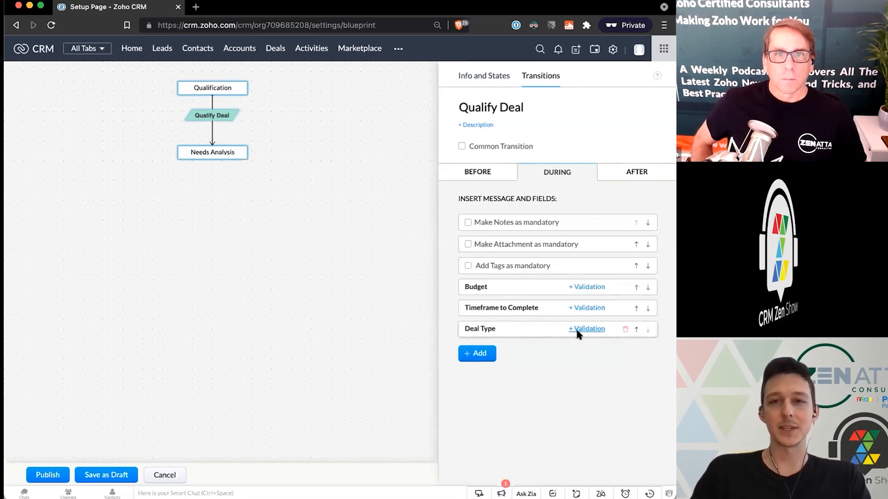
mouse_move(569, 368)
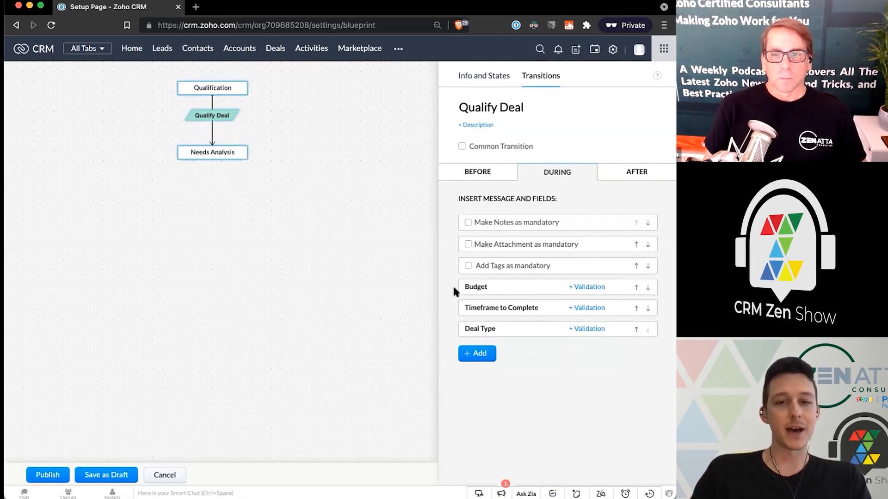
mouse_move(519, 282)
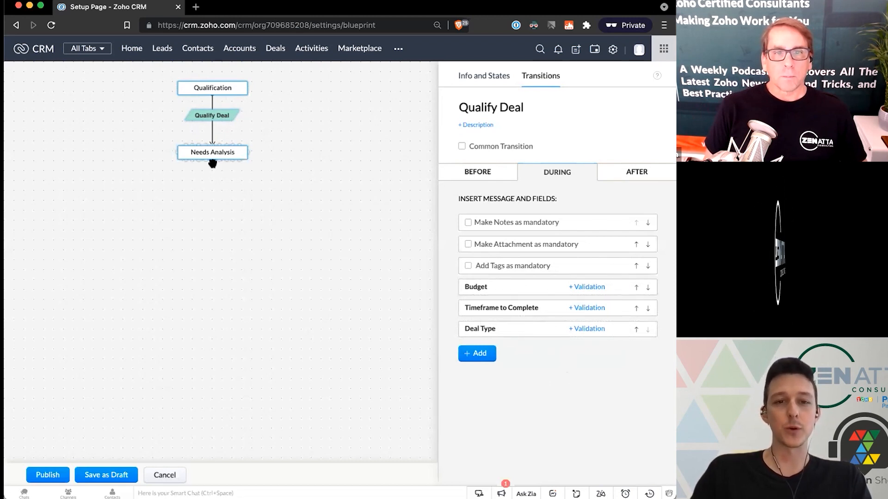
mouse_move(583, 382)
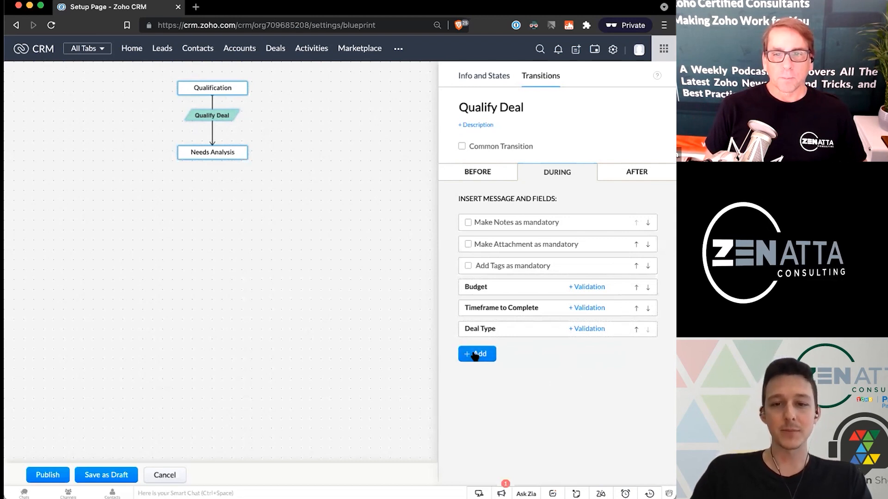
mouse_move(609, 198)
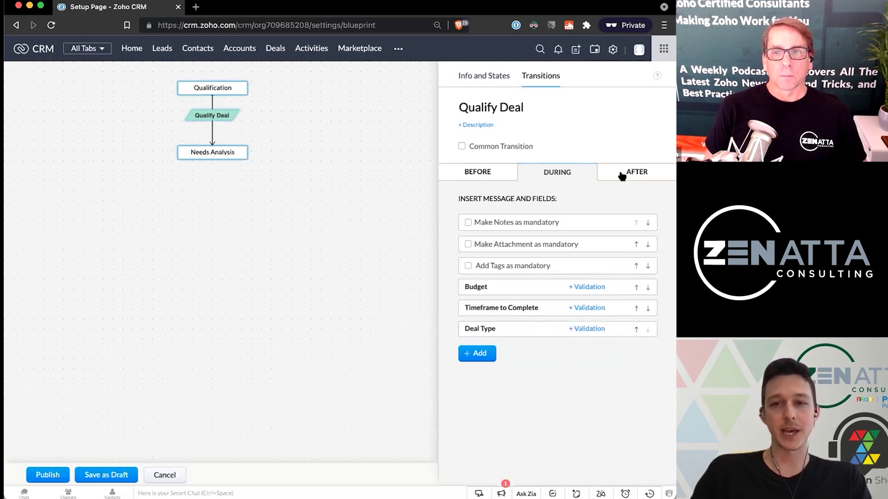
Create a Schedule Needs Analysis Team task due 1 day after the transition, without an assignee
left_click(635, 172)
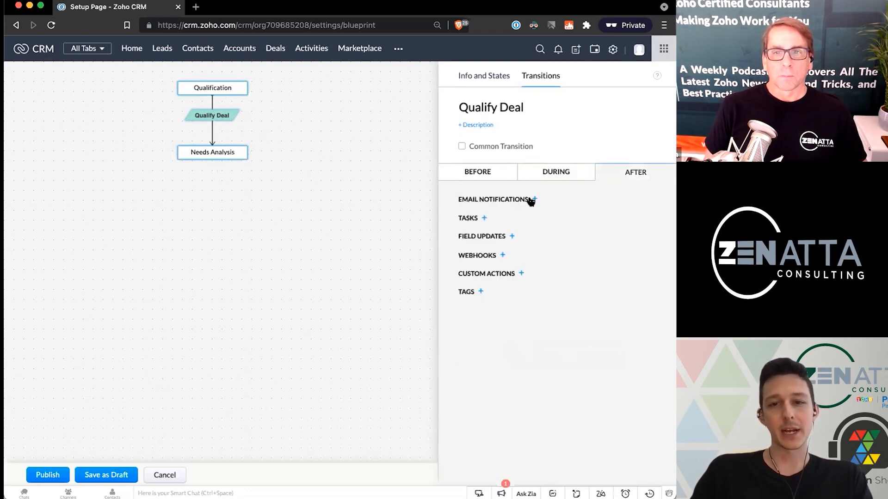
mouse_move(475, 285)
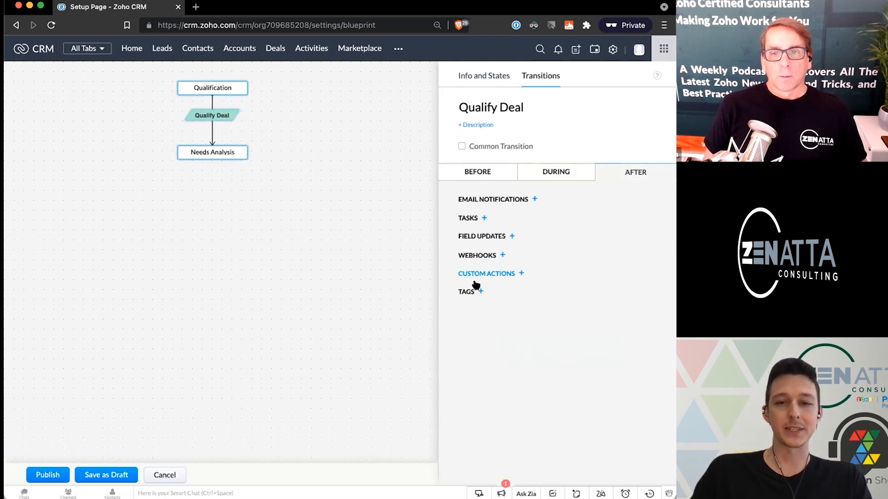
mouse_move(482, 220)
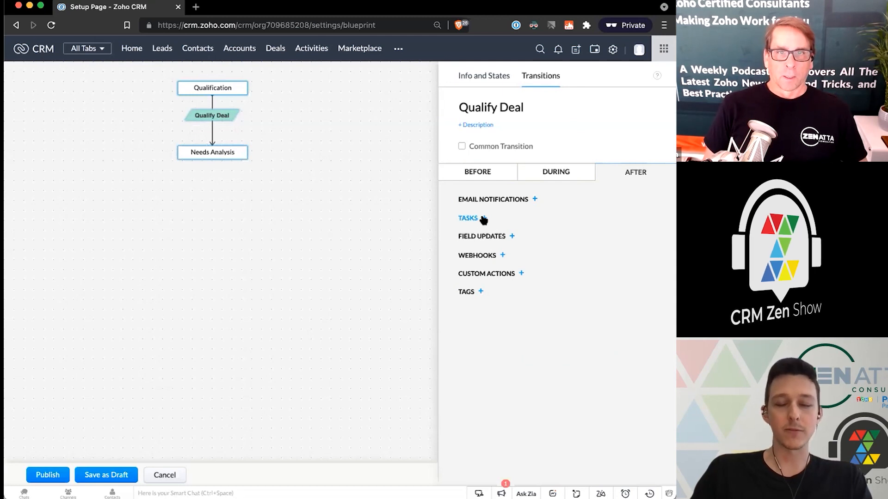
left_click(482, 218)
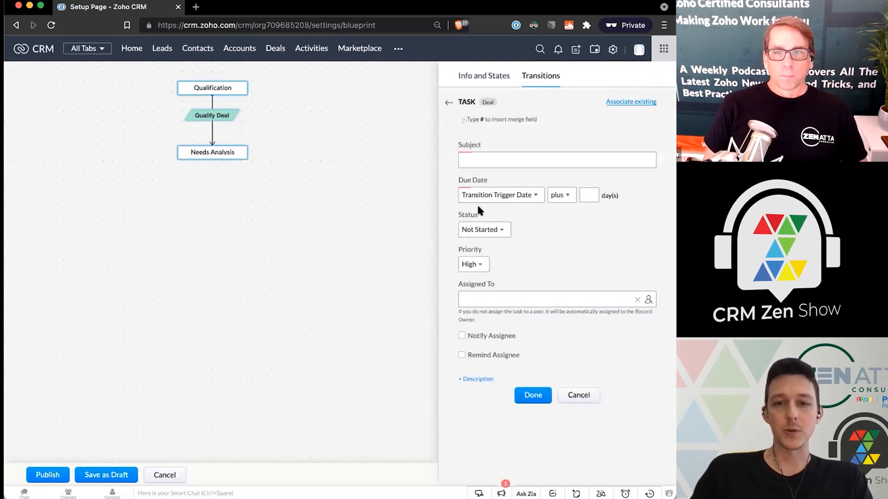
left_click(557, 160)
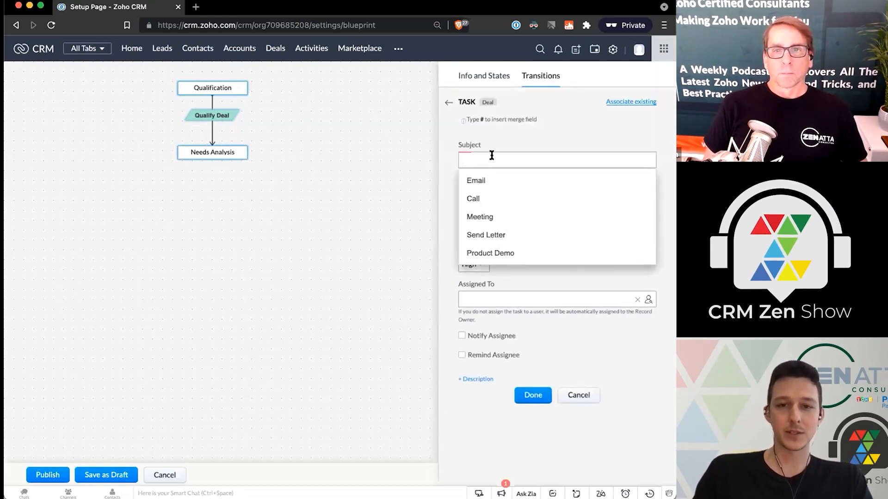
type("Schedule Needs Analysis Team")
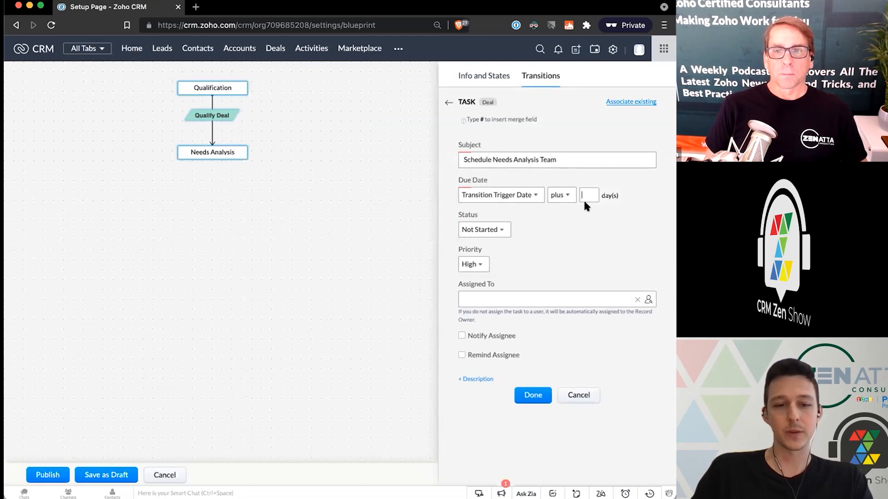
type("1")
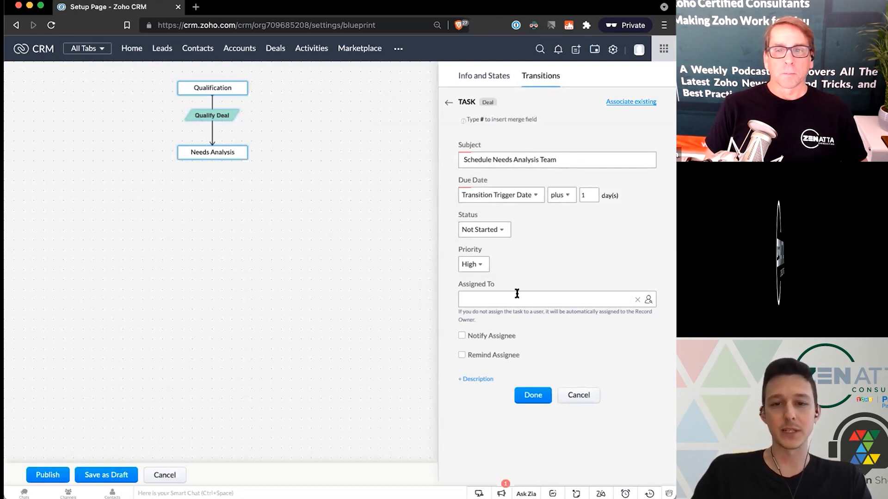
left_click(647, 299)
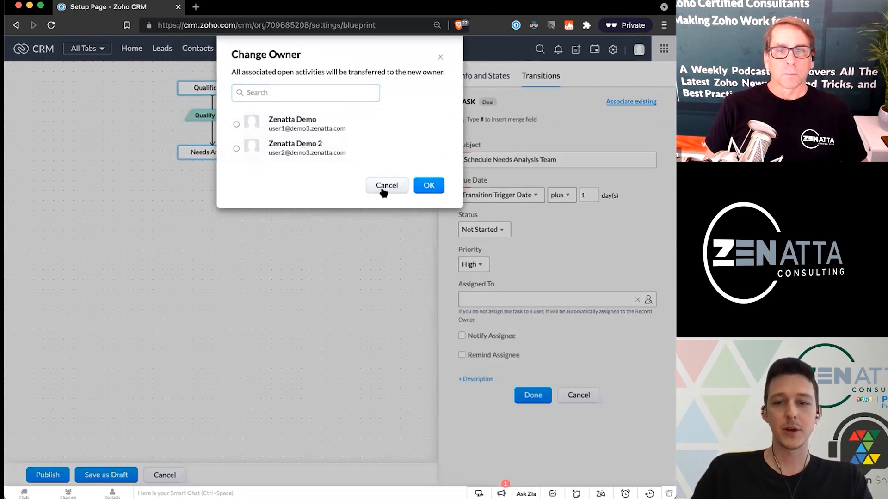
left_click(387, 185)
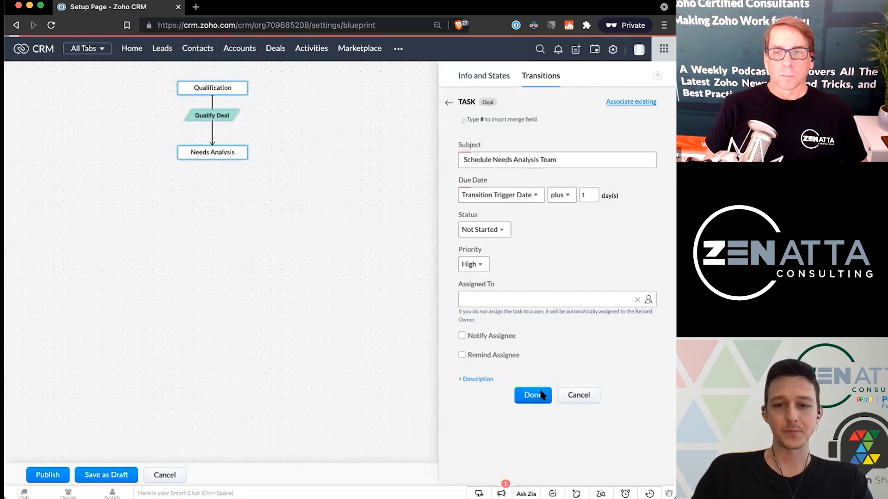
left_click(532, 395)
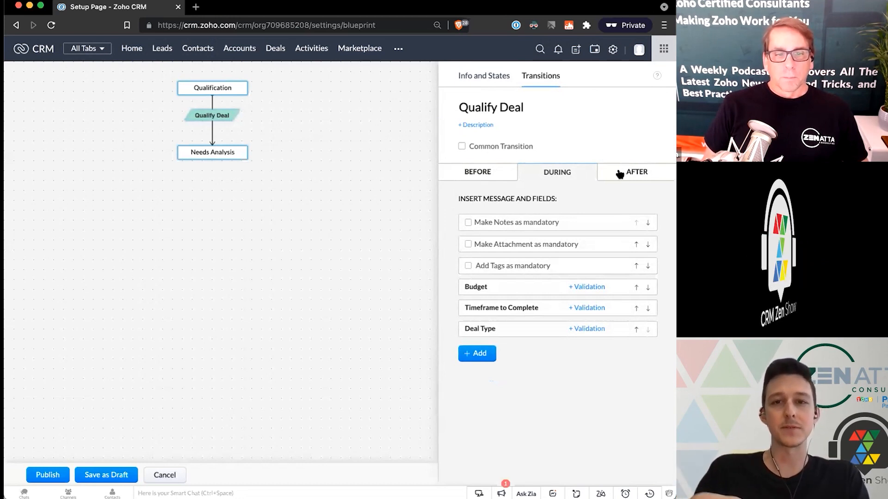
Check the after-transition actions and return to the During settings
left_click(636, 172)
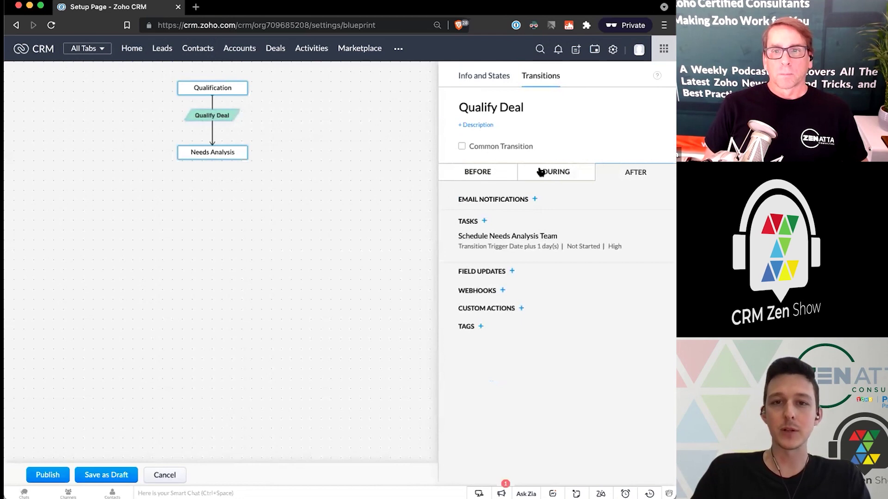
left_click(556, 172)
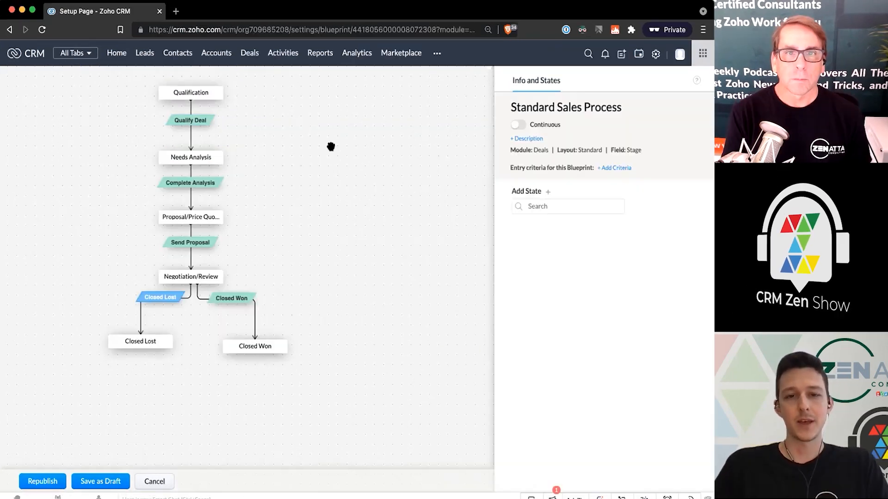
mouse_move(287, 233)
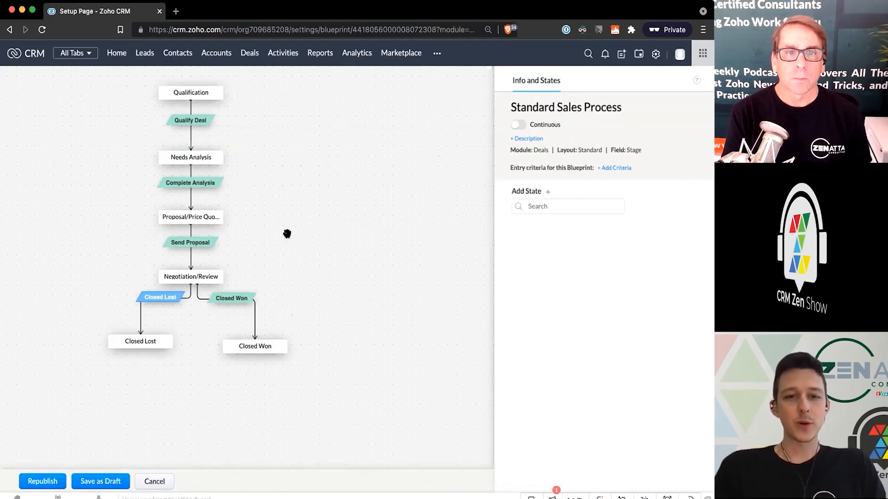
mouse_move(190, 183)
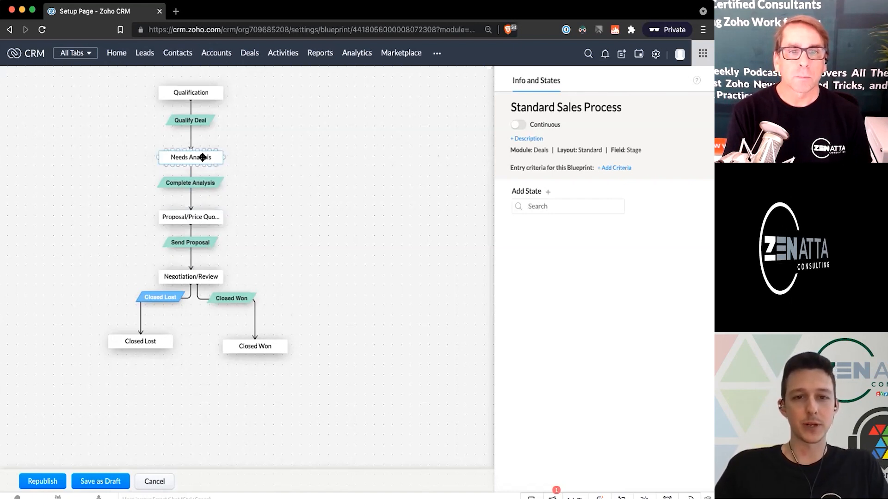
Review Complete Analysis's During and After settings, then Send Proposal's During requirements
left_click(189, 182)
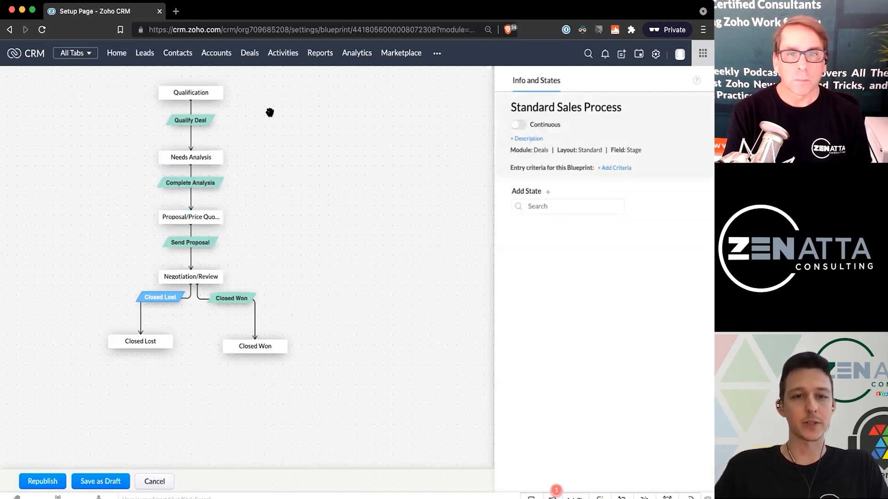
mouse_move(190, 182)
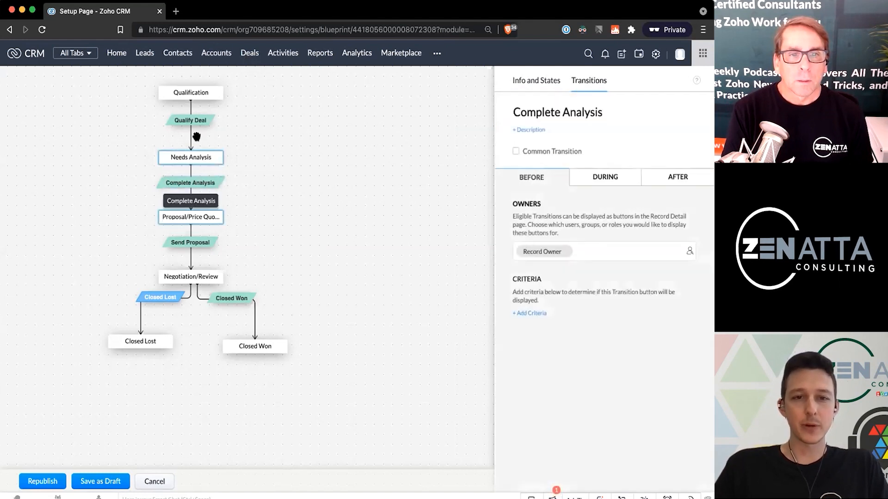
left_click(604, 177)
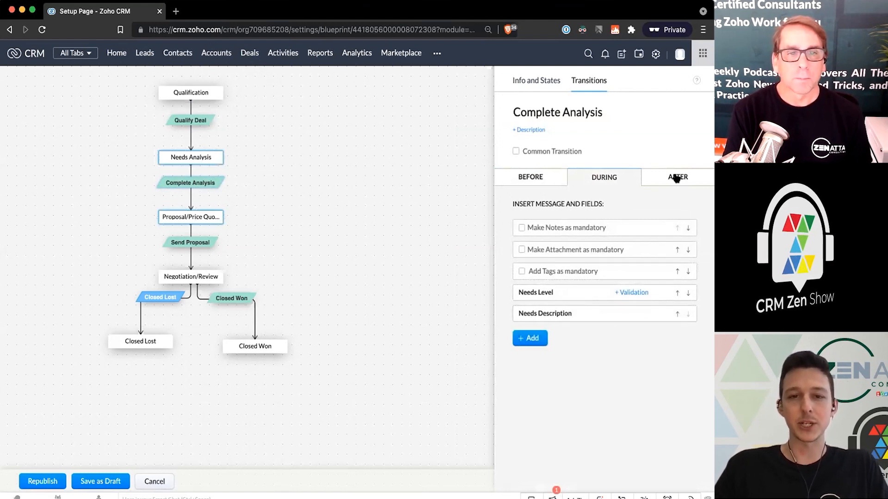
left_click(677, 177)
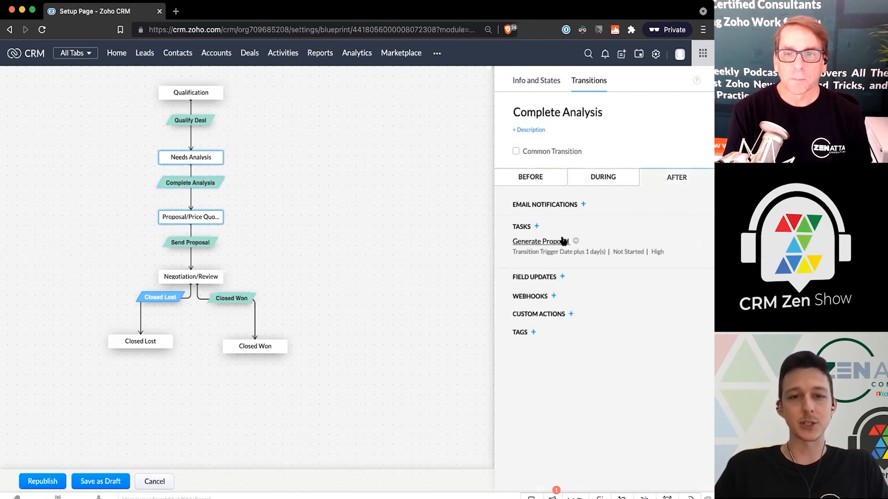
left_click(190, 243)
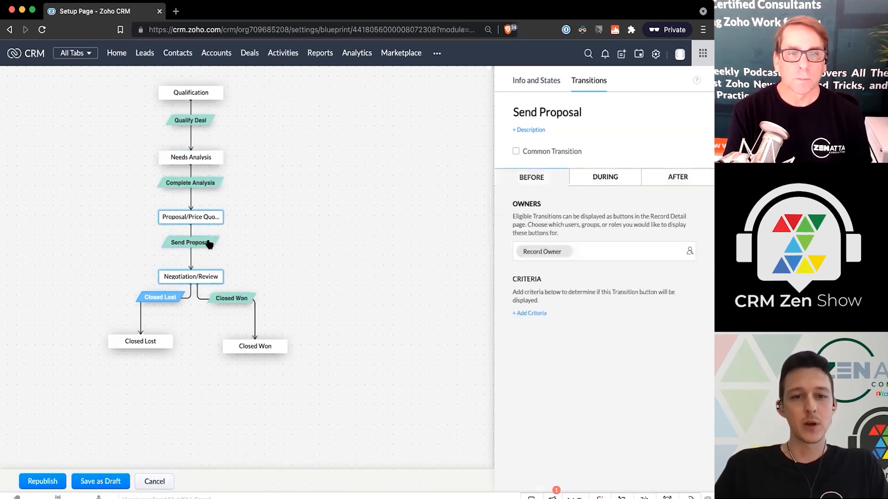
mouse_move(208, 245)
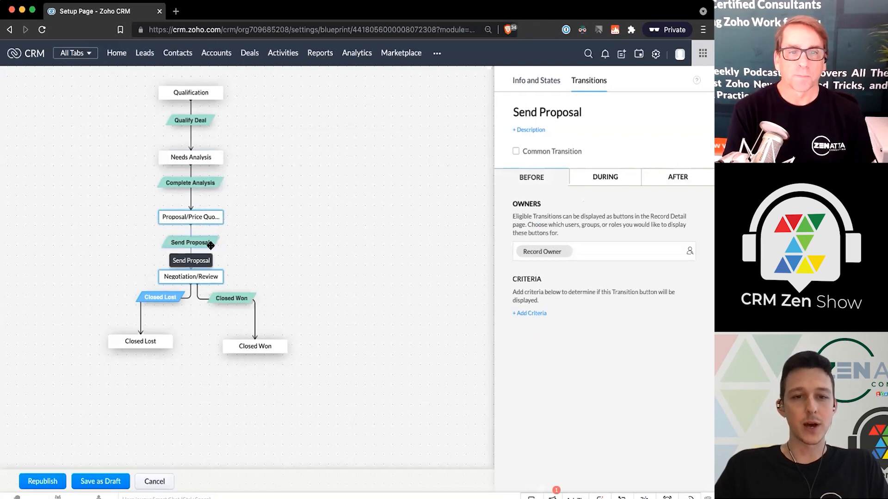
mouse_move(192, 217)
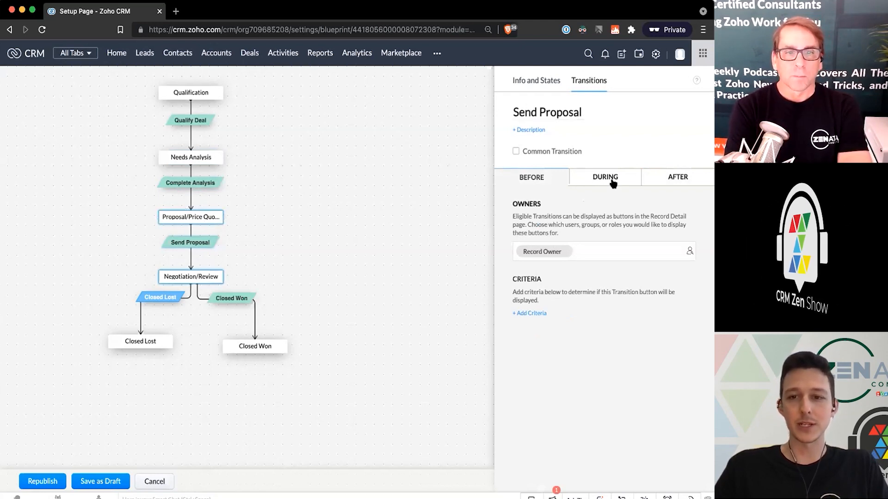
left_click(604, 177)
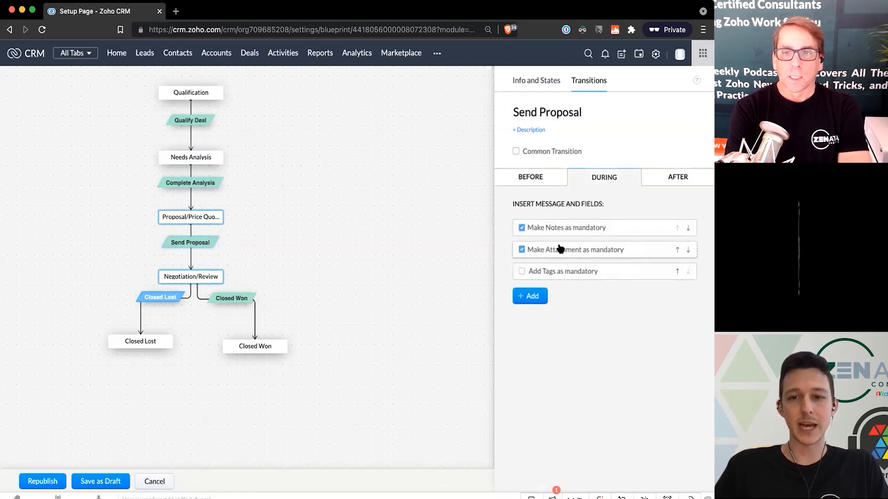
mouse_move(573, 241)
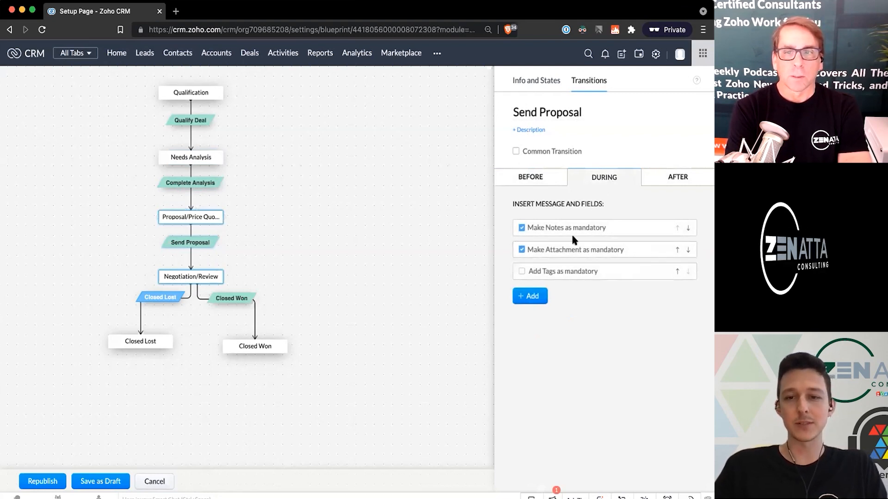
mouse_move(546, 231)
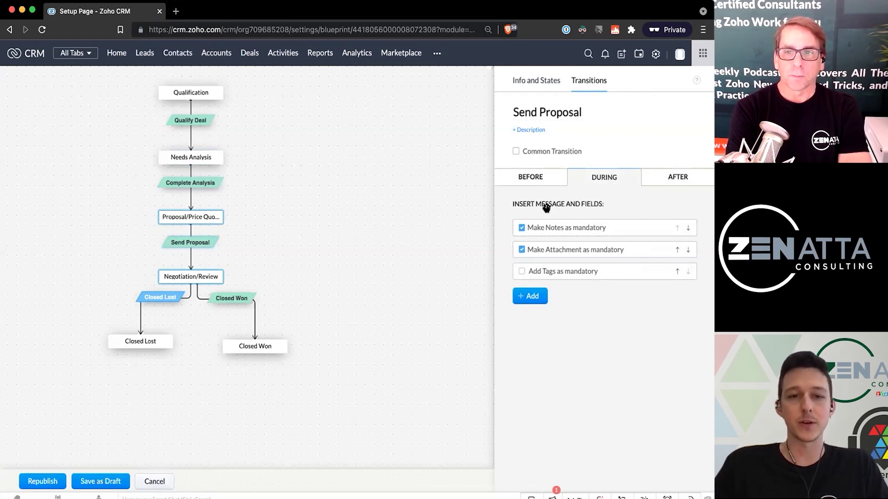
mouse_move(165, 299)
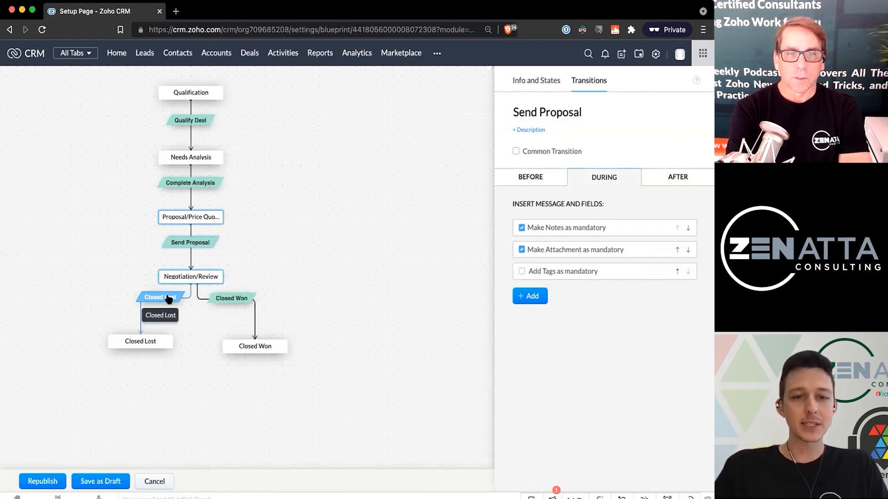
Review the Negotiation/Review stage and the Closed Won transition's After actions
left_click(191, 277)
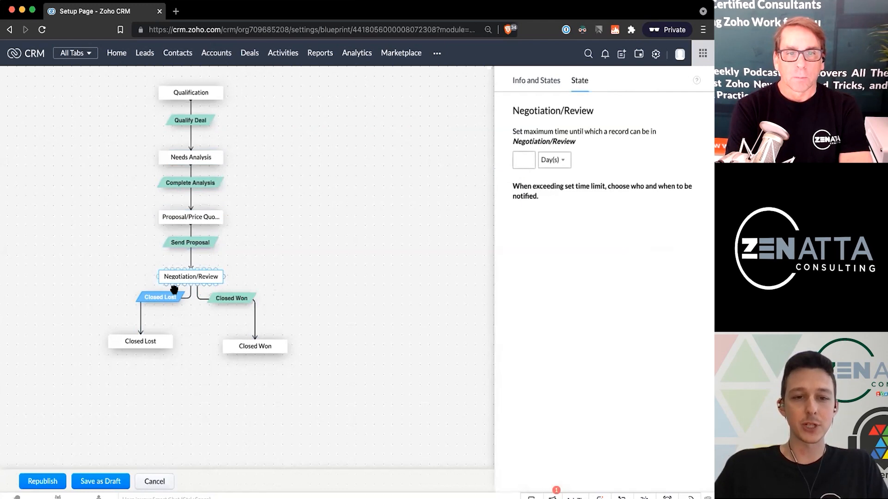
left_click(140, 341)
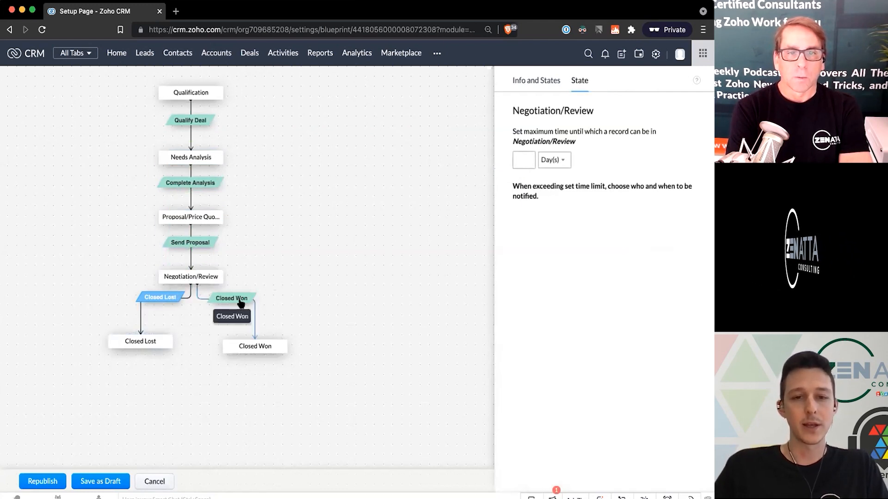
left_click(231, 297)
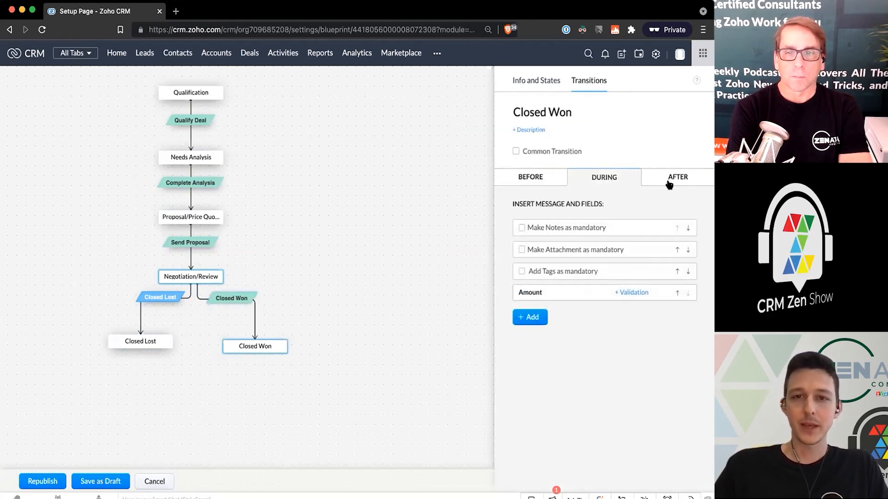
left_click(677, 176)
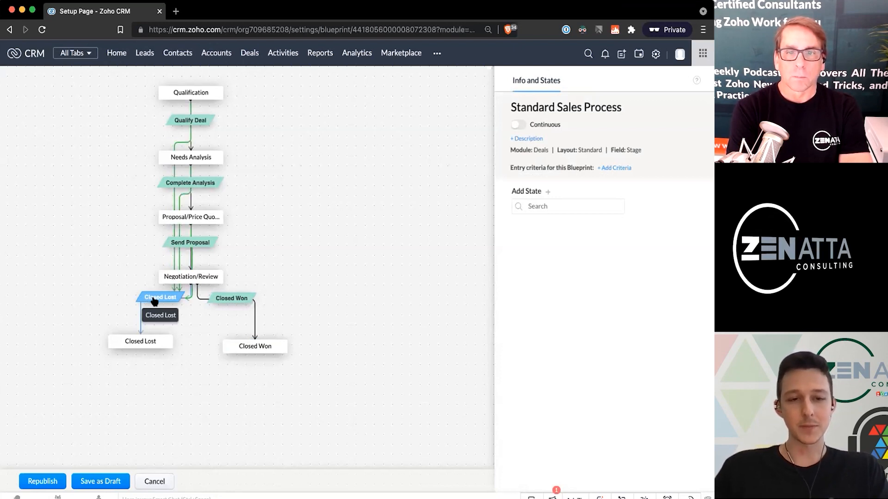
Review Closed Lost as a common transition and which states it applies from
left_click(159, 297)
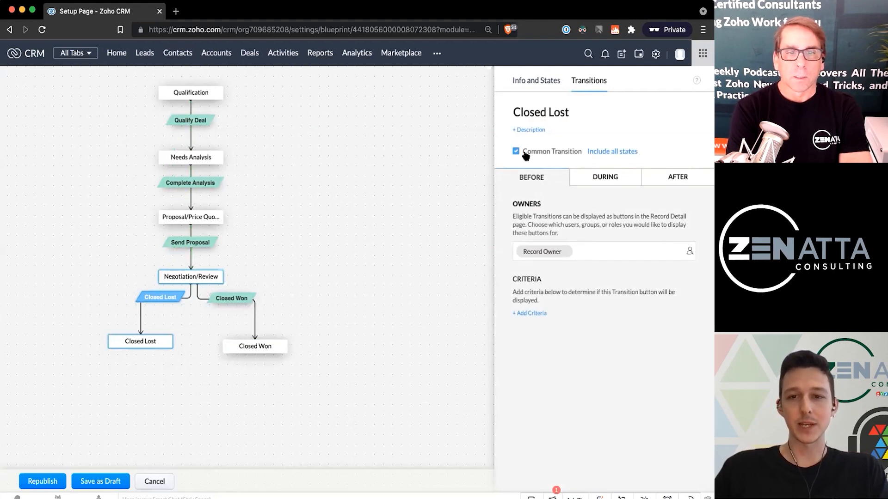
mouse_move(572, 155)
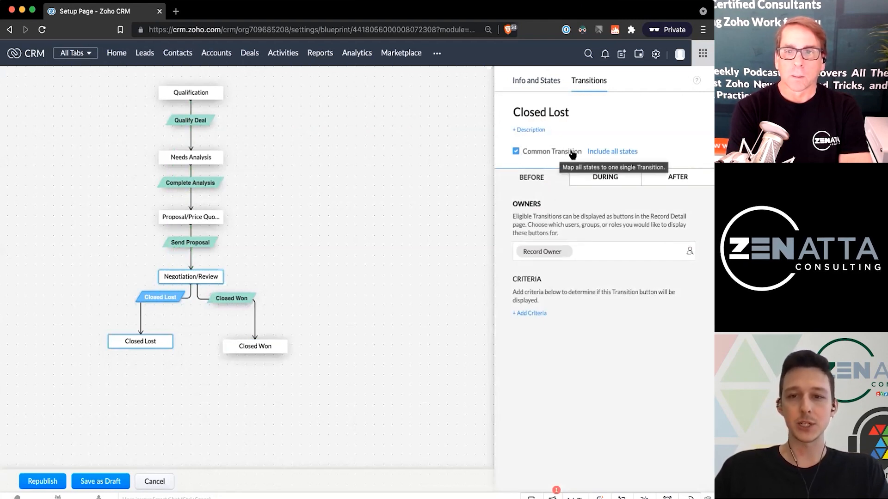
left_click(612, 152)
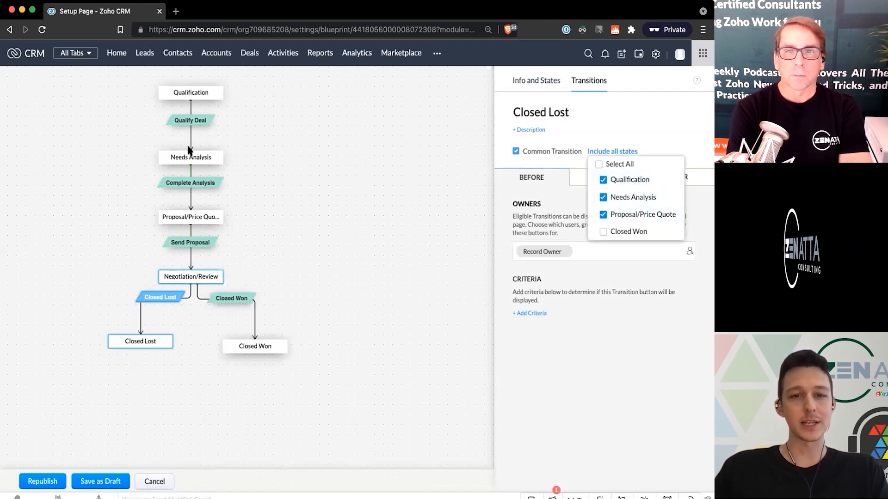
mouse_move(242, 204)
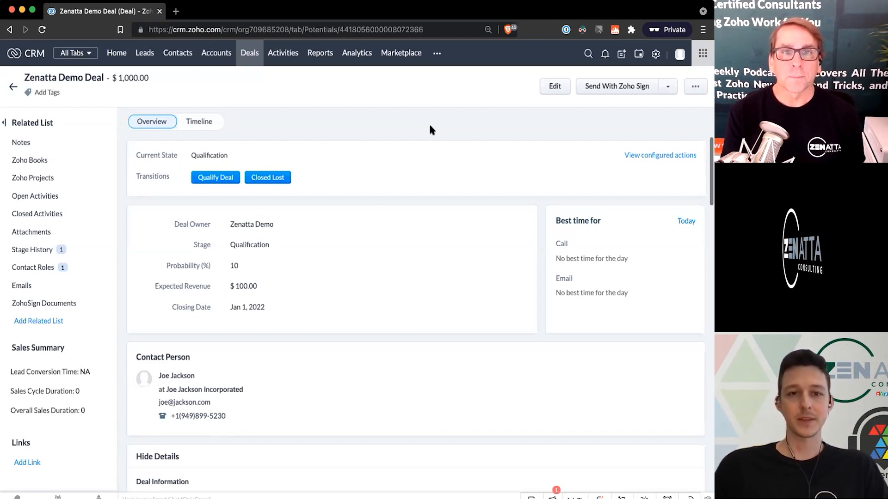
mouse_move(256, 104)
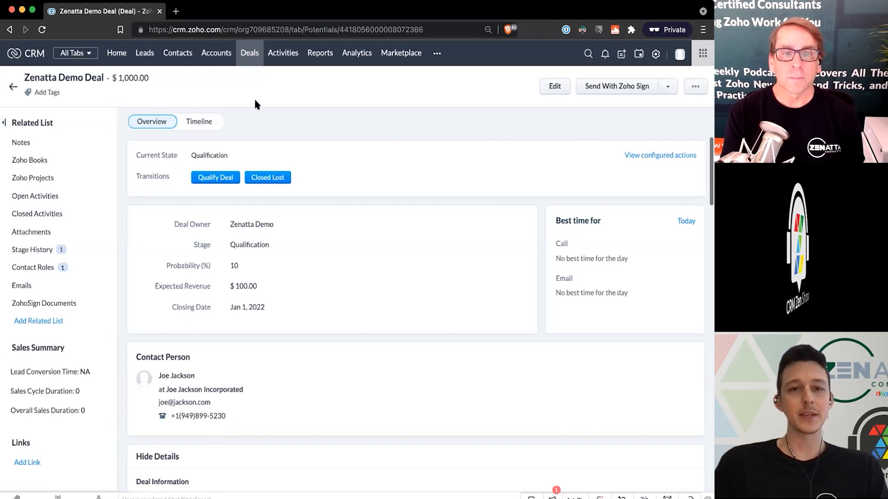
mouse_move(290, 142)
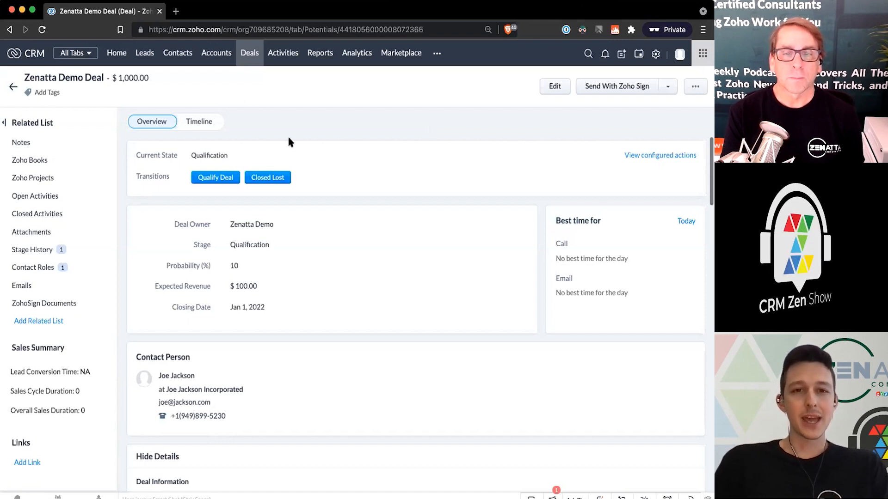
mouse_move(251, 61)
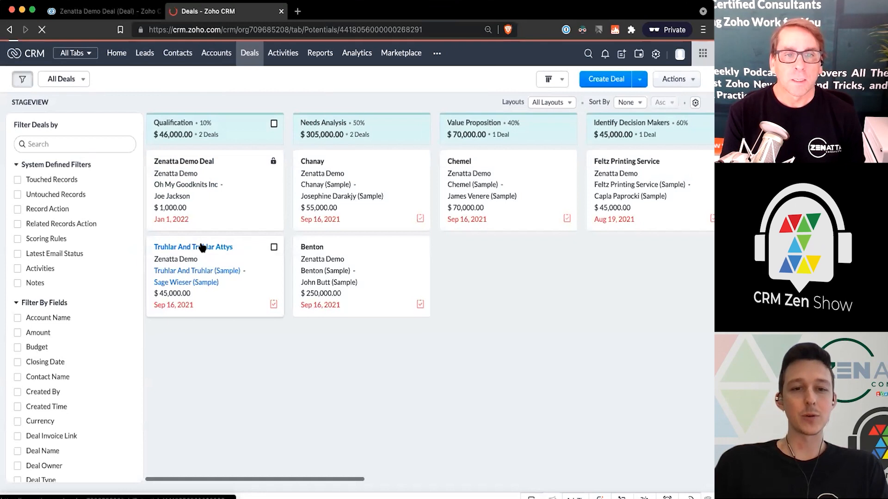
View the Truhlar And Truhlar Attys deal, then return to the Zenatta Demo Deal record
left_click(193, 247)
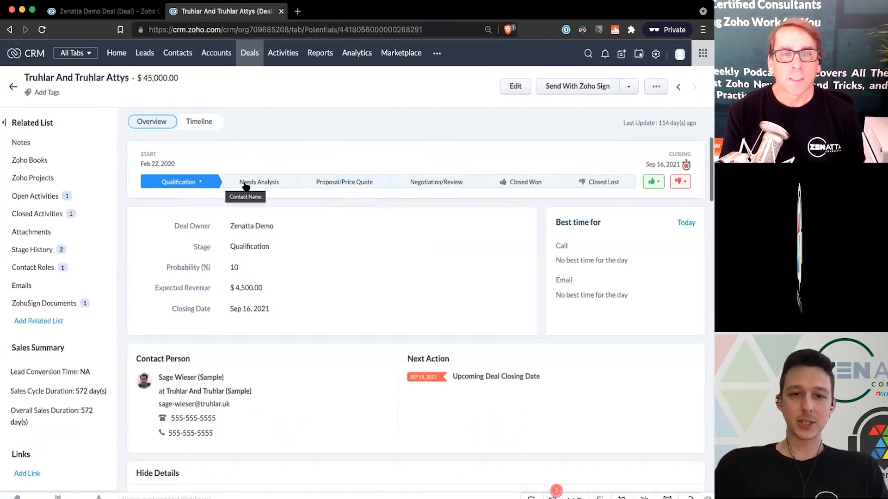
mouse_move(344, 197)
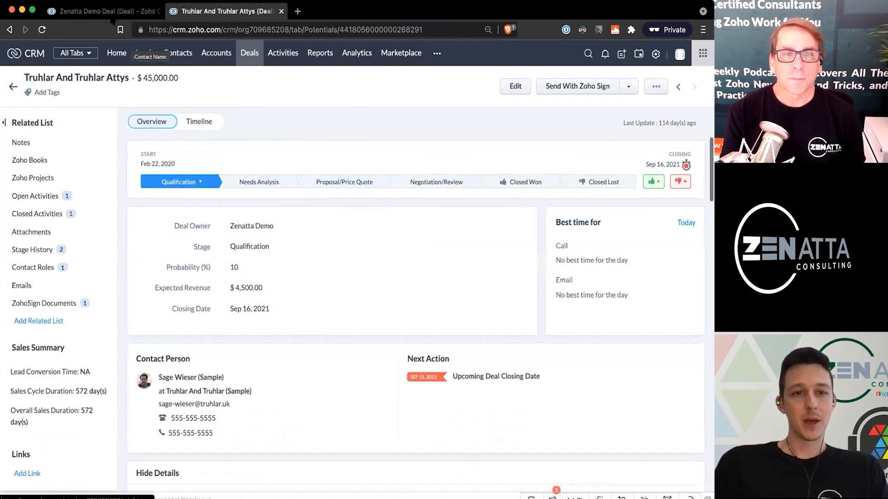
mouse_move(115, 15)
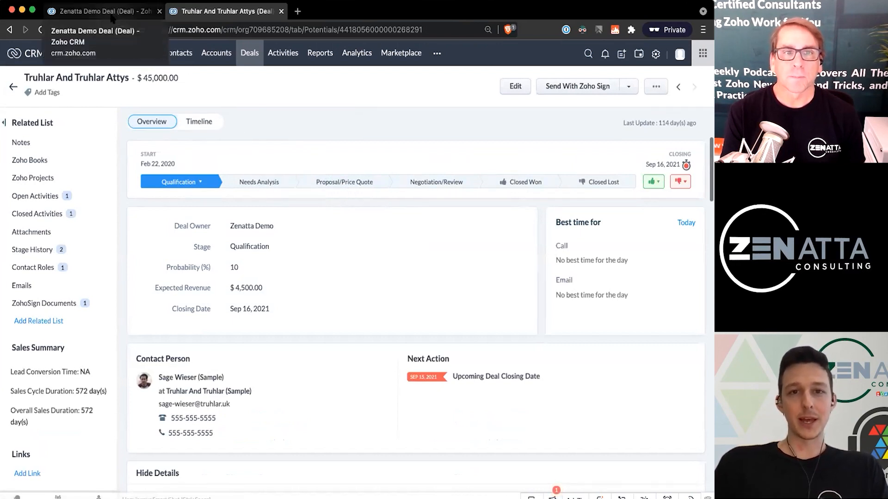
left_click(92, 10)
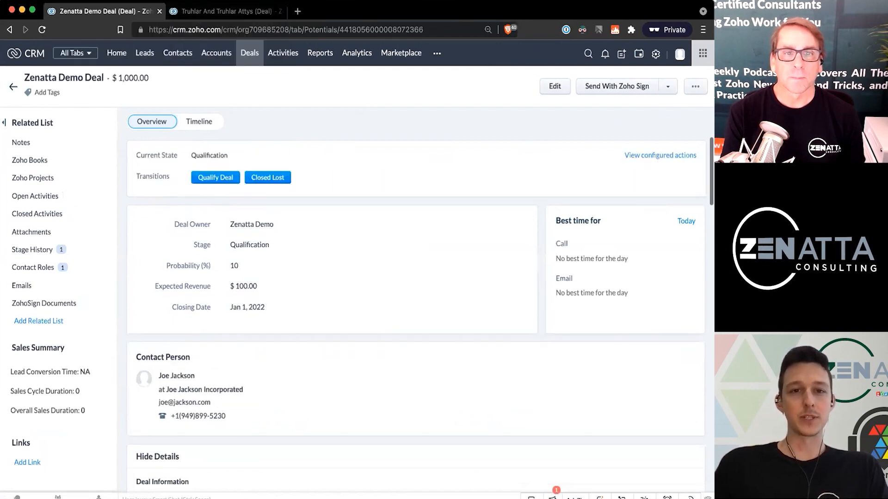
mouse_move(242, 11)
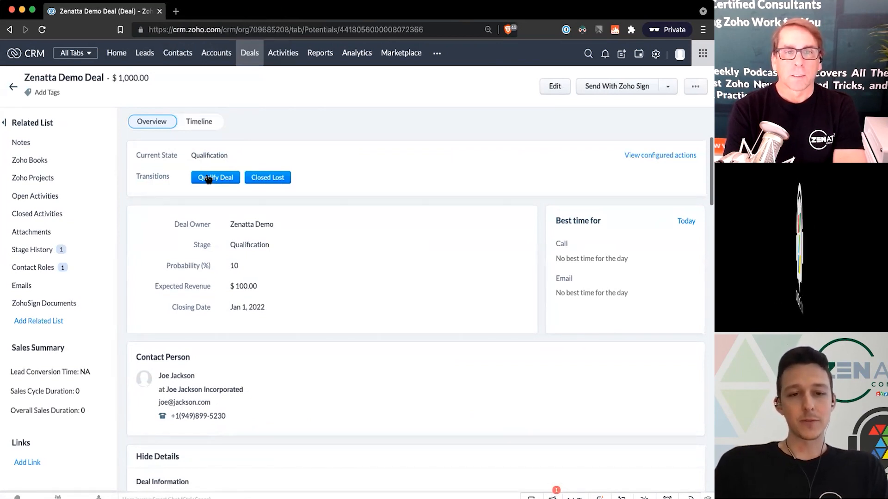
Scroll the Zenatta Demo Deal record to review its blueprint Current State and Transitions
scroll("down", 3)
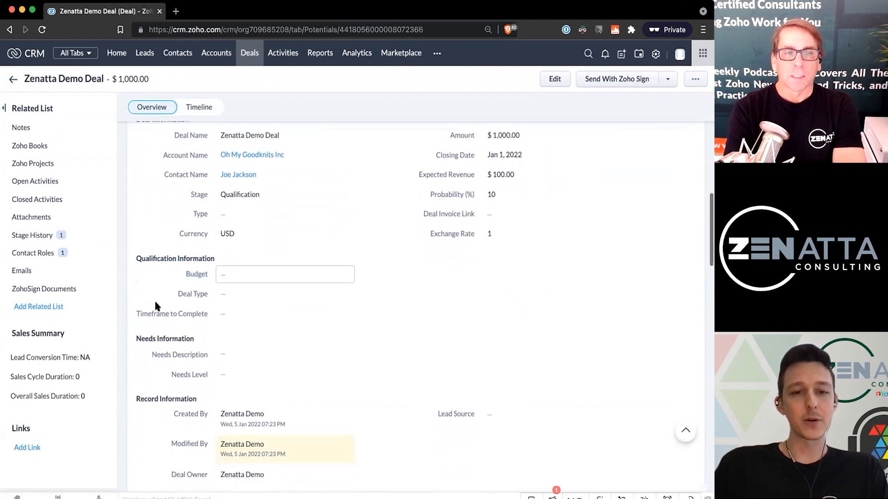
scroll("down", 3)
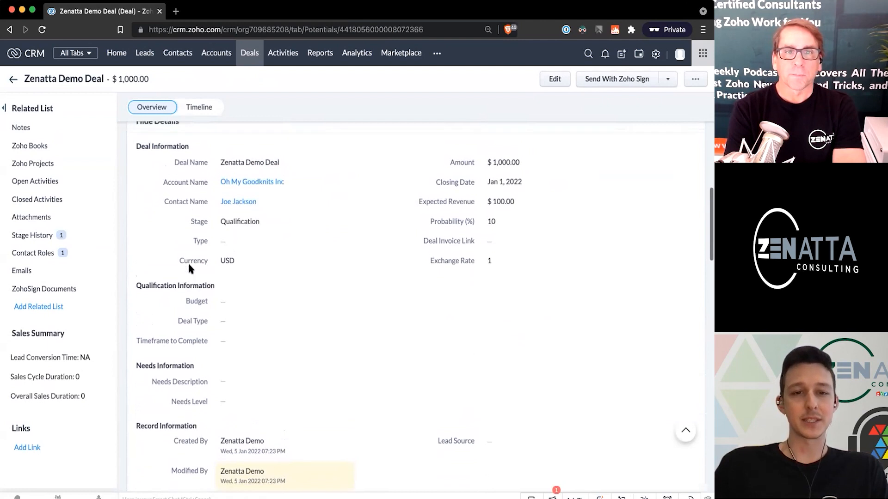
scroll("up", 3)
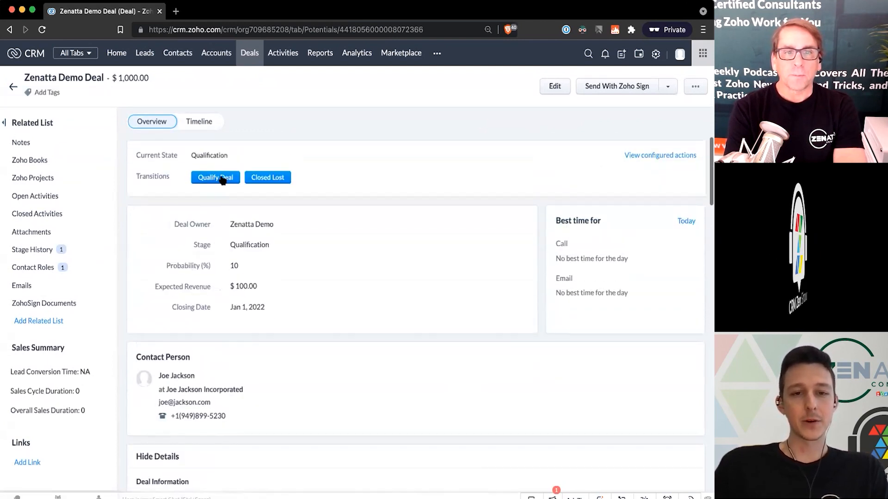
Qualify the deal with Budget 1000, Timeframe Feb 10, 2022 and Deal Type New Build
left_click(215, 177)
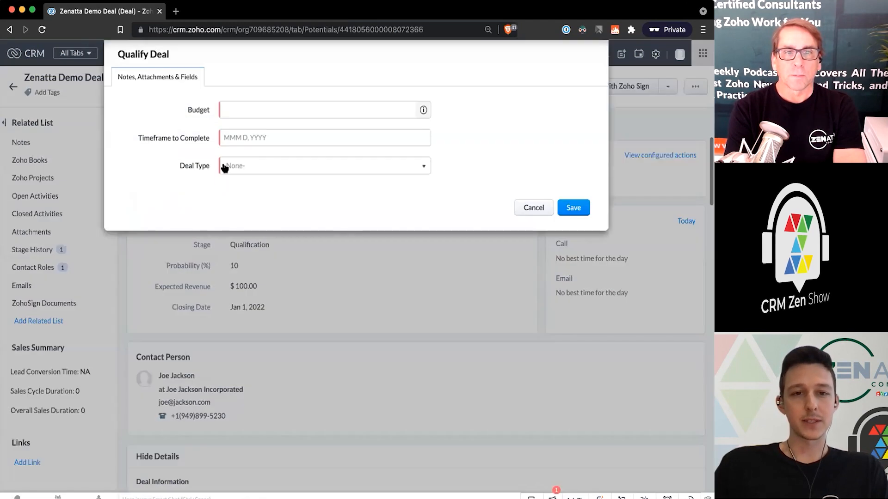
left_click(320, 110)
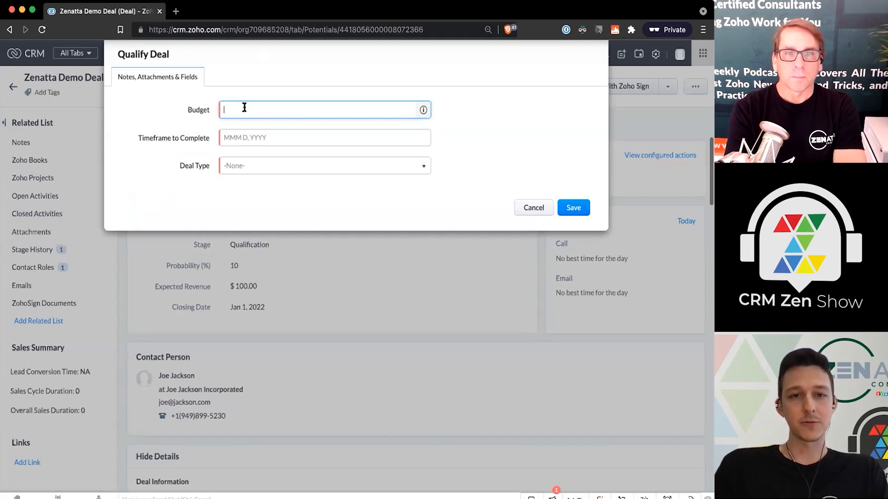
type("100")
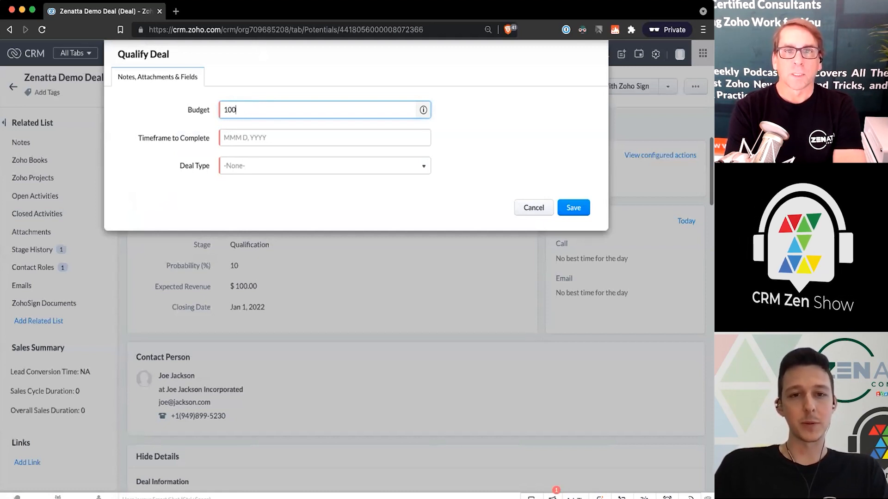
left_click(324, 137)
type("Feb 10, 2022")
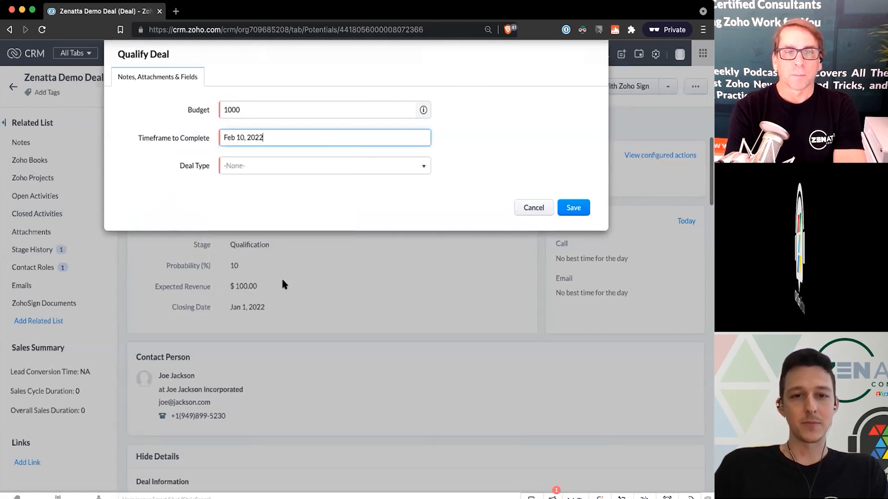
left_click(323, 165)
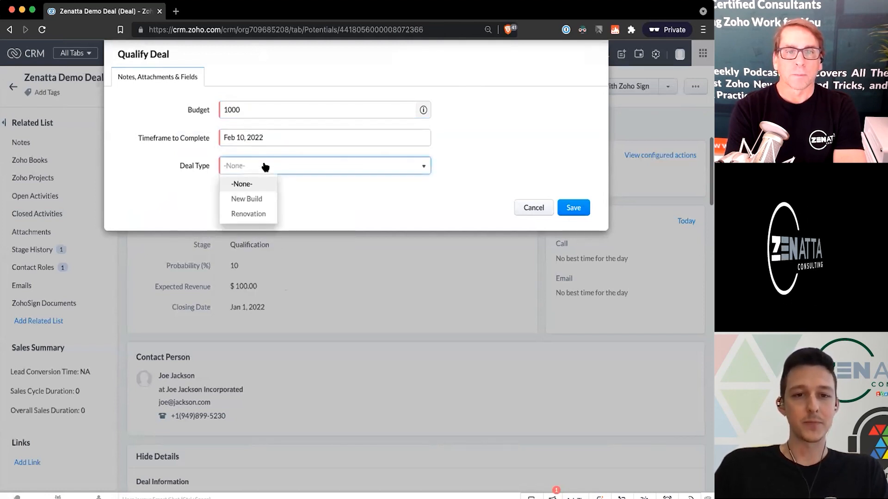
left_click(246, 199)
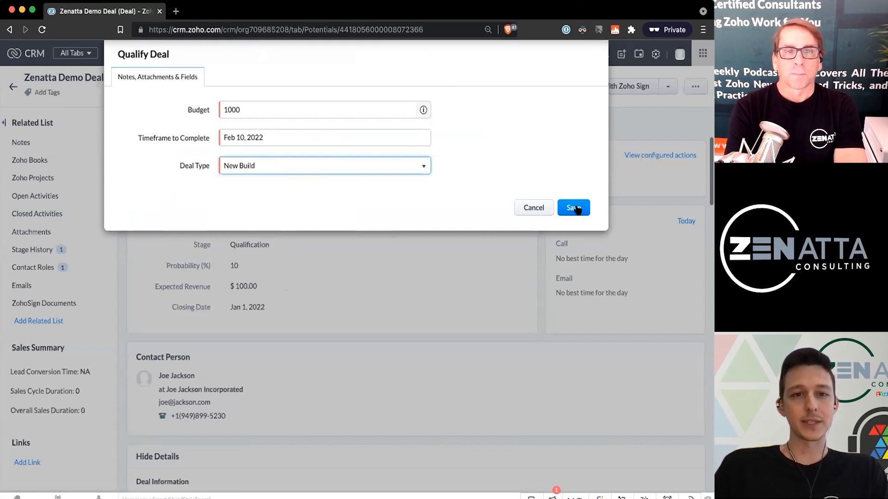
left_click(574, 207)
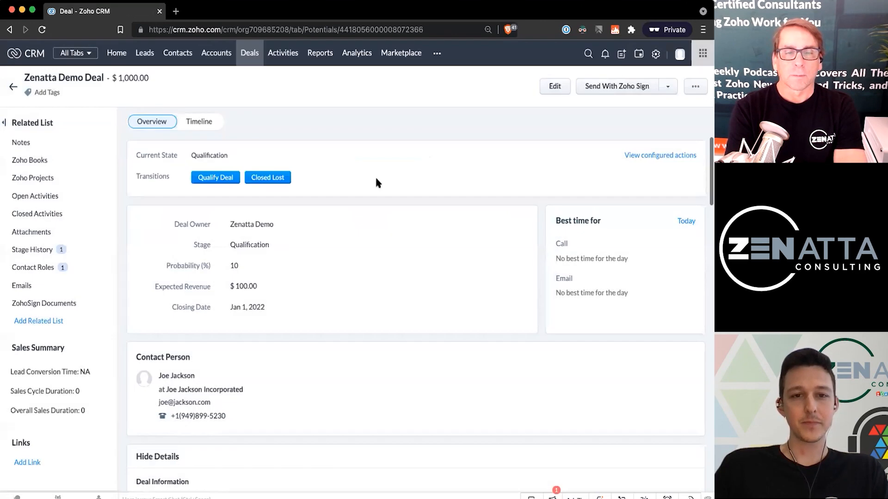
Review the deal's Needs Analysis stage, qualification info and Schedule Needs Analysis Team task
left_click(215, 176)
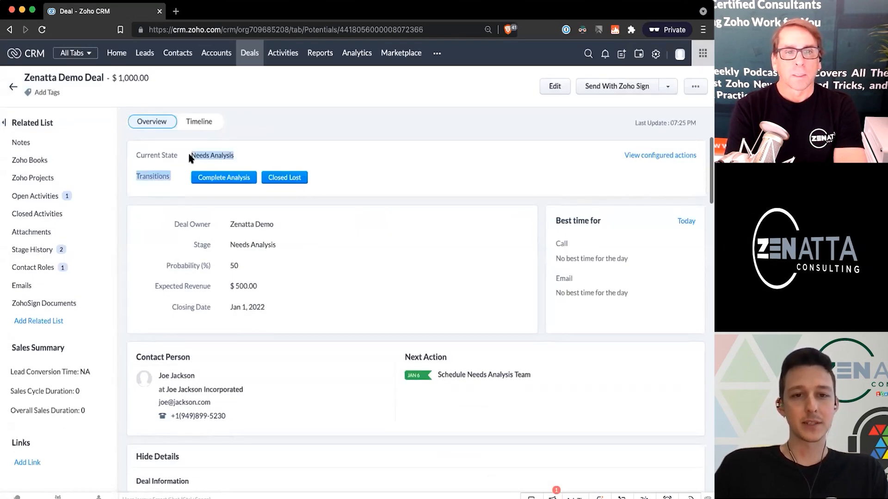
scroll("down", 3)
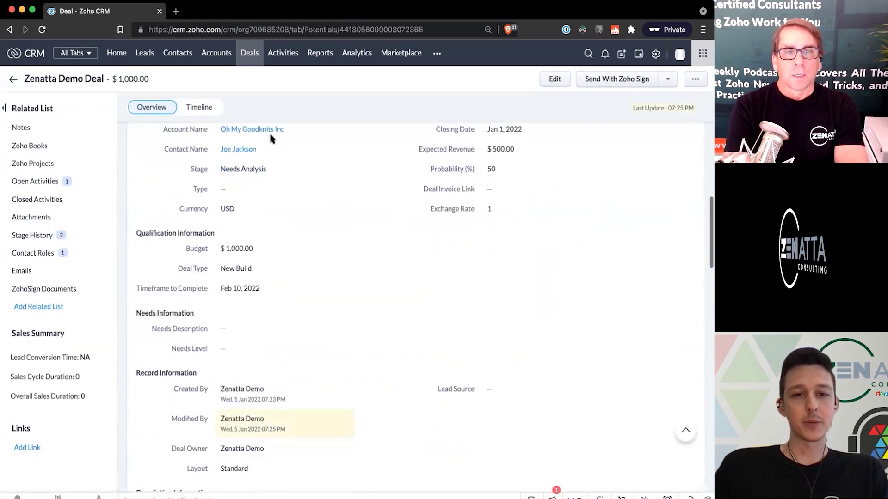
scroll("down", 3)
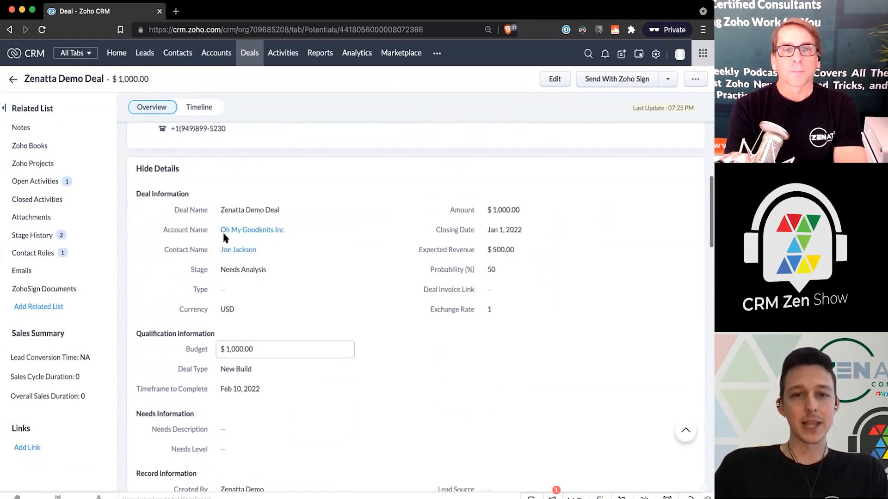
scroll("up", 3)
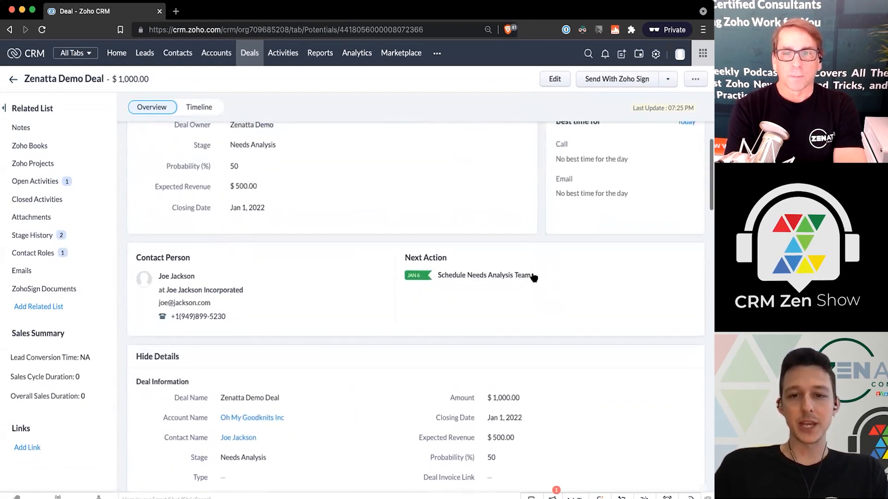
mouse_move(507, 279)
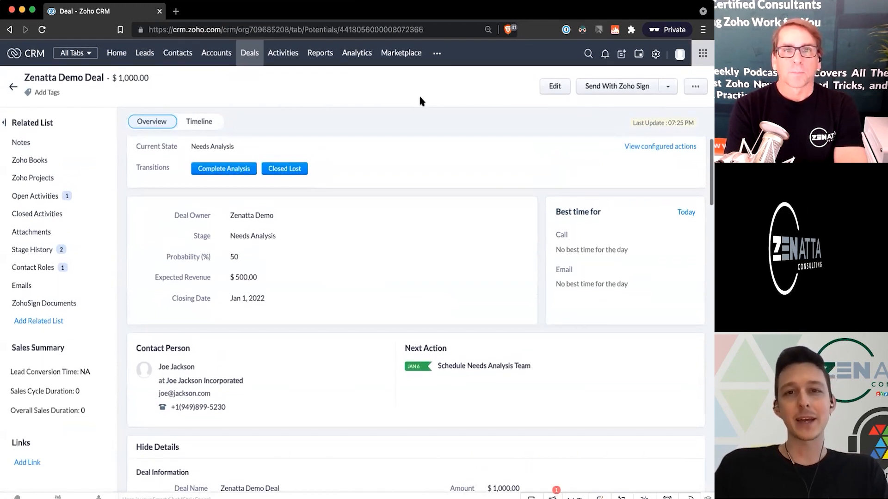
mouse_move(504, 378)
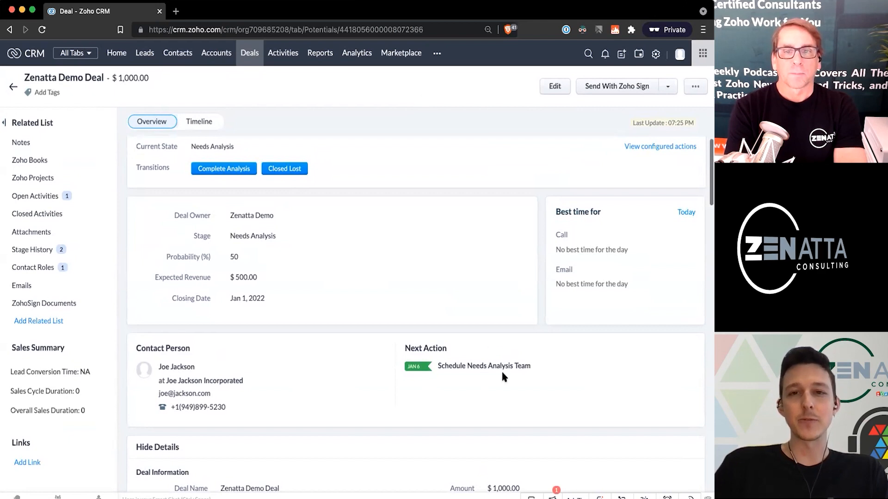
mouse_move(481, 315)
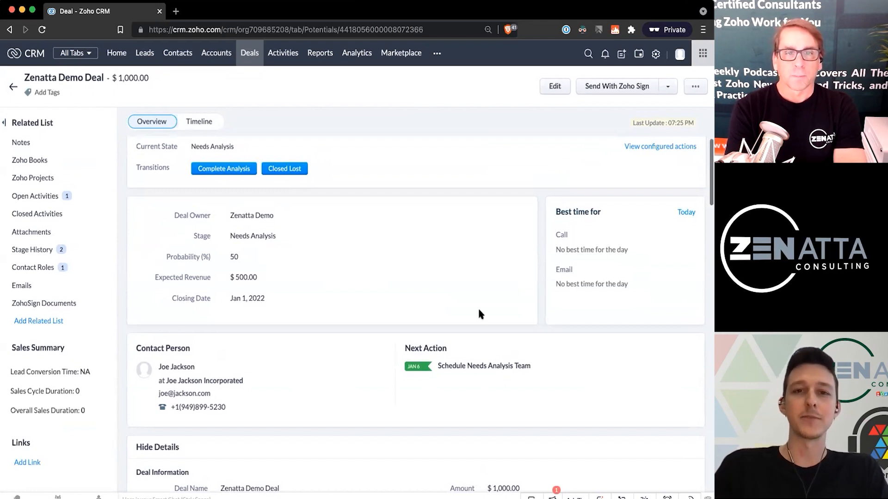
mouse_move(67, 199)
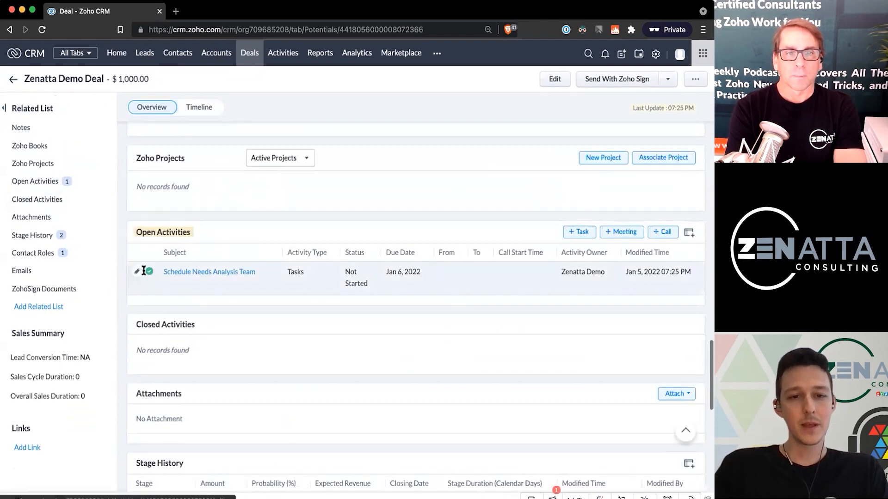
Mark the Schedule Needs Analysis Team task as completed
left_click(152, 272)
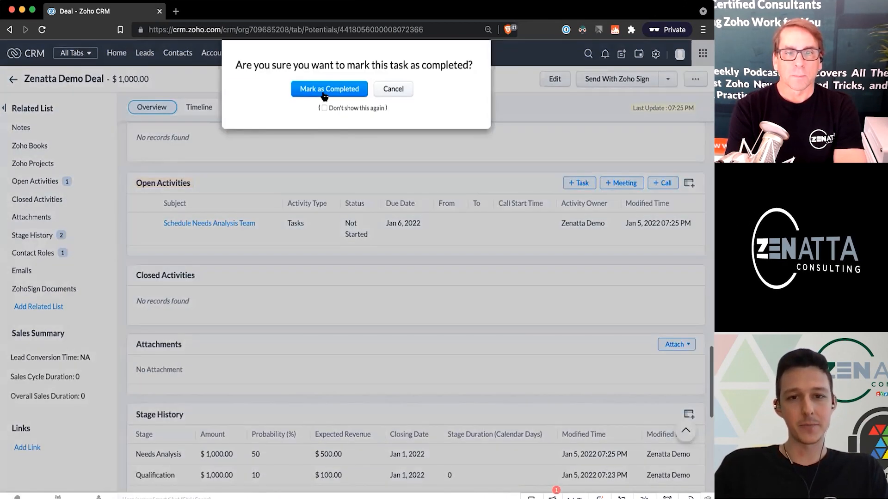
left_click(329, 89)
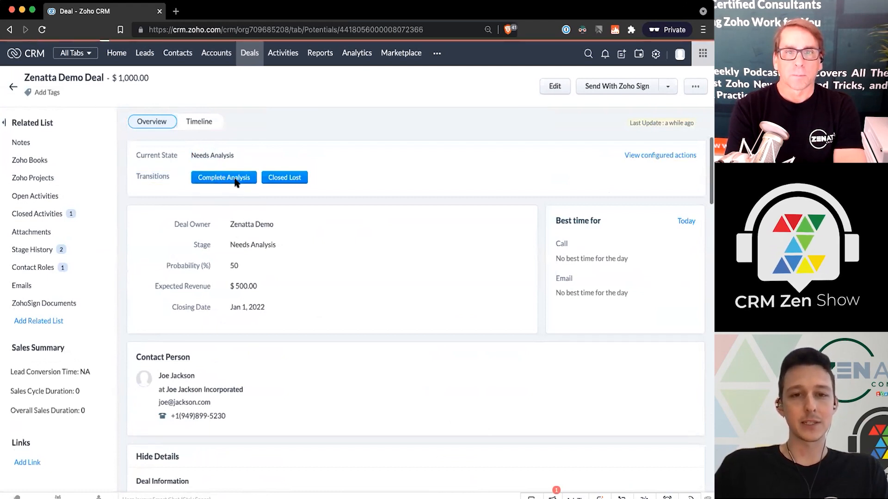
Complete the analysis with Needs Level Extreme and a needs description, advancing to Proposal/Price Quote
left_click(223, 177)
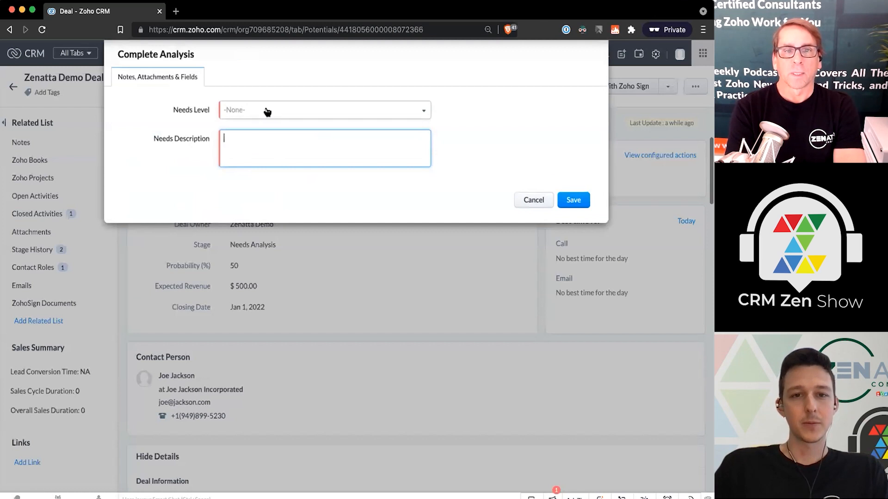
left_click(325, 110)
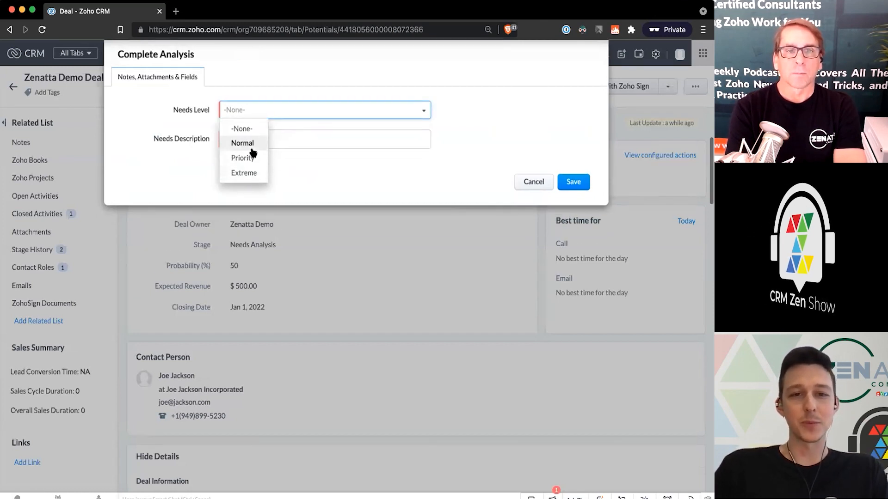
left_click(241, 173)
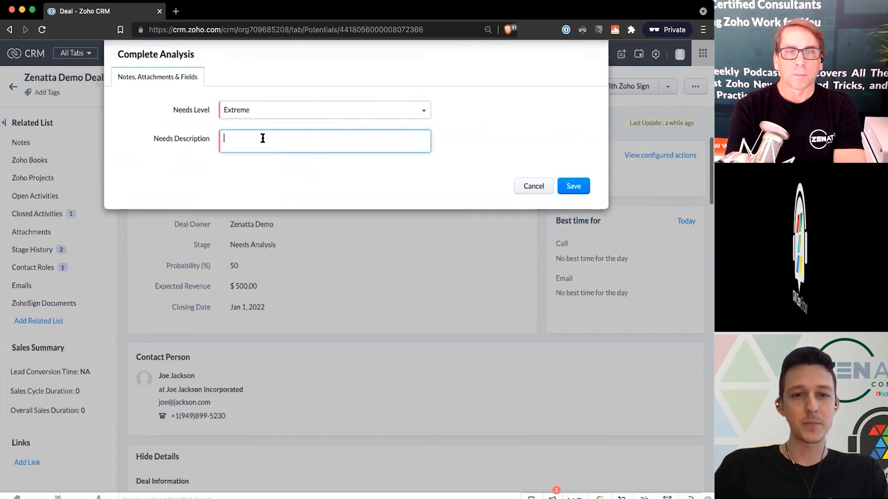
type("They really need their stuff")
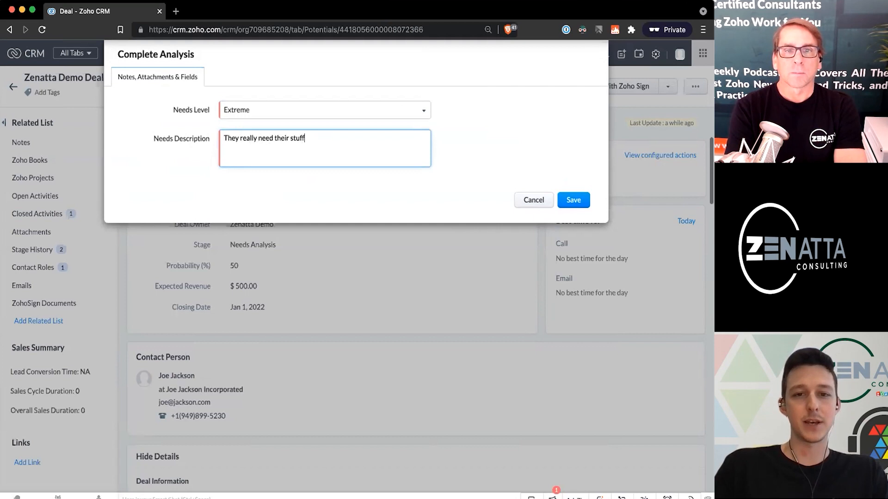
type("re-done.")
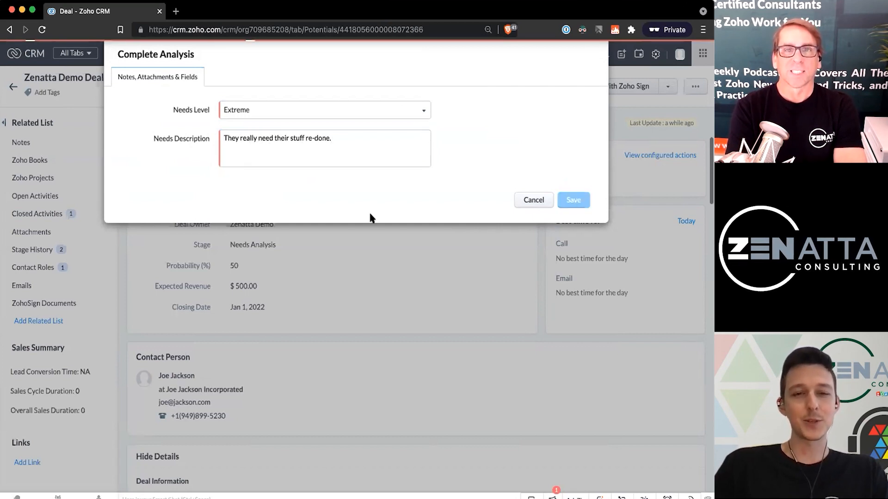
left_click(574, 200)
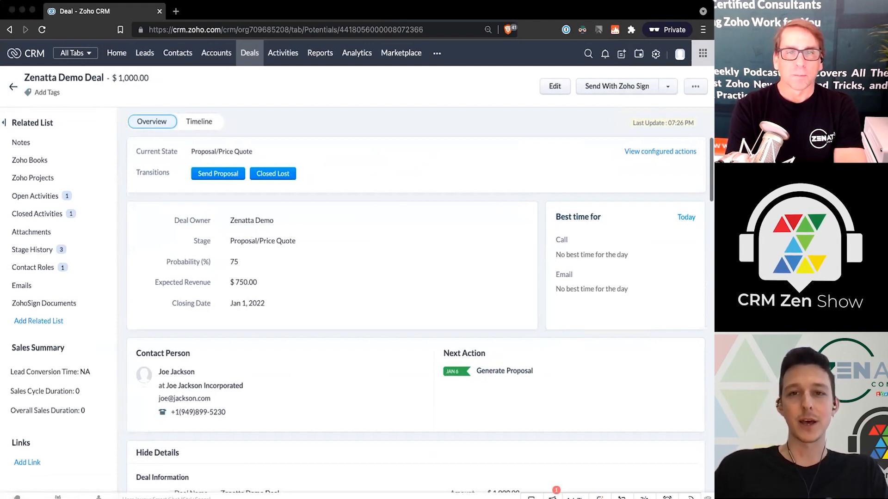
mouse_move(74, 167)
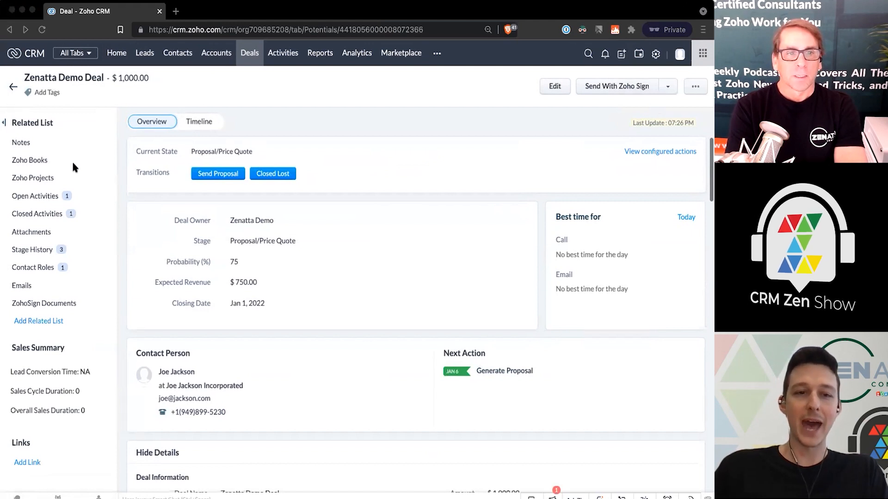
mouse_move(176, 121)
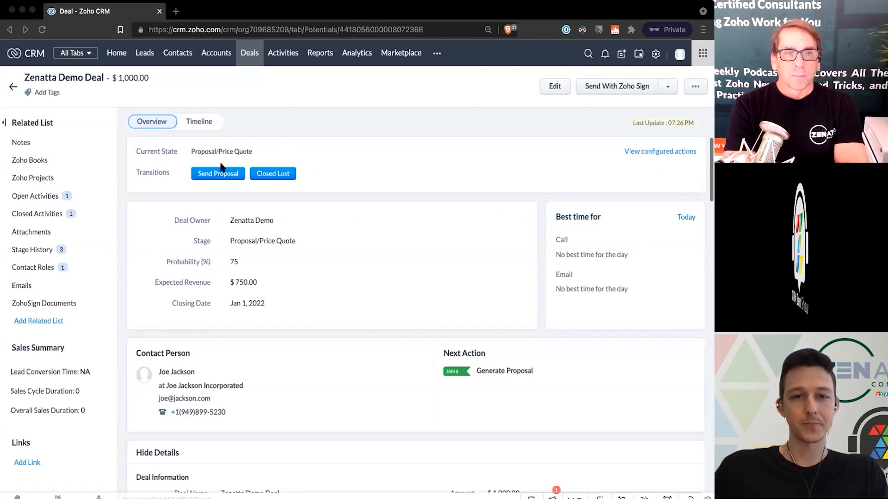
Complete the Generate Proposal task and start the Send Proposal transition
scroll("down", 3)
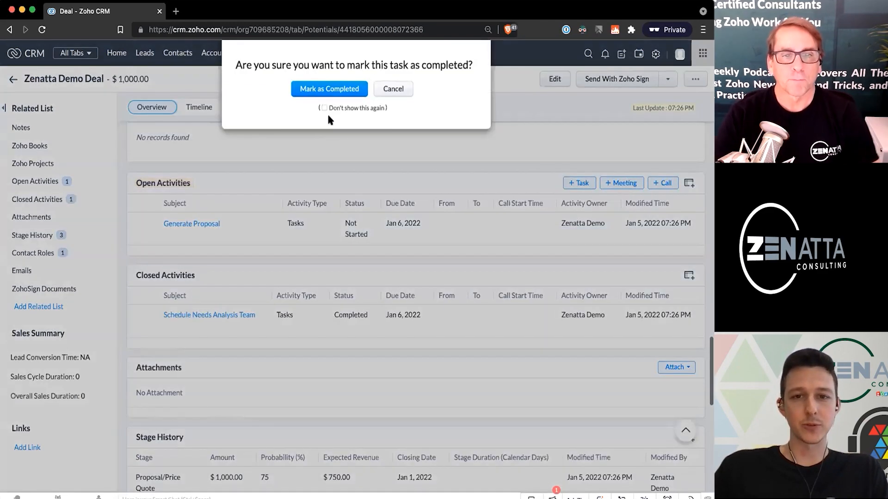
left_click(330, 89)
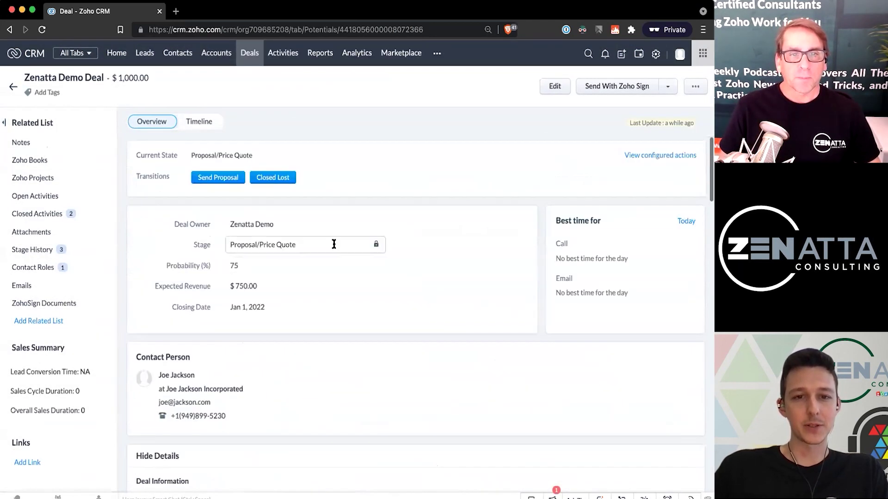
left_click(218, 178)
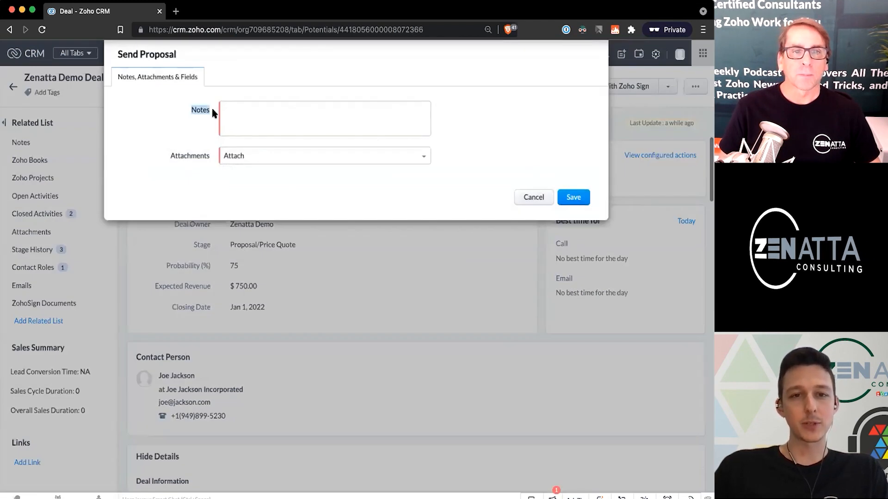
Enter the excited-client note in the Send Proposal form
left_click(324, 116)
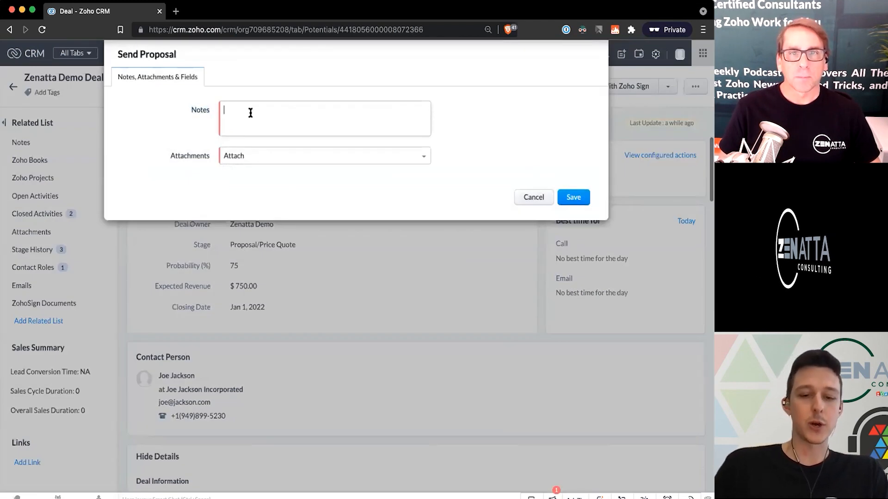
type("This client was really excited to get their pr")
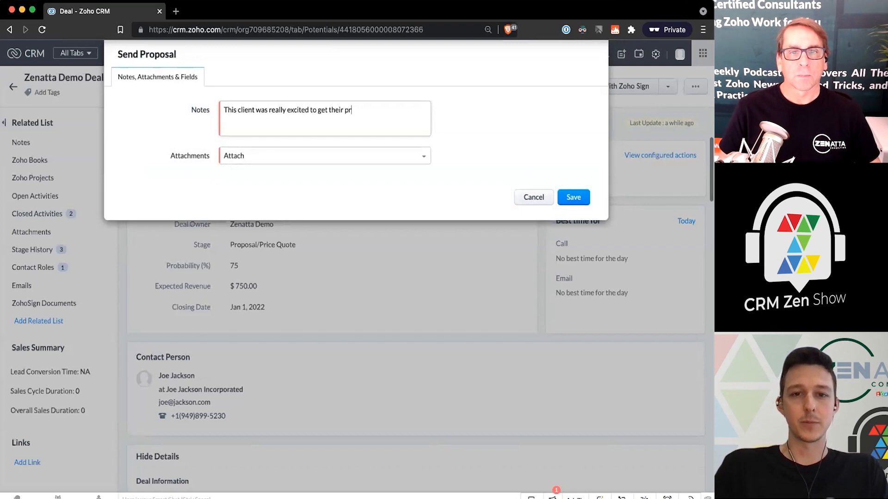
type("oposal!")
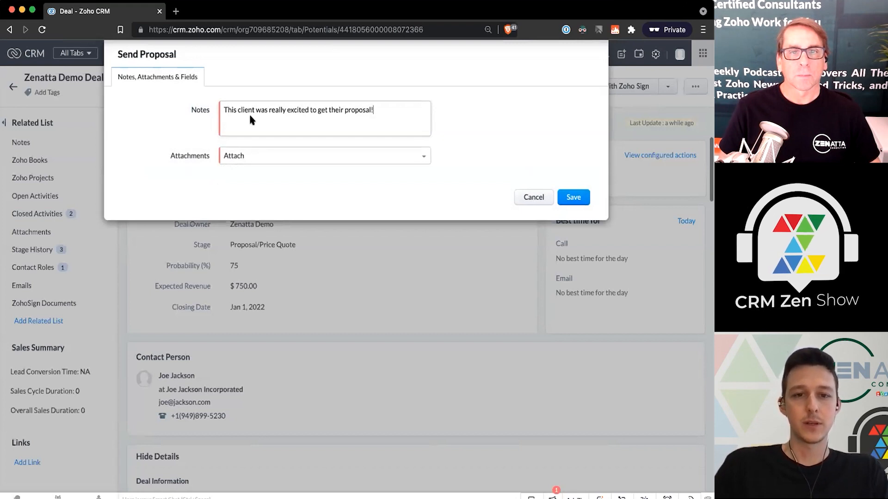
Upload and attach W9 - Zenatta.pdf, then save to move the deal to Negotiation/Review
left_click(325, 156)
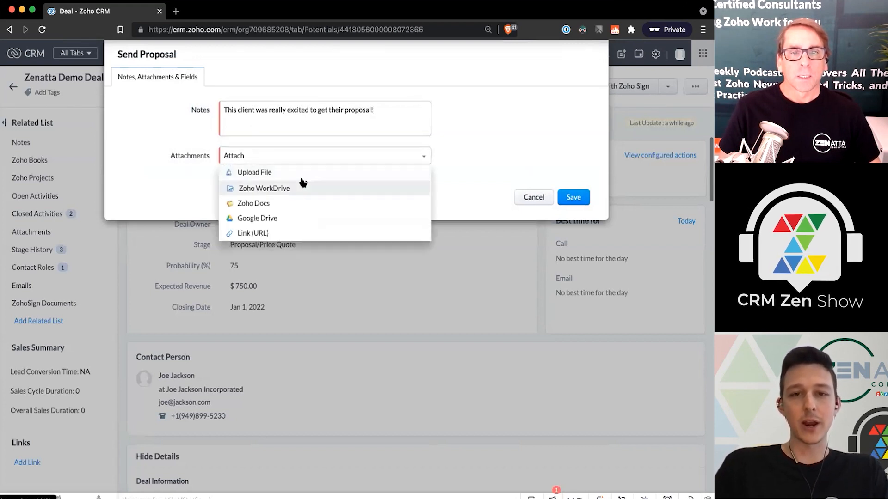
mouse_move(250, 176)
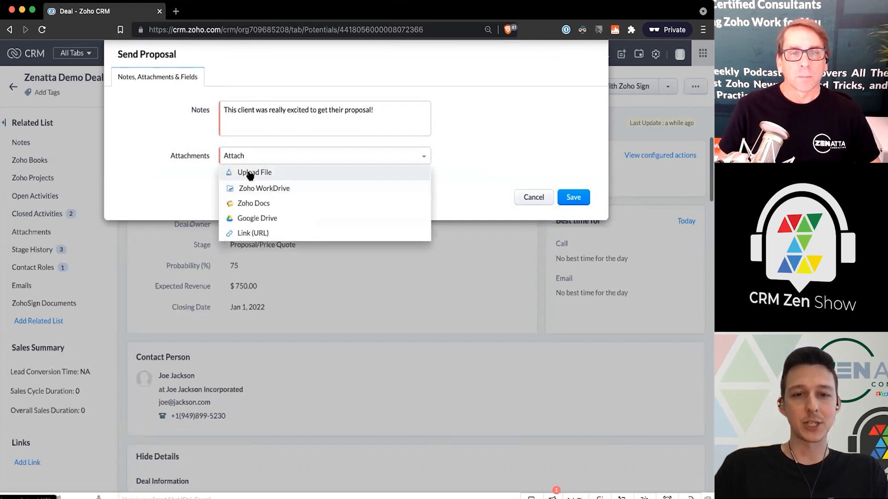
left_click(254, 172)
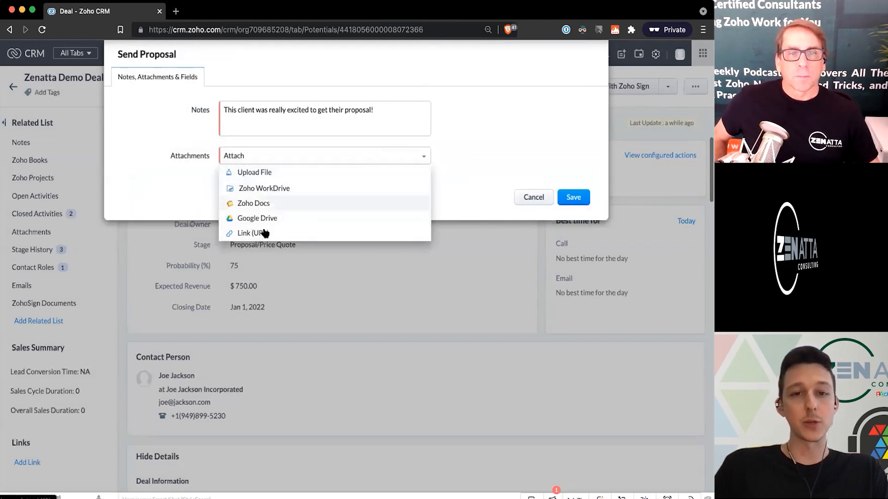
mouse_move(265, 205)
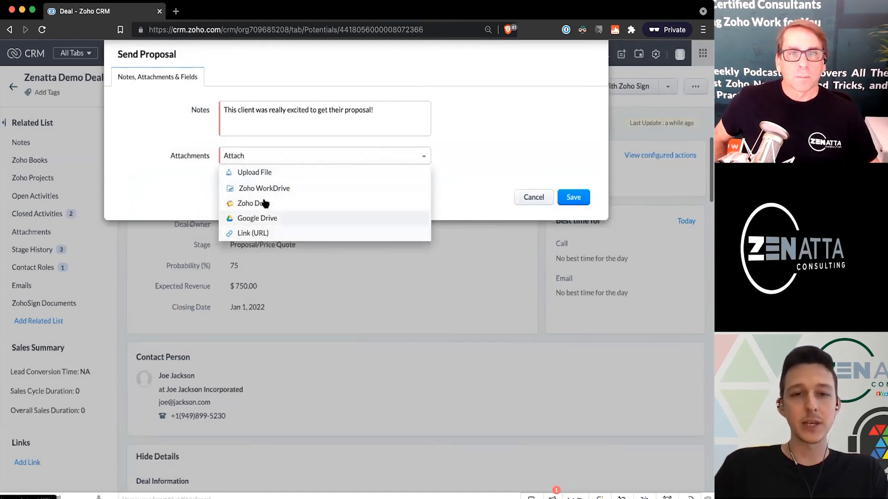
left_click(253, 172)
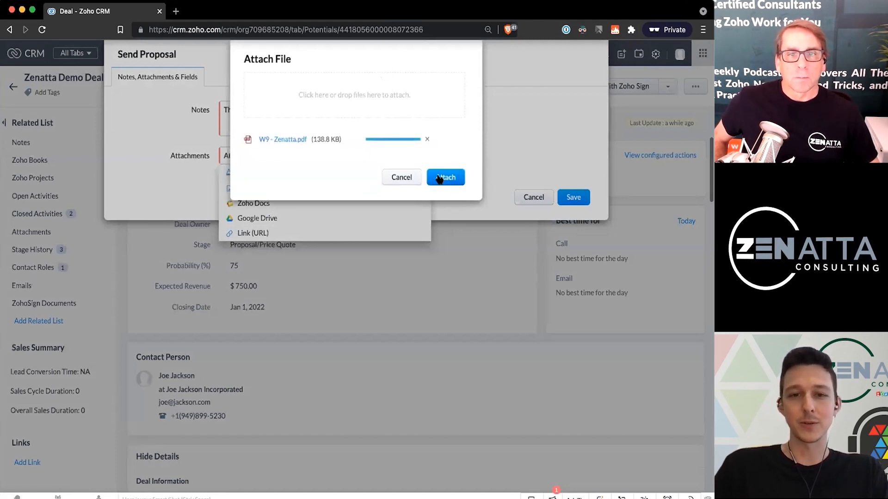
left_click(445, 176)
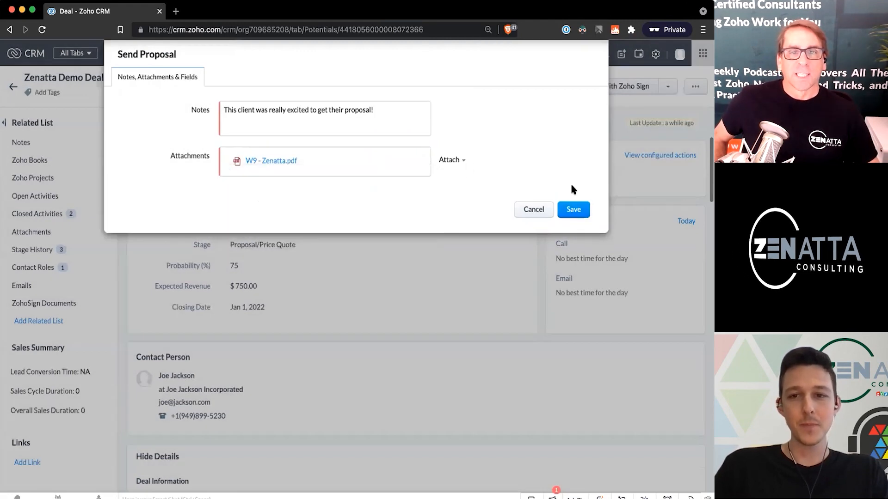
left_click(573, 210)
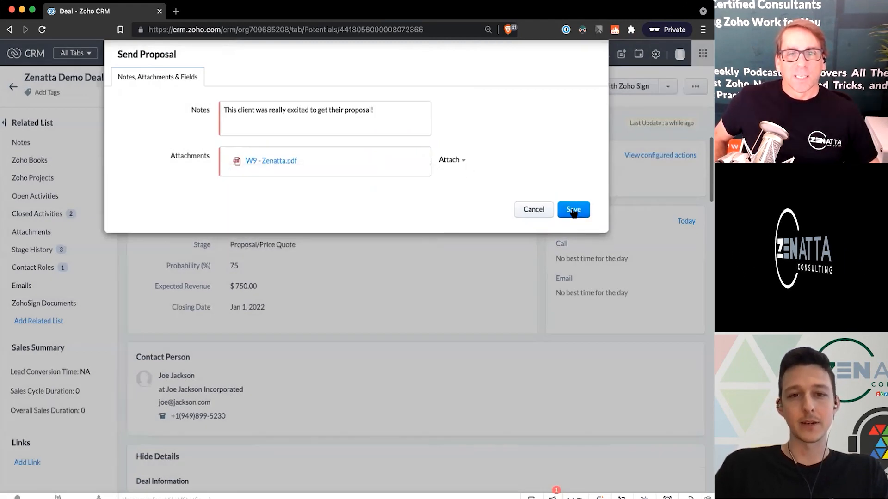
left_click(574, 209)
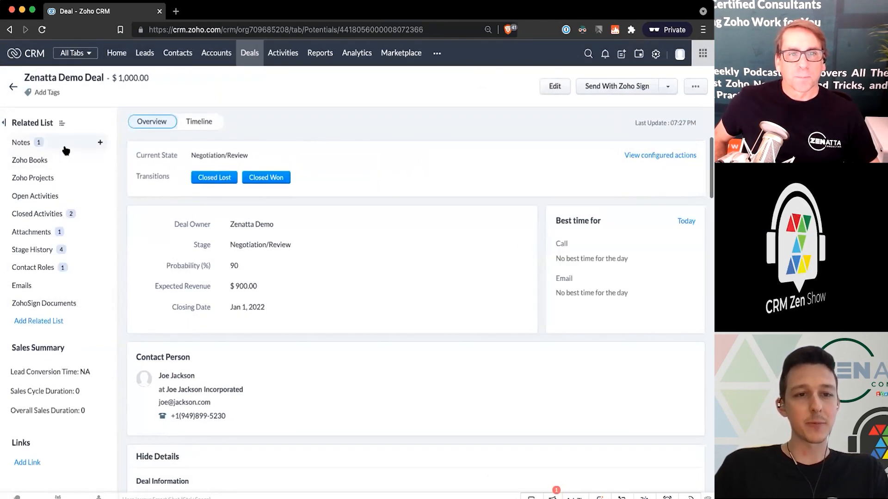
scroll("down", 3)
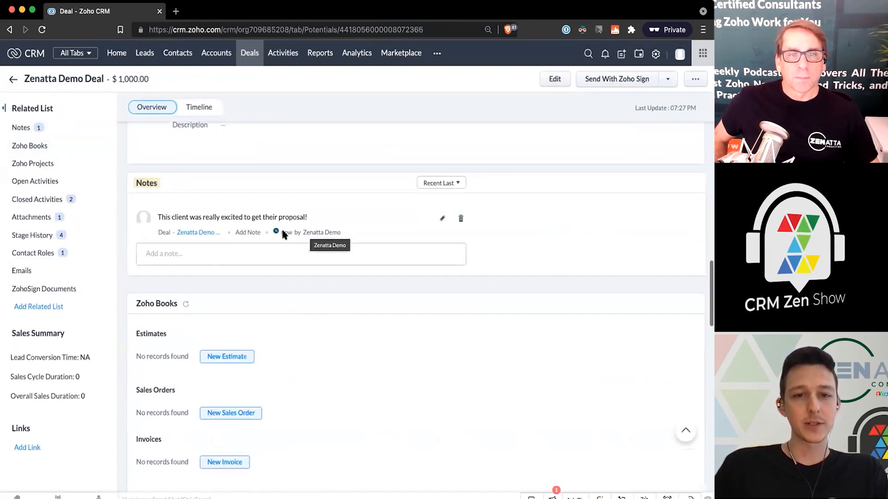
mouse_move(66, 218)
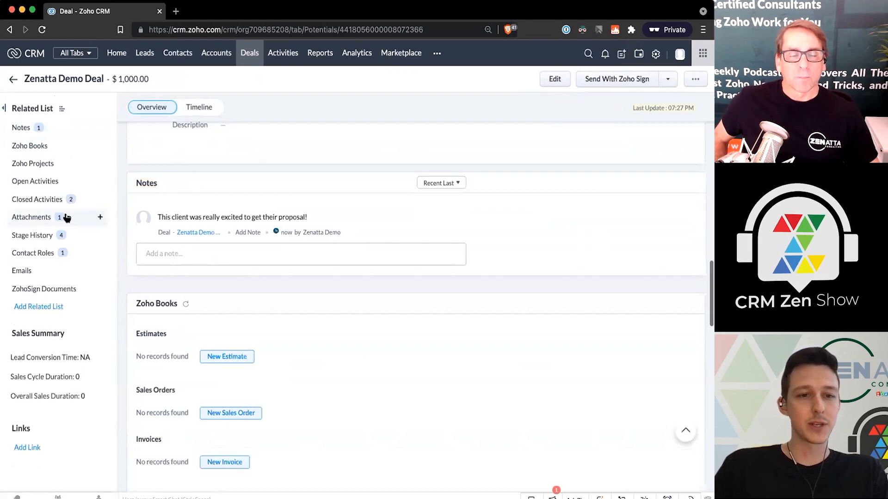
left_click(31, 216)
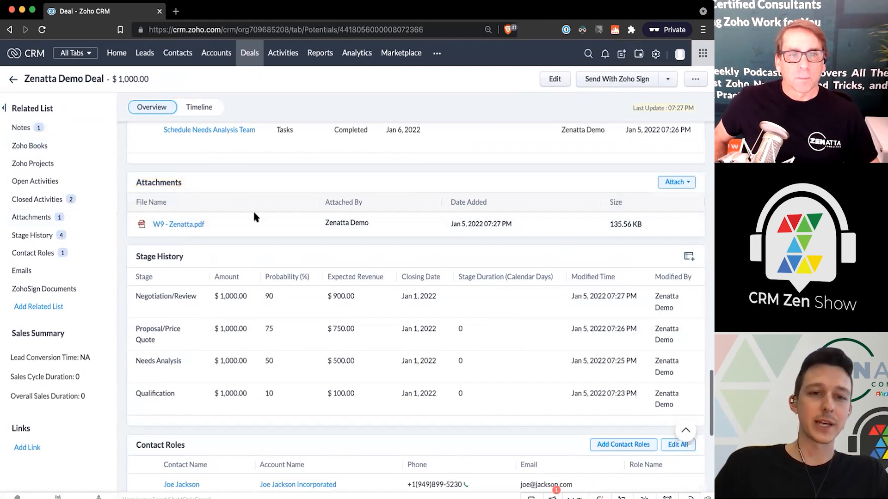
mouse_move(272, 224)
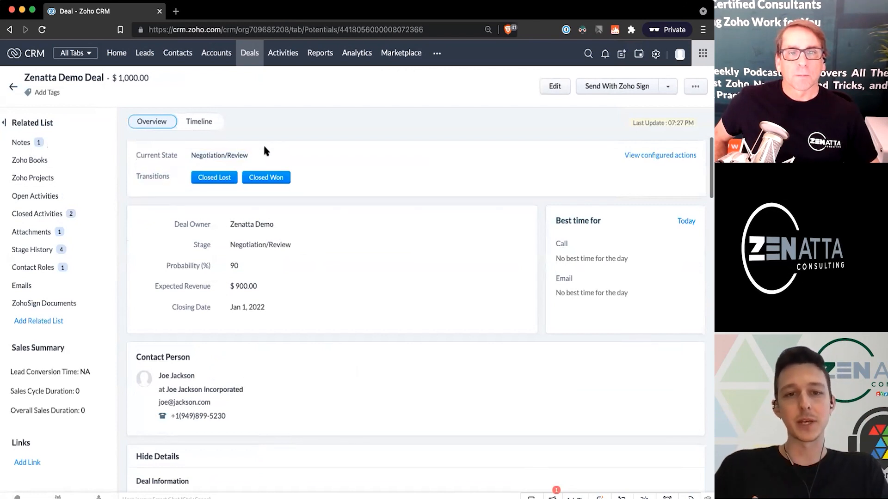
mouse_move(314, 218)
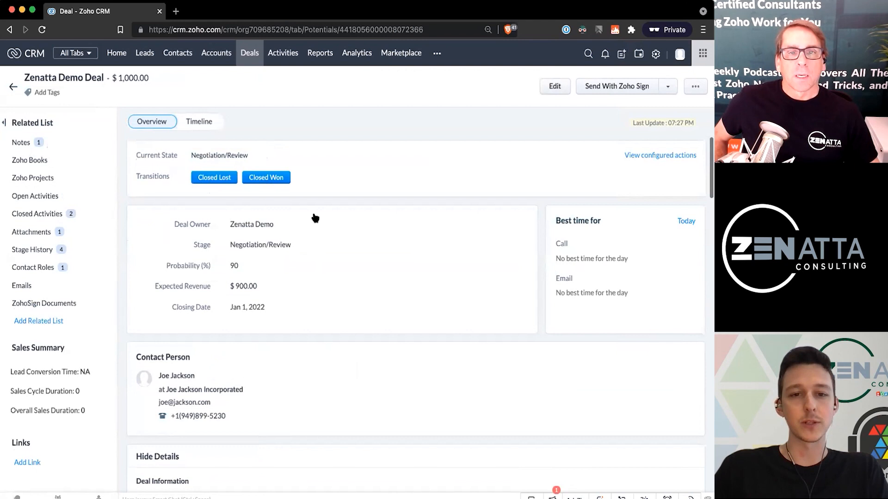
scroll("down", 3)
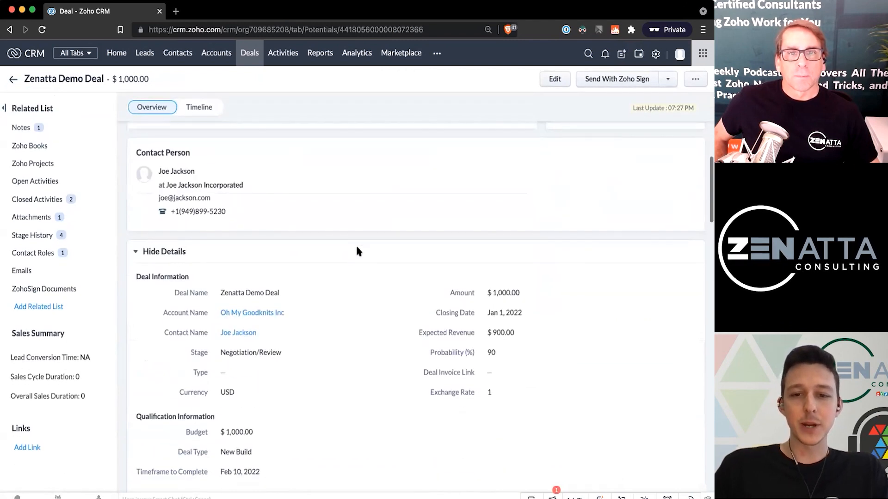
scroll("down", 3)
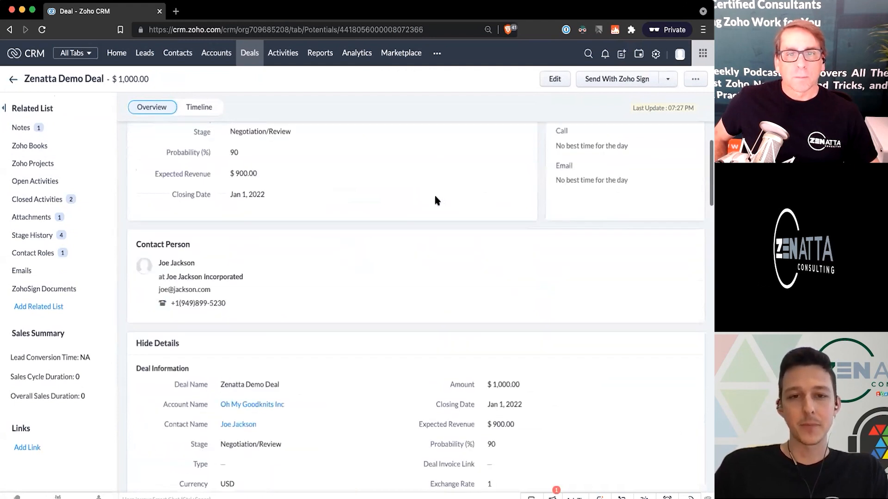
scroll("down", 3)
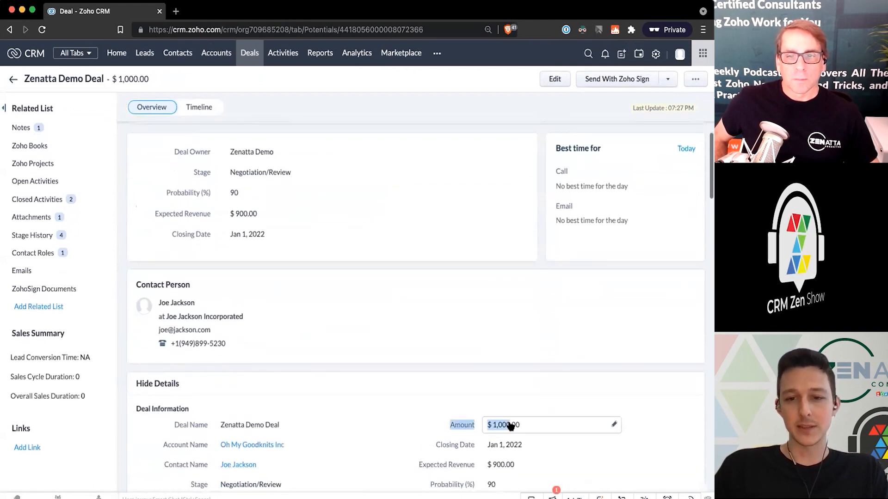
scroll("down", 3)
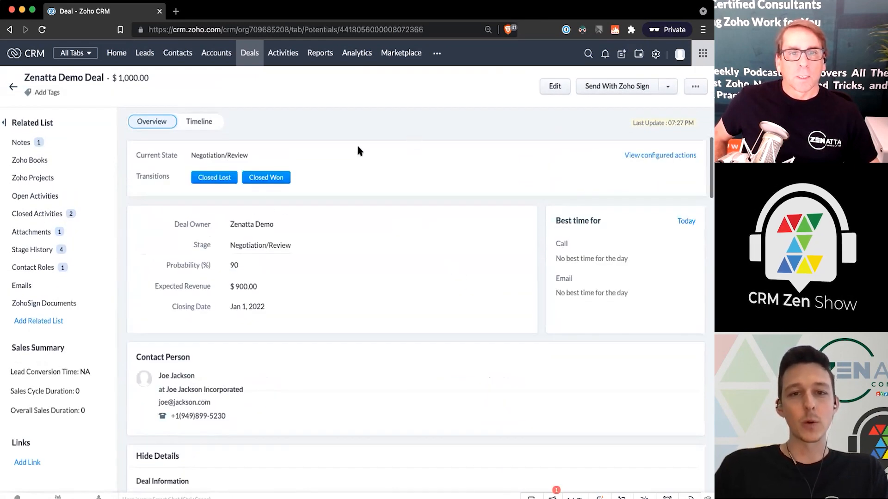
Move the deal to Closed Won with the Amount changed to 1500
left_click(265, 178)
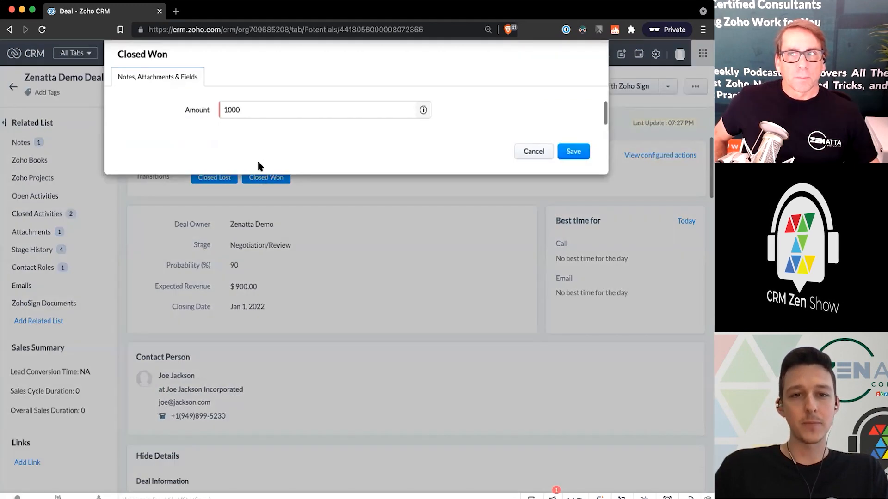
left_click(270, 109)
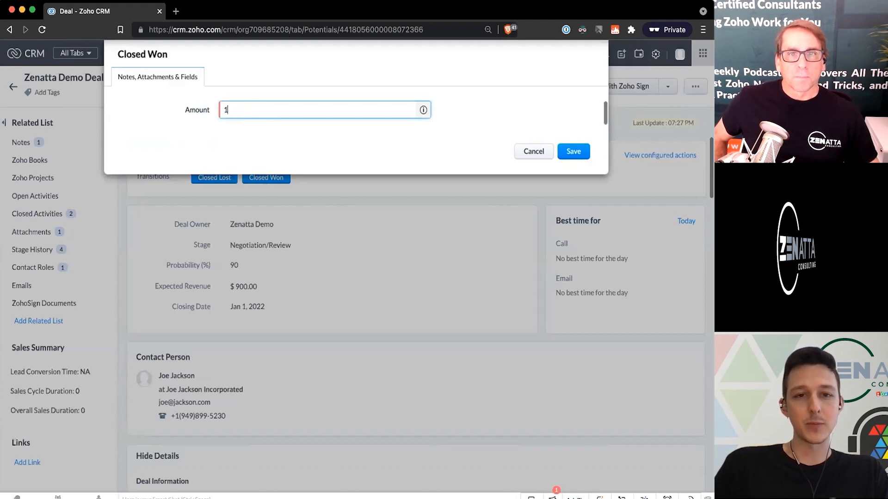
type("500")
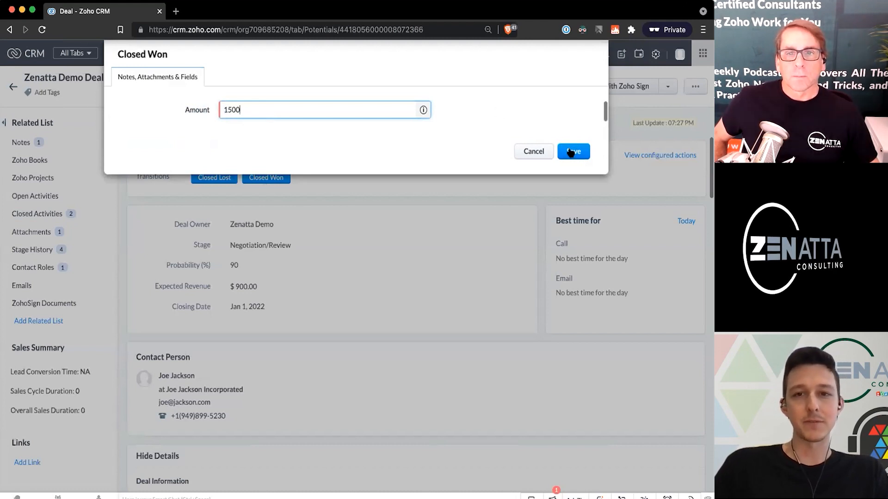
left_click(573, 151)
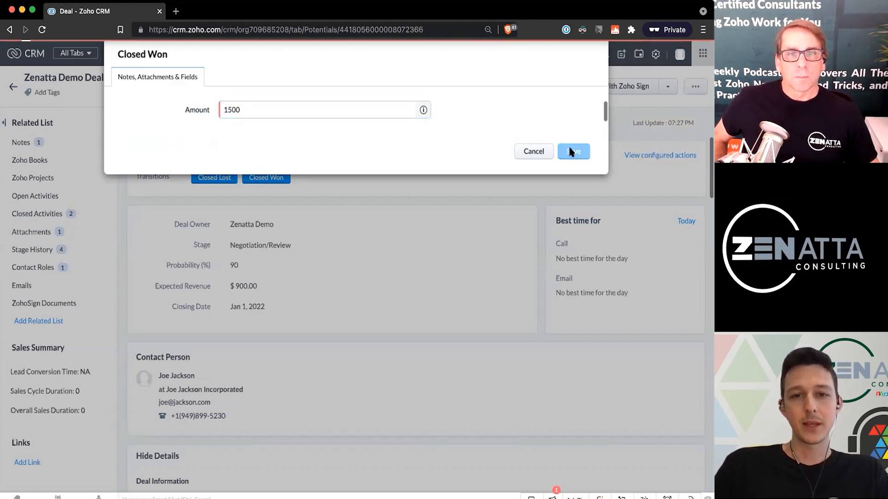
left_click(573, 152)
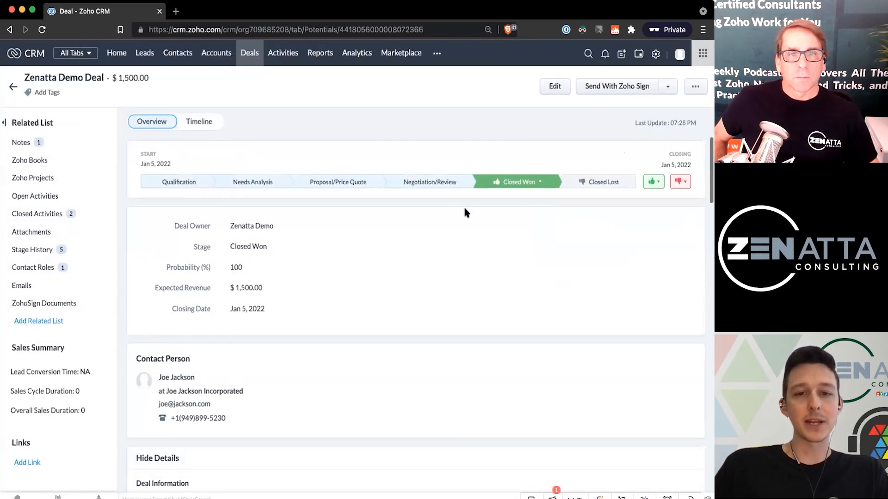
scroll("down", 3)
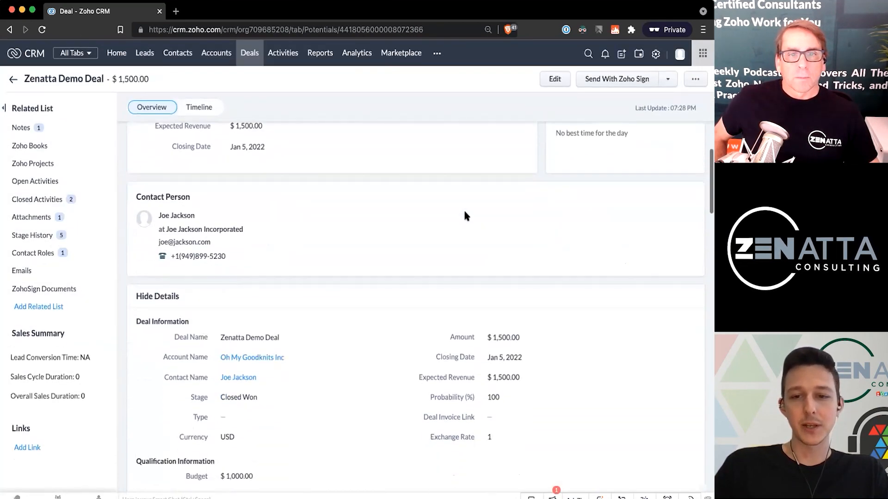
scroll("down", 3)
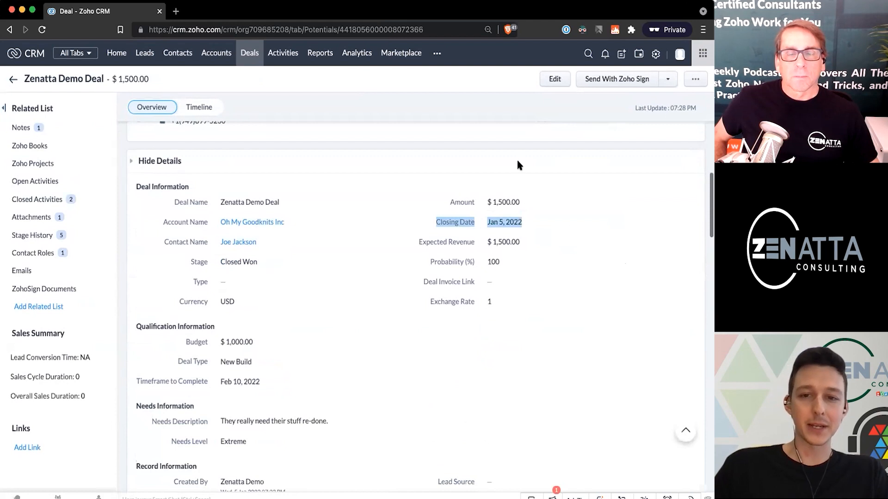
scroll("down", 3)
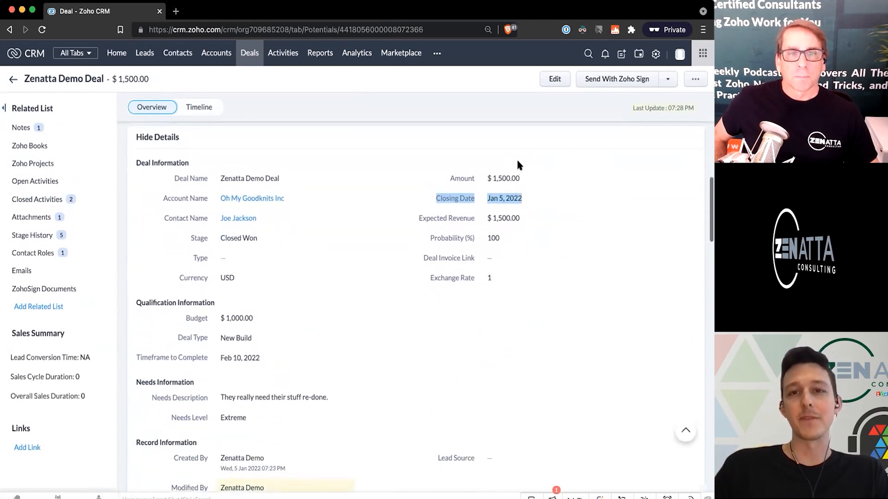